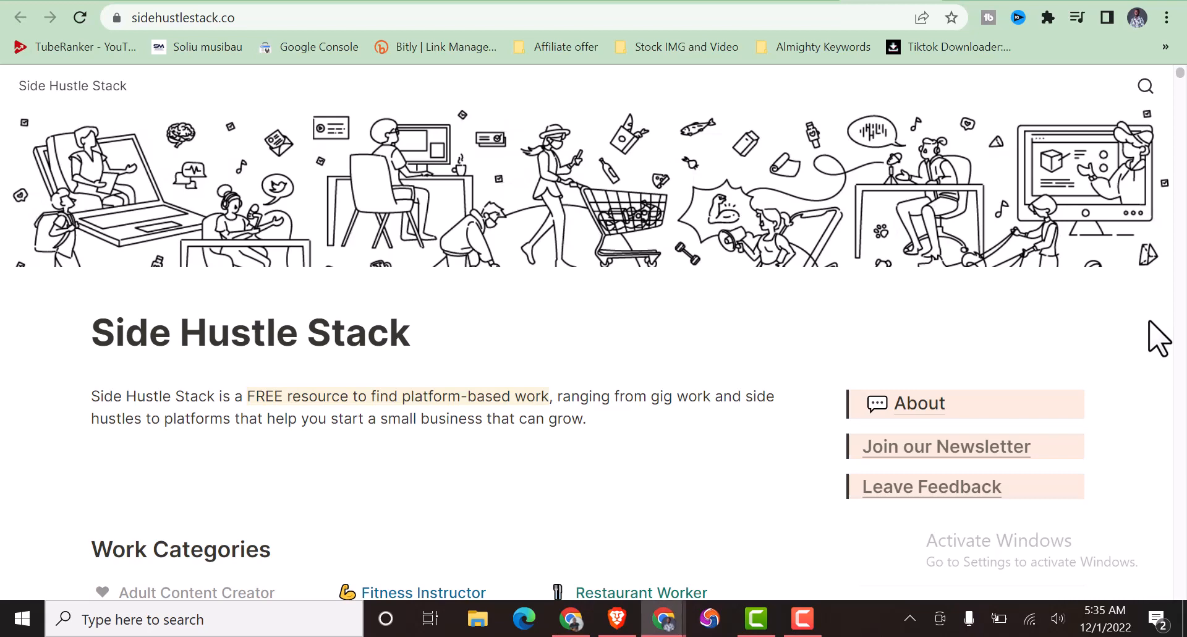
mouse_move(631, 463)
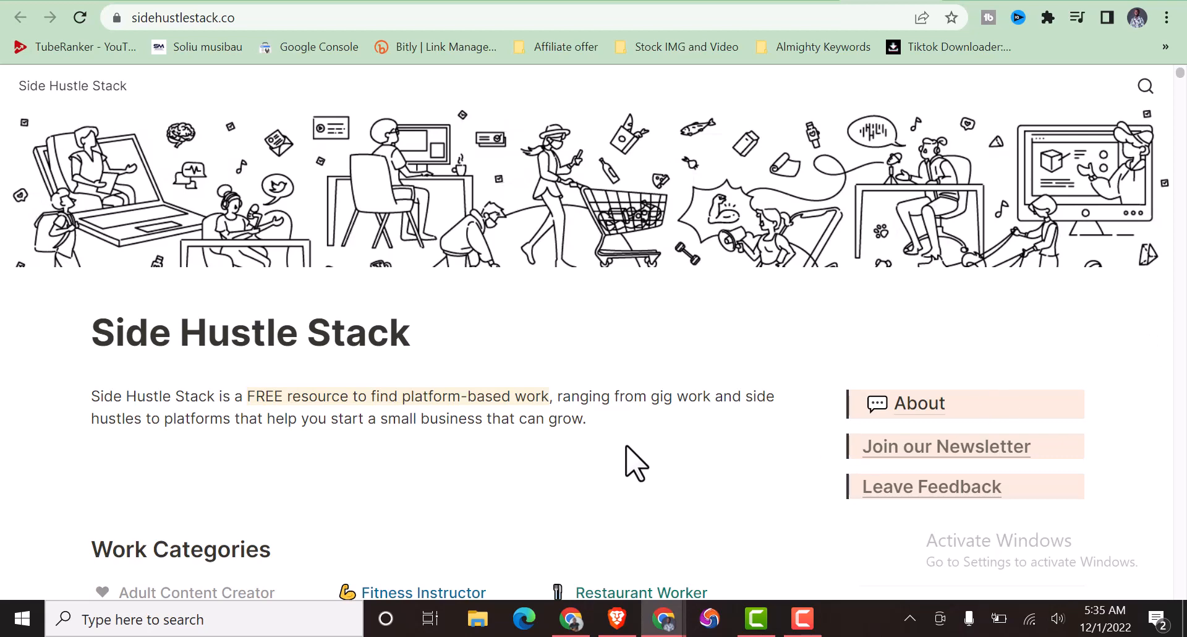
mouse_move(378, 470)
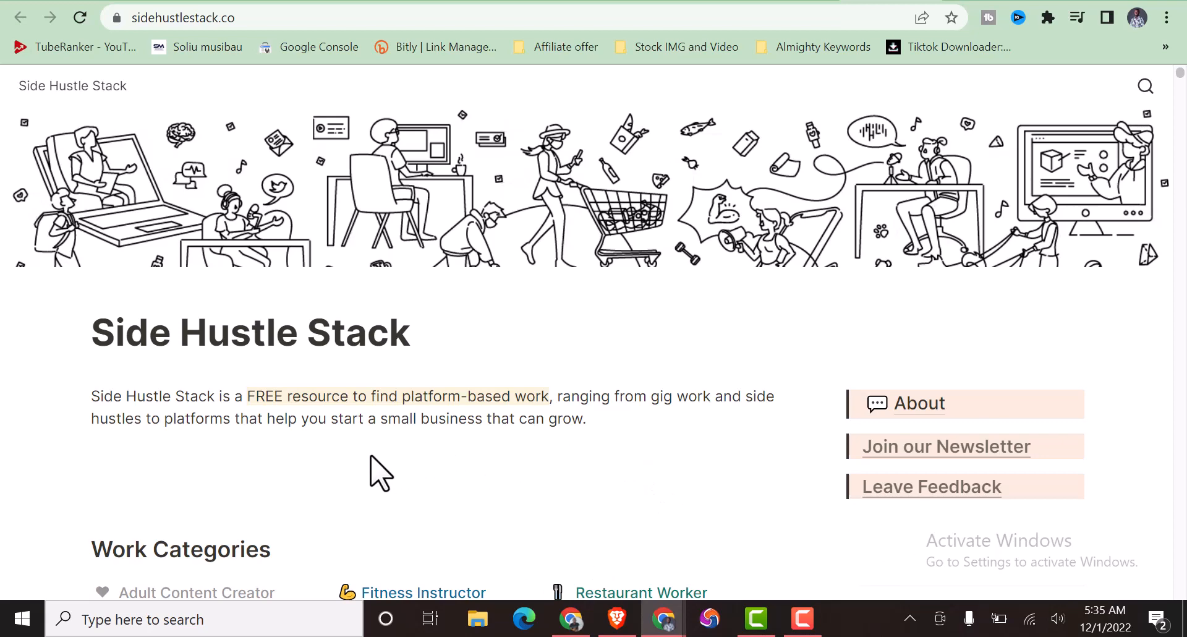
mouse_move(379, 474)
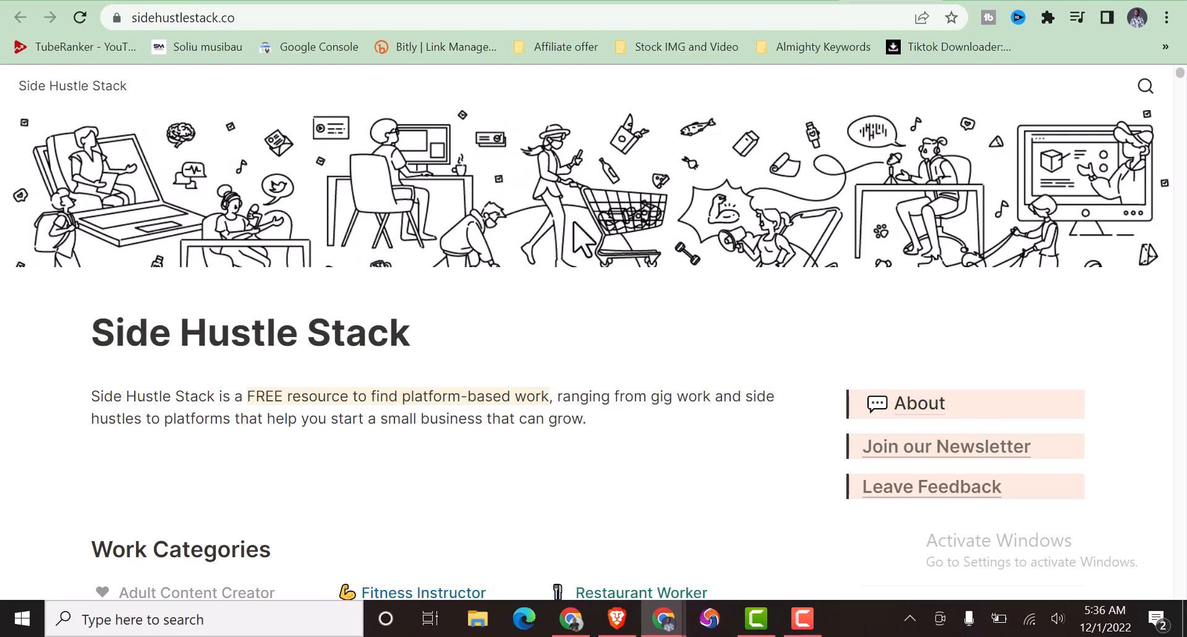
mouse_move(298, 250)
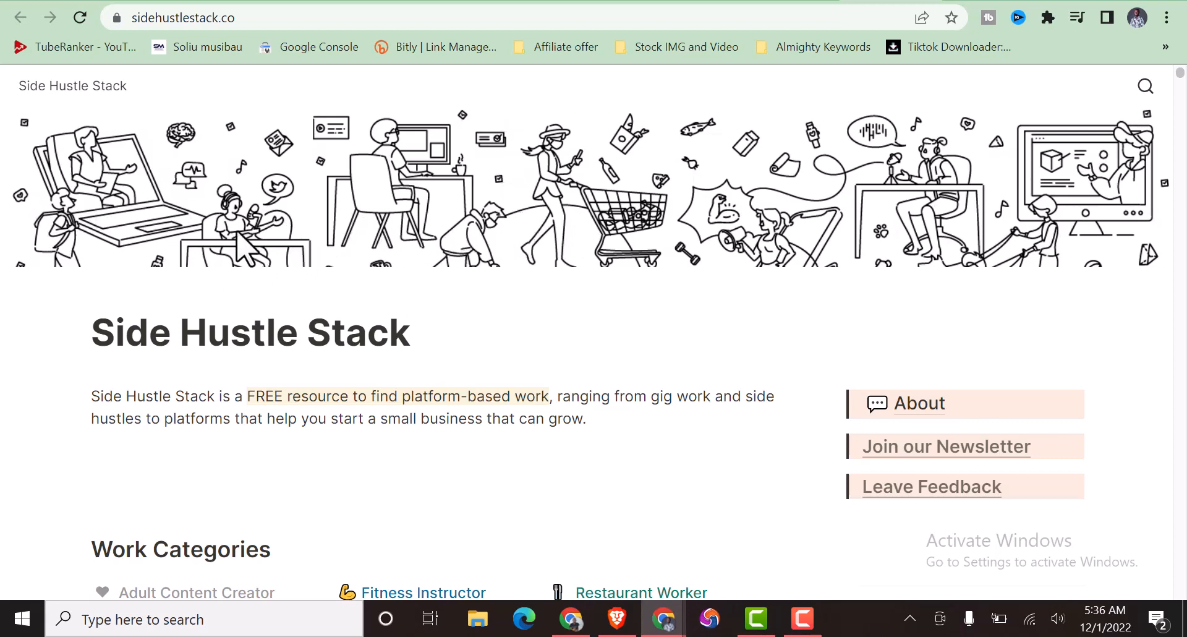
mouse_move(139, 231)
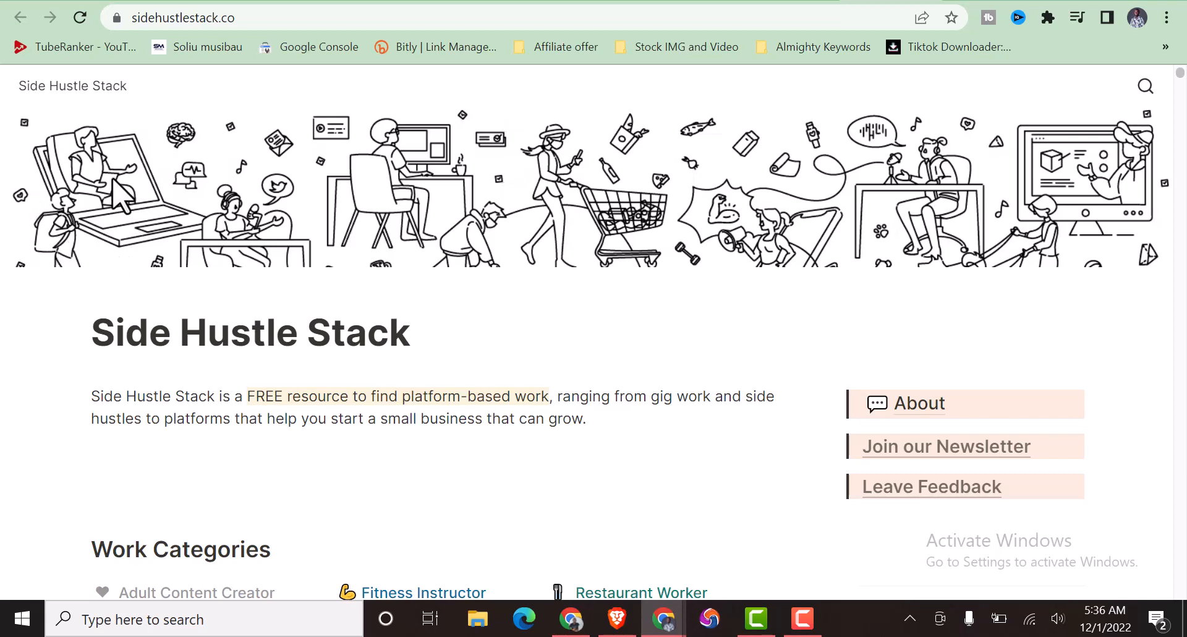
mouse_move(261, 239)
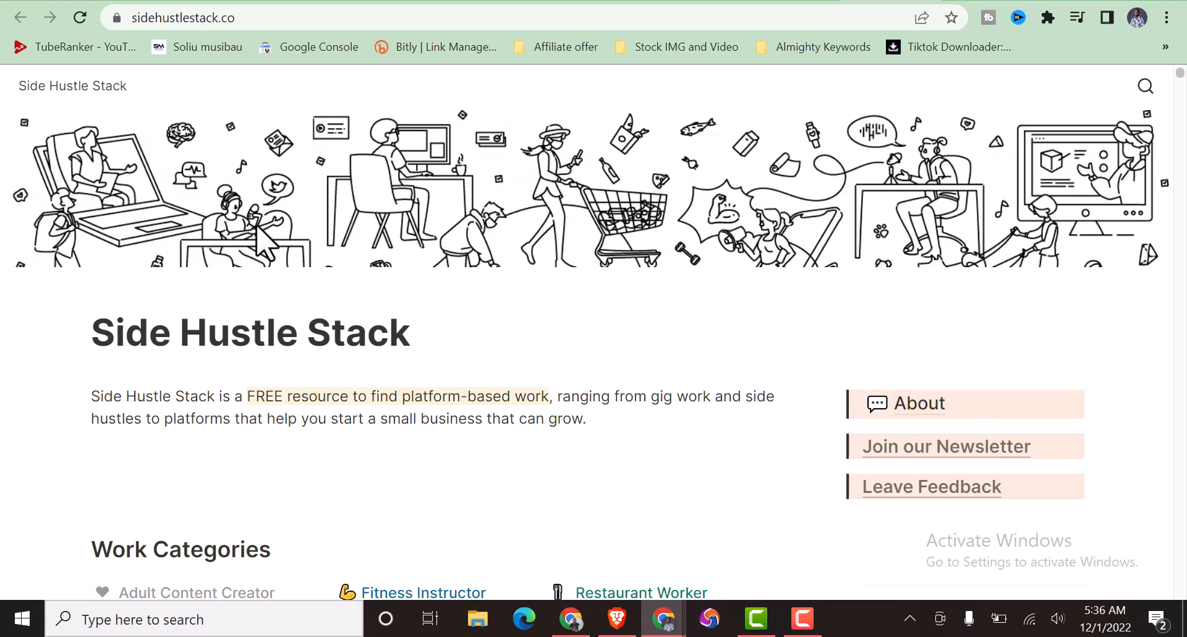
mouse_move(439, 231)
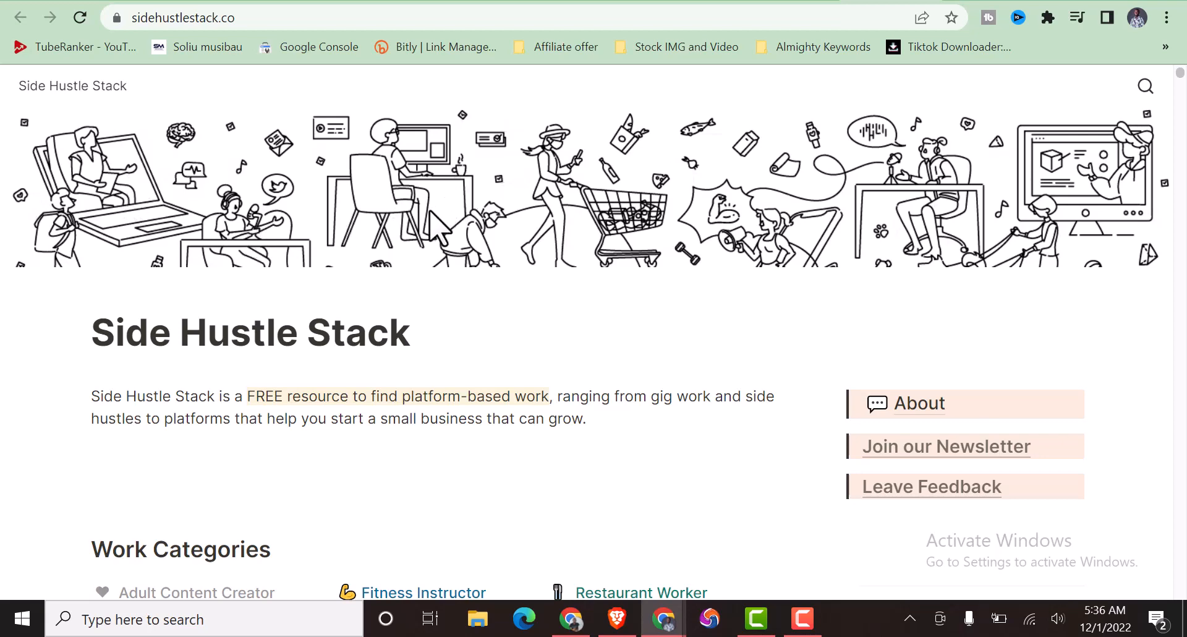
mouse_move(735, 258)
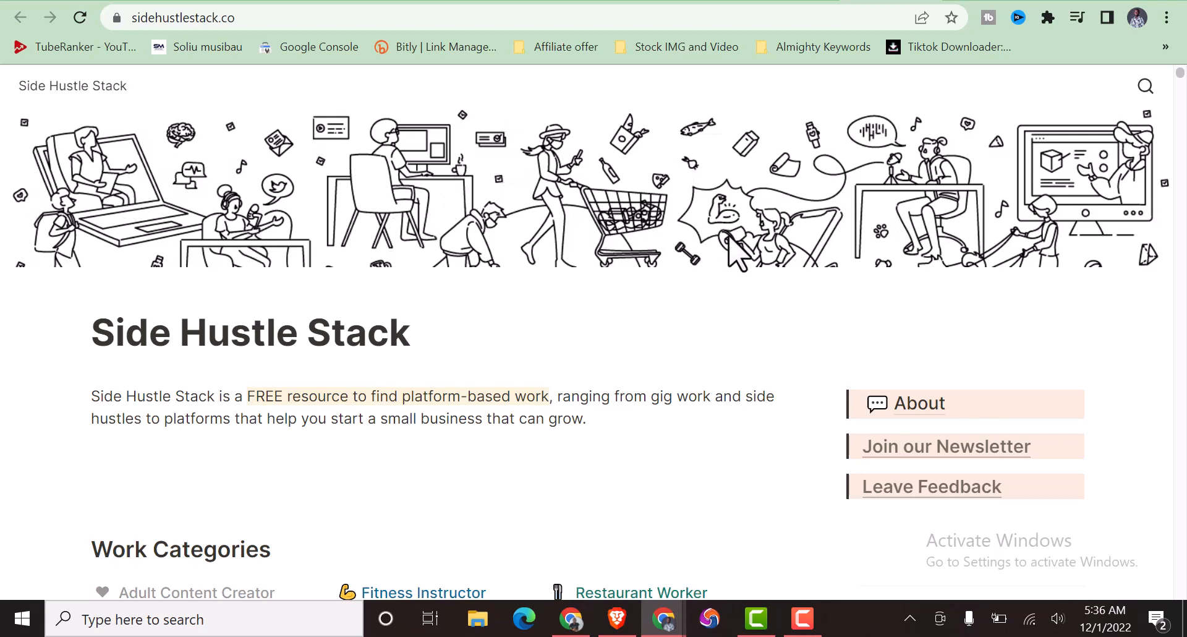
mouse_move(776, 281)
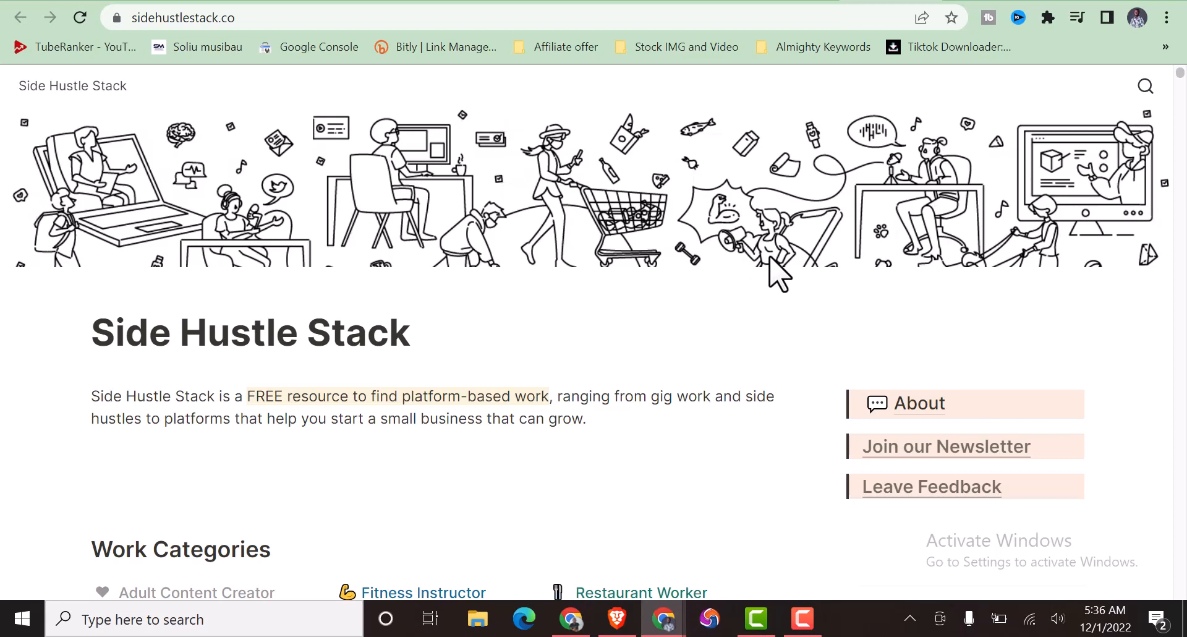
mouse_move(1056, 253)
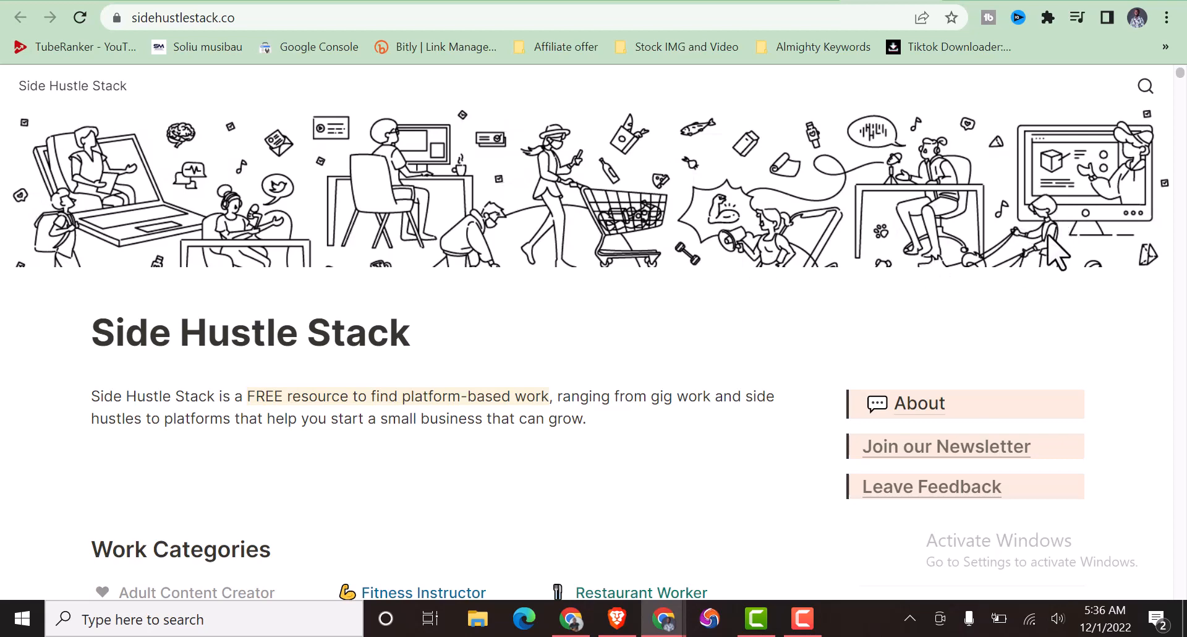
mouse_move(577, 290)
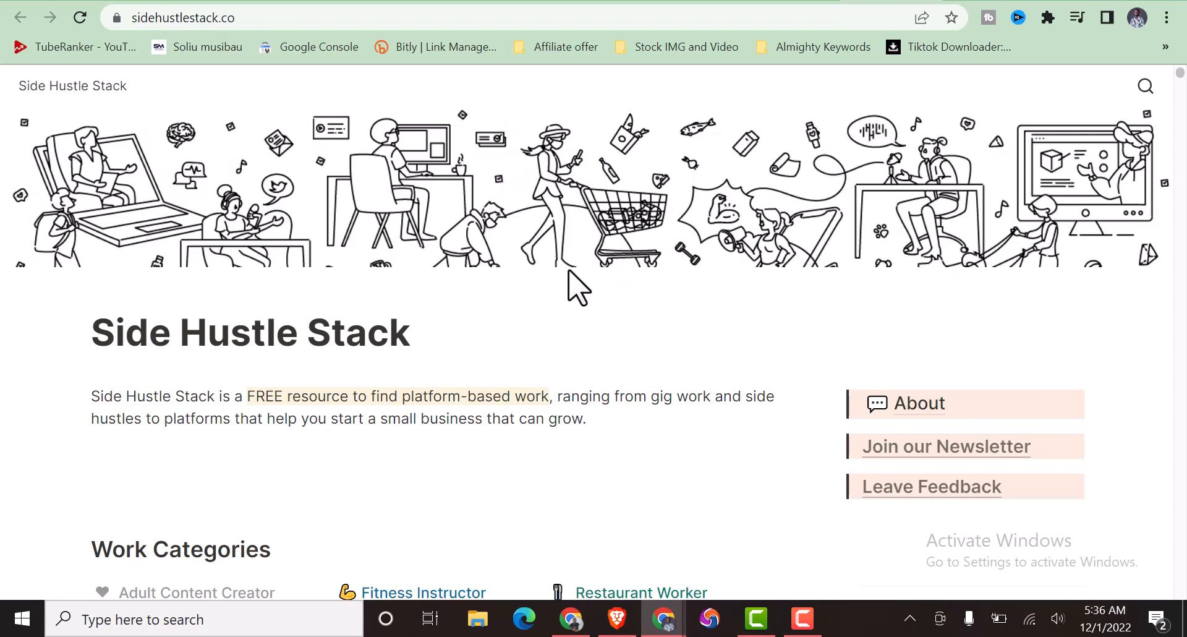
mouse_move(574, 292)
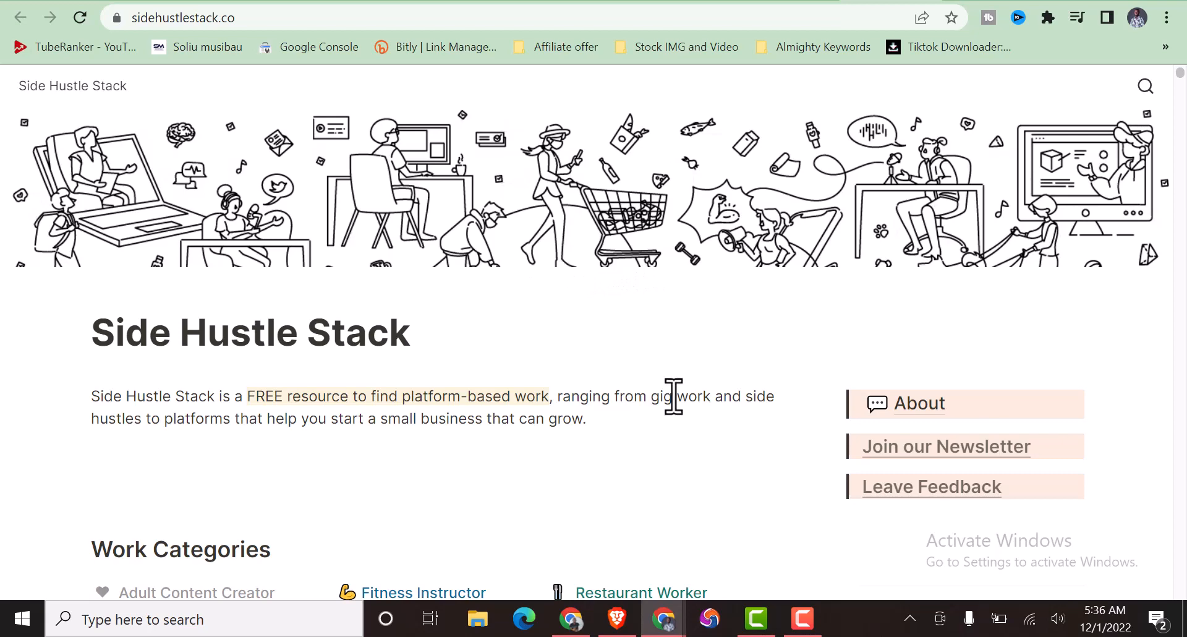
mouse_move(684, 509)
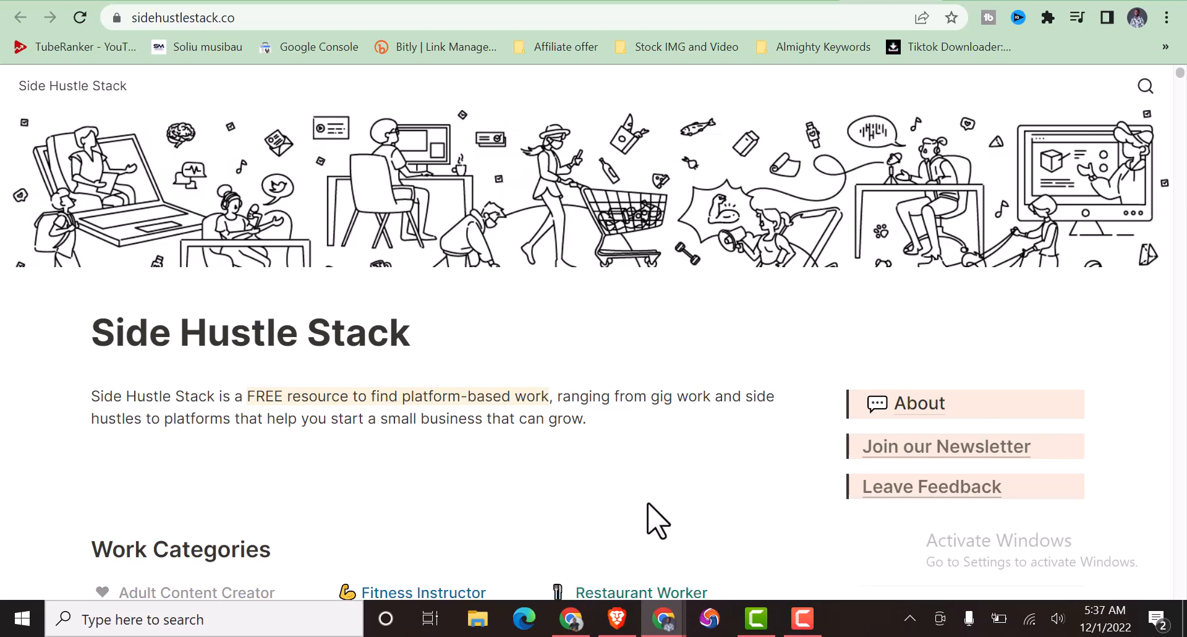
mouse_move(740, 450)
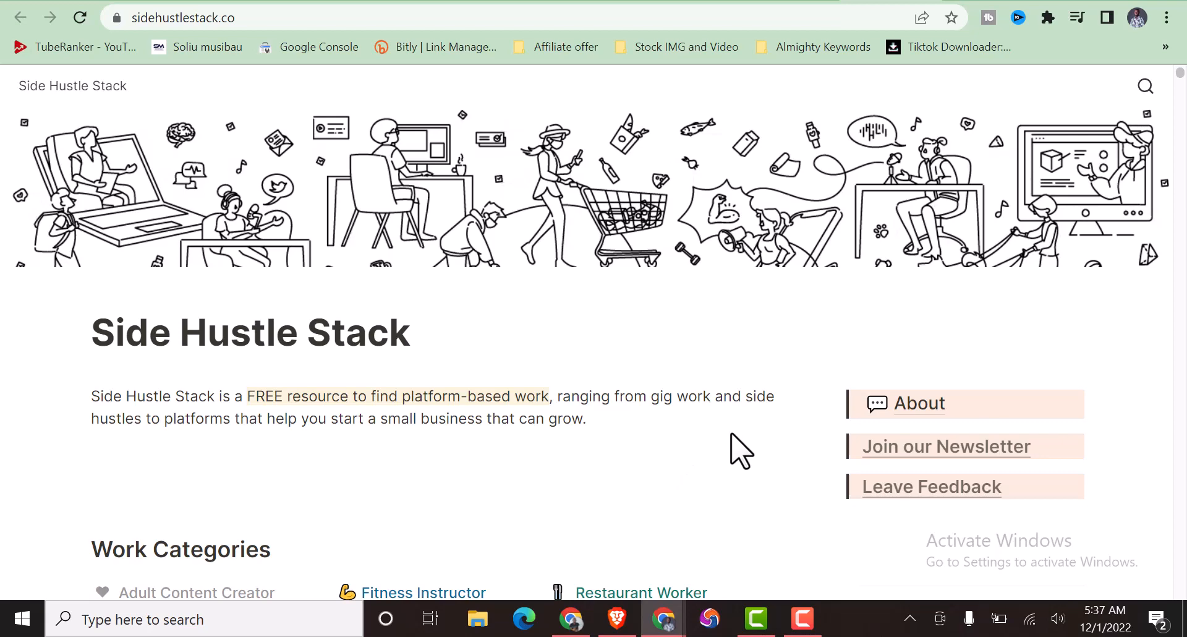
mouse_move(739, 460)
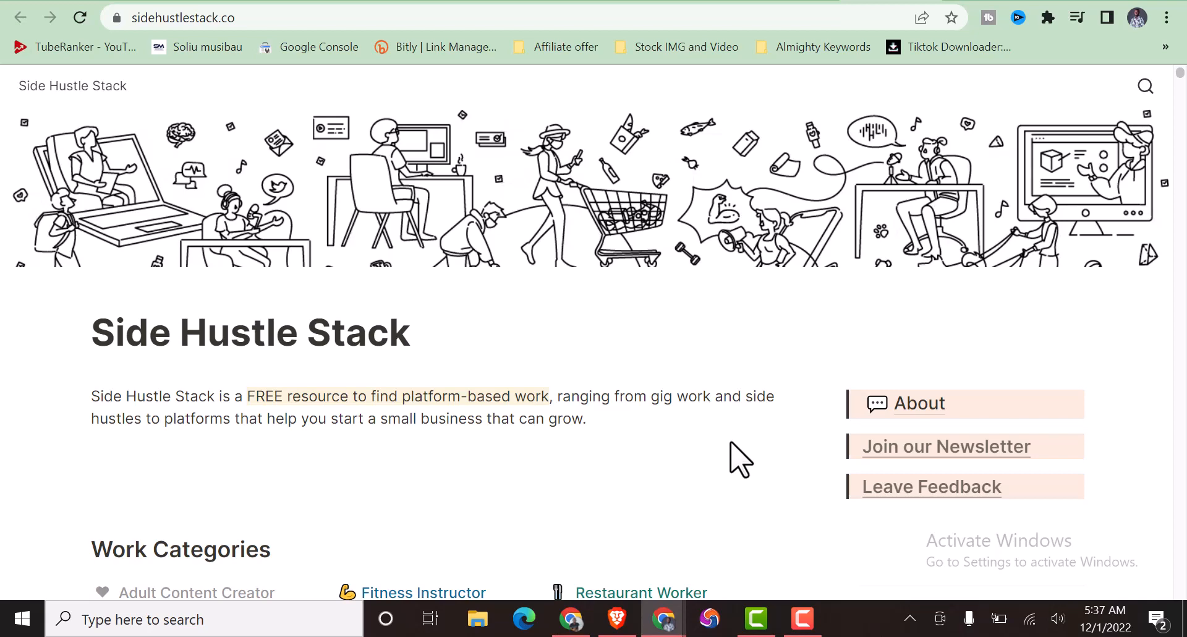
Scroll the homepage down to the Work Categories list, Adult Content Creator through Writer, and the subscribe form.
scroll(down, 3)
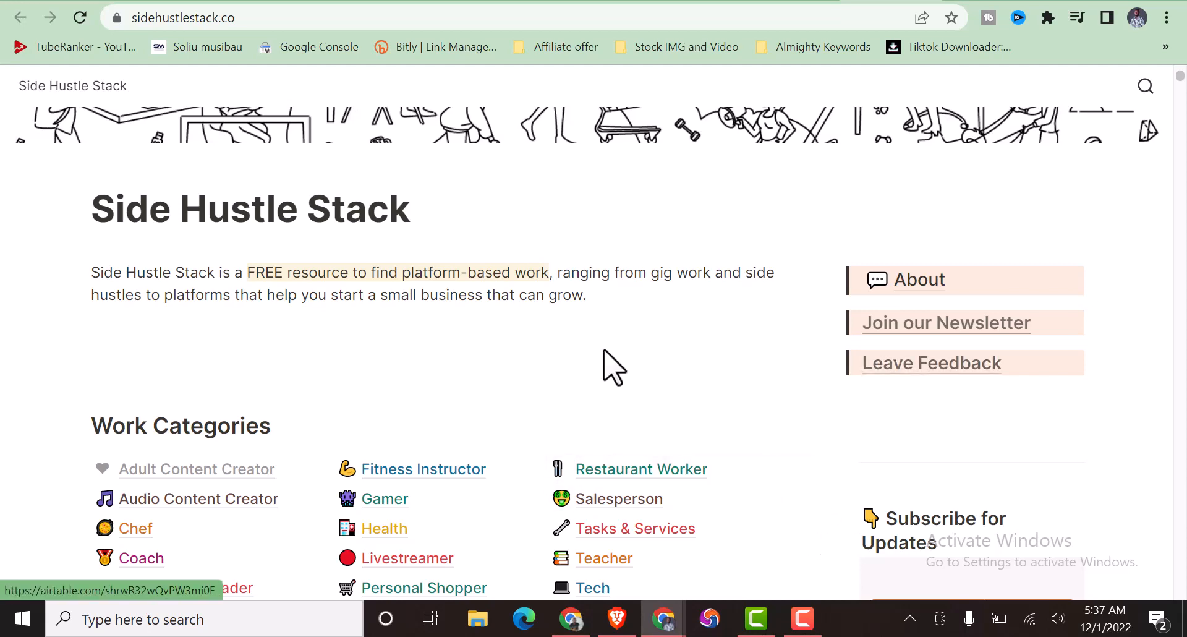
scroll(down, 3)
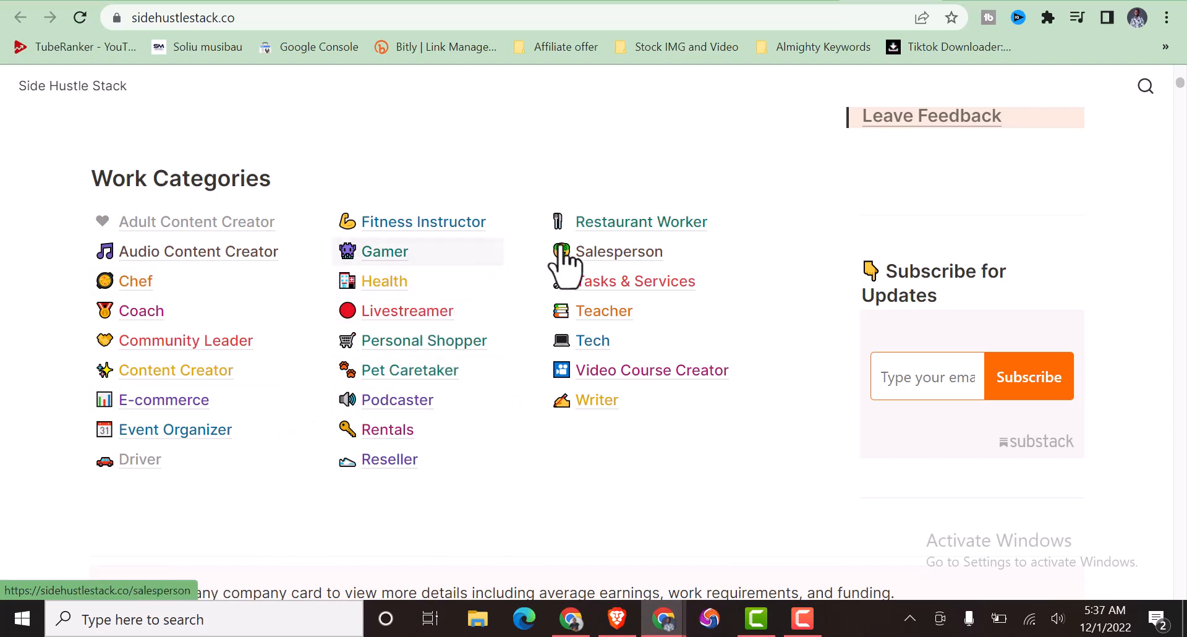
mouse_move(628, 264)
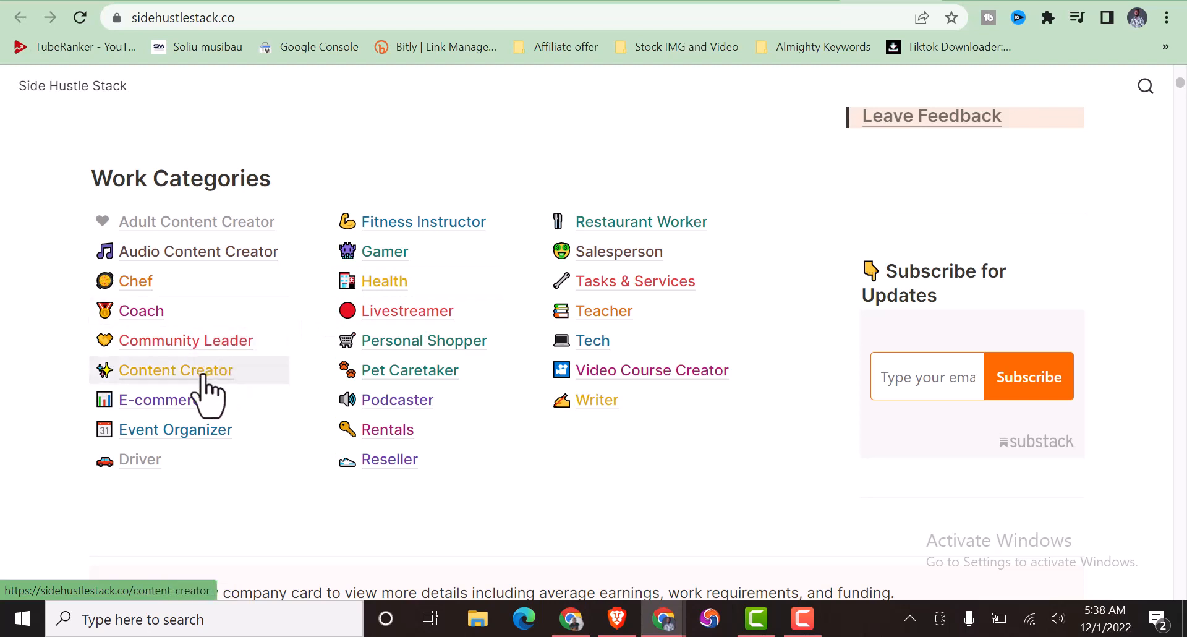
mouse_move(409, 370)
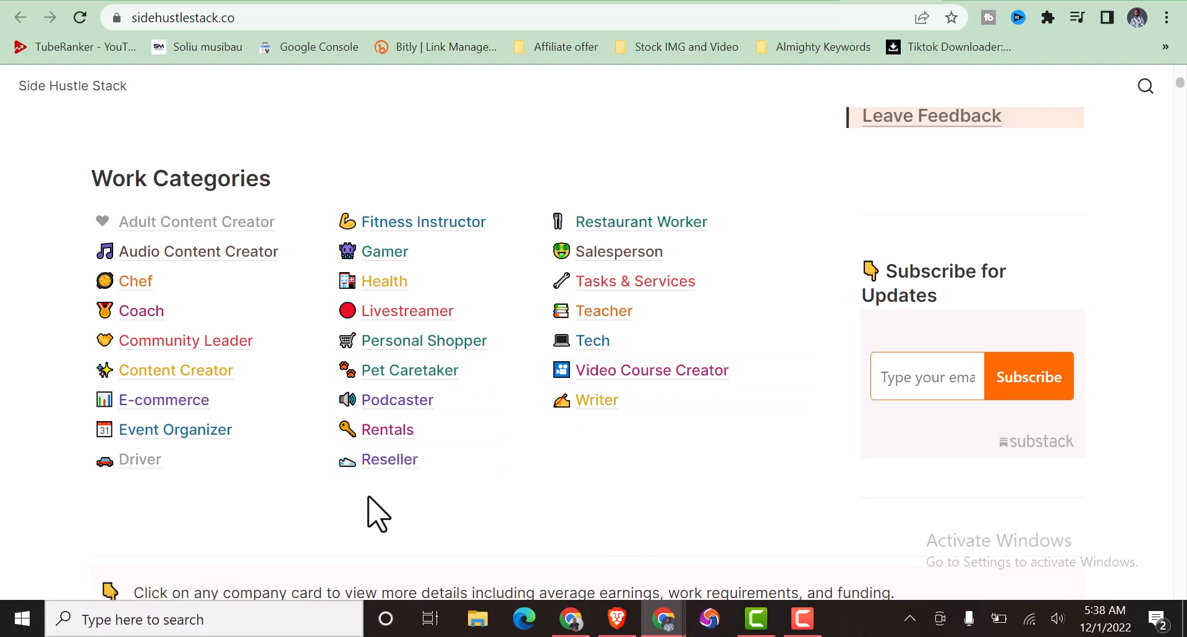
mouse_move(174, 429)
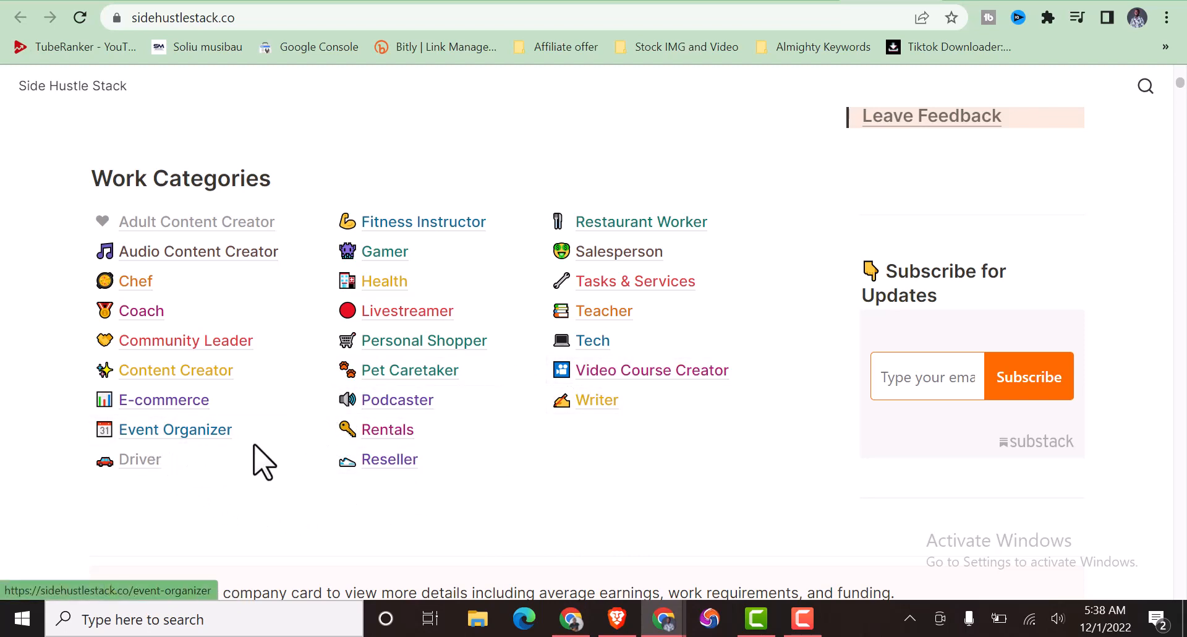
mouse_move(174, 429)
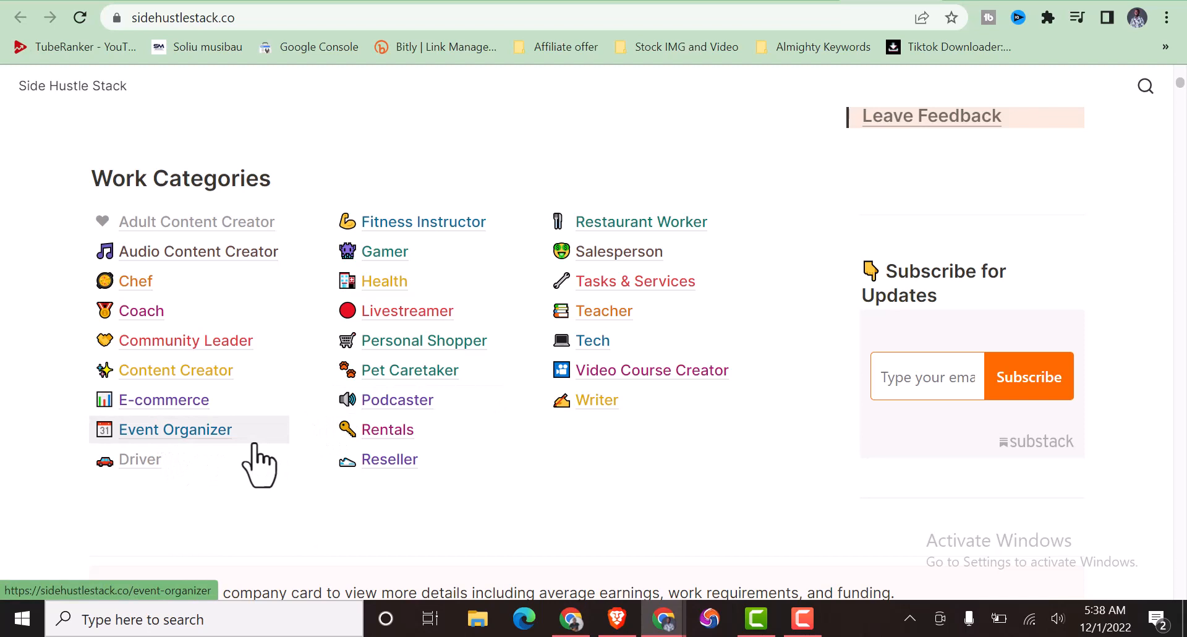
mouse_move(974, 377)
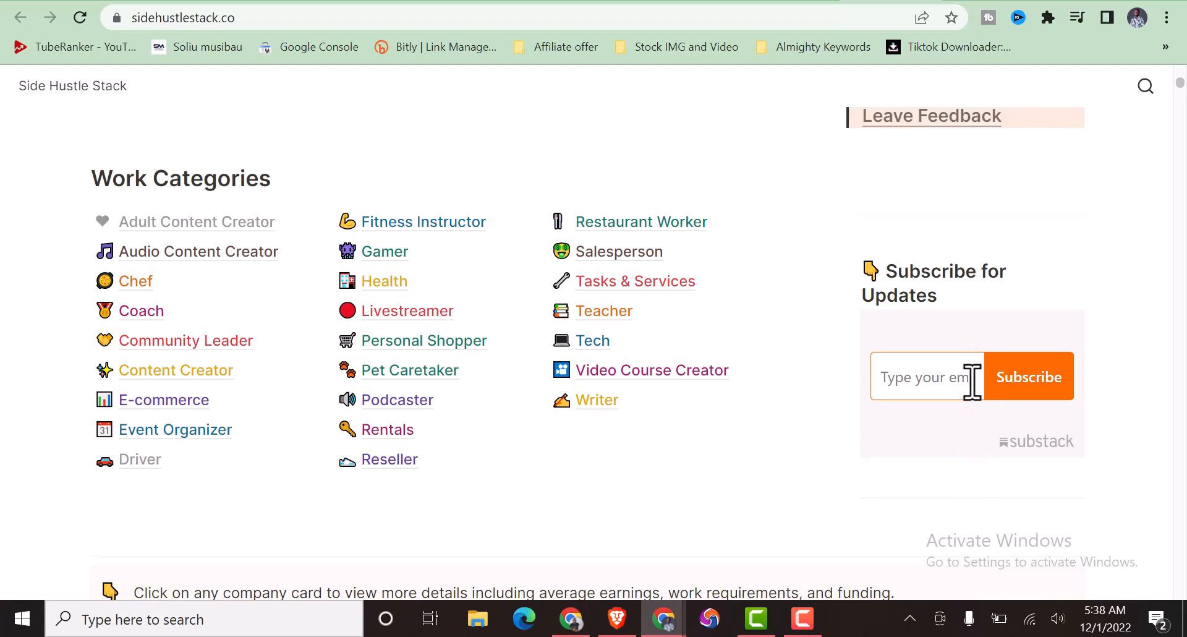
mouse_move(760, 457)
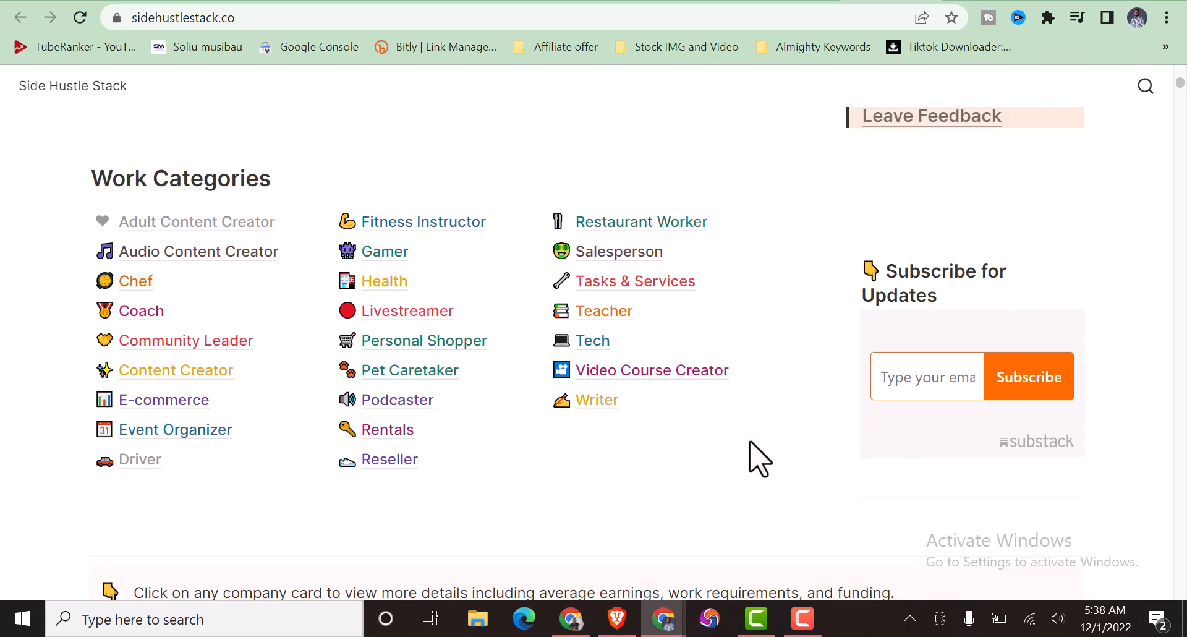
mouse_move(423, 340)
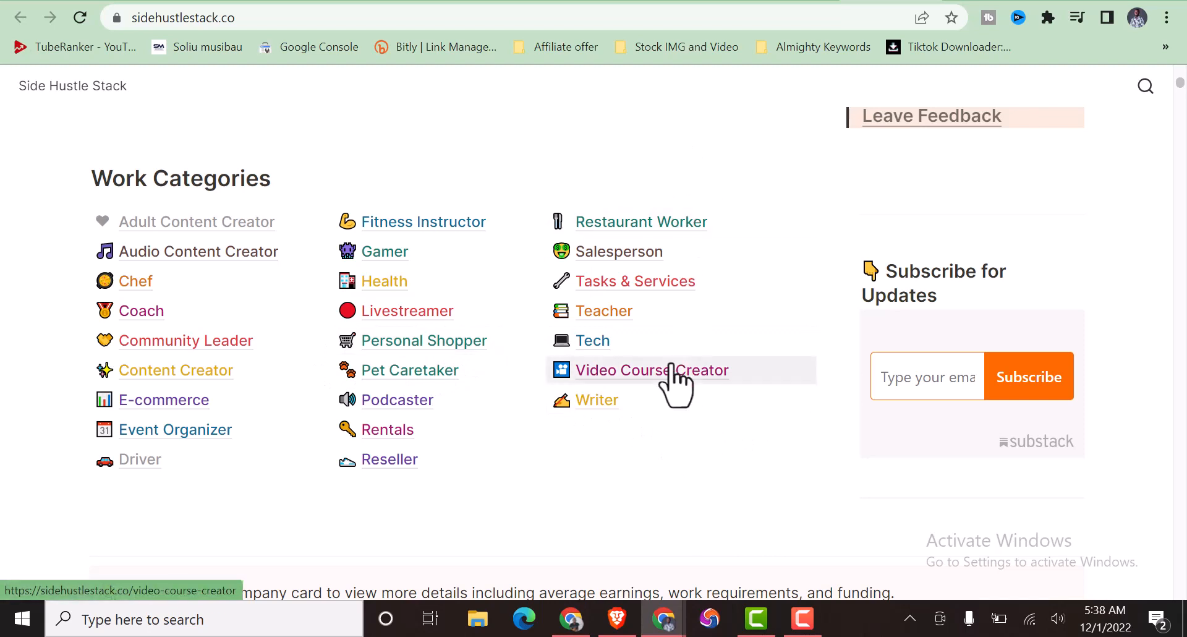
mouse_move(598, 400)
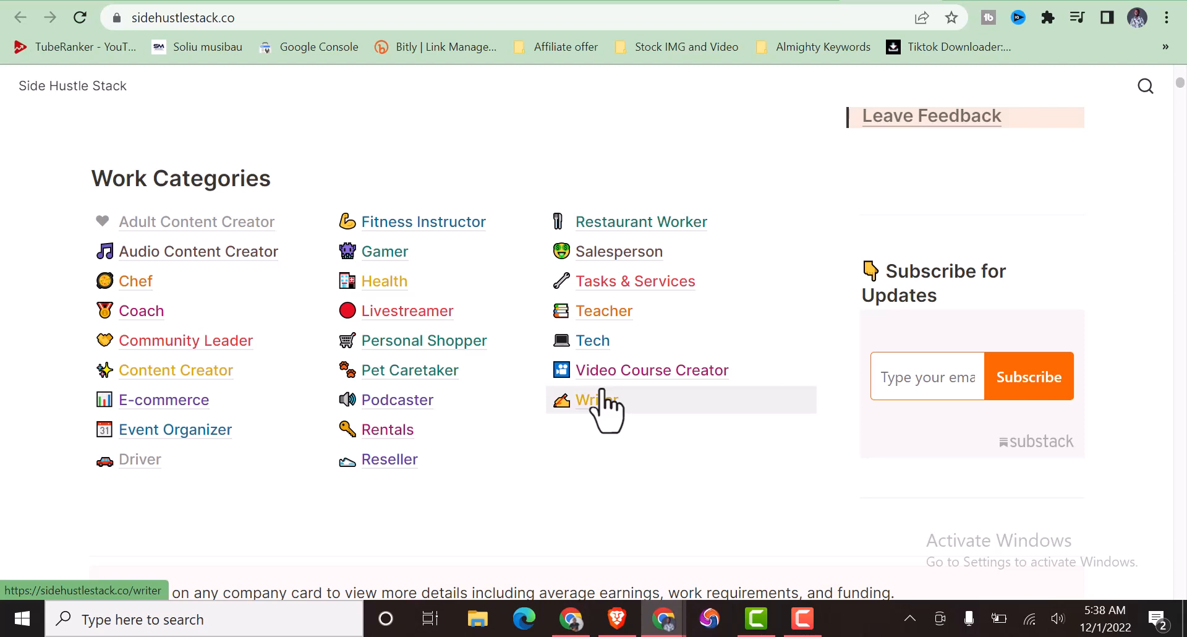
mouse_move(457, 454)
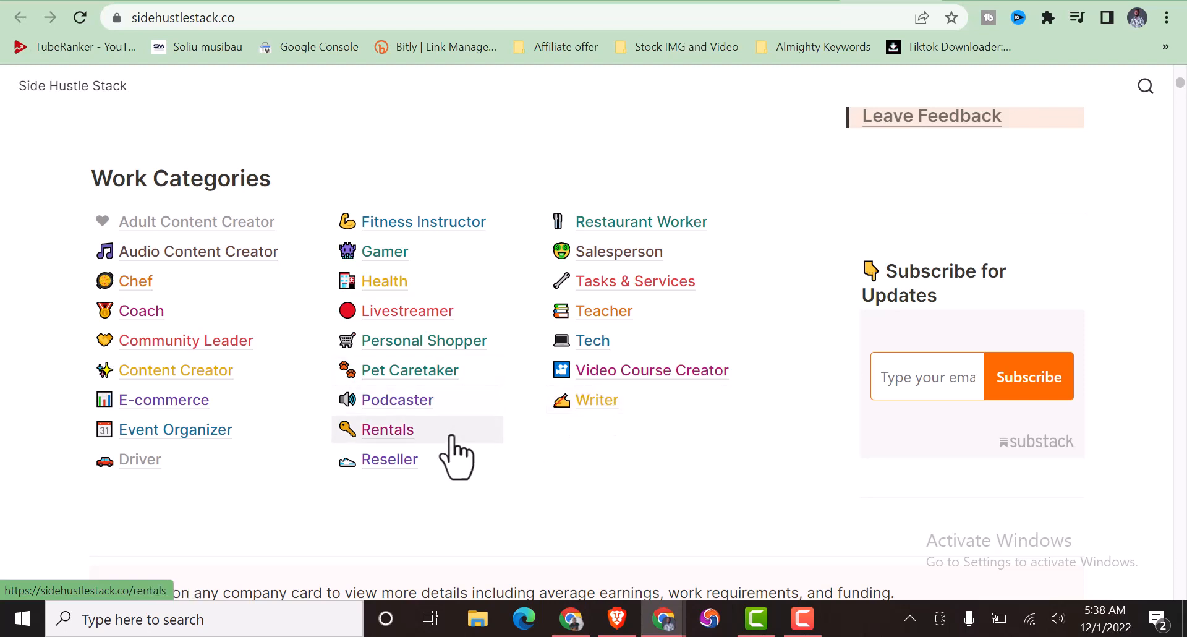
mouse_move(454, 454)
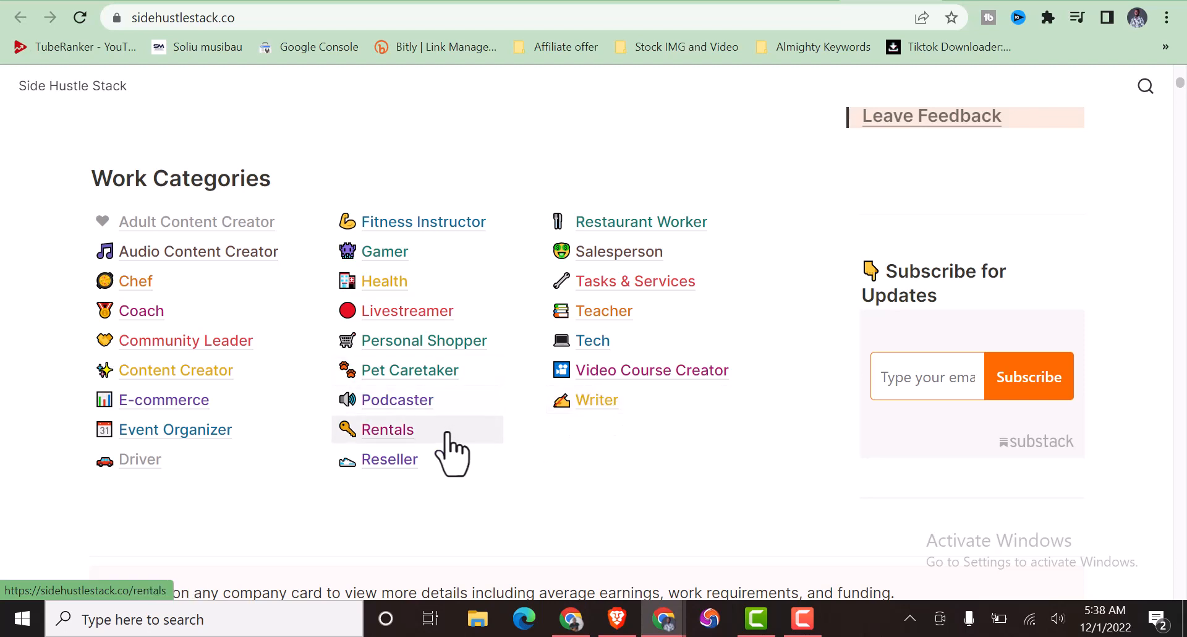
mouse_move(409, 370)
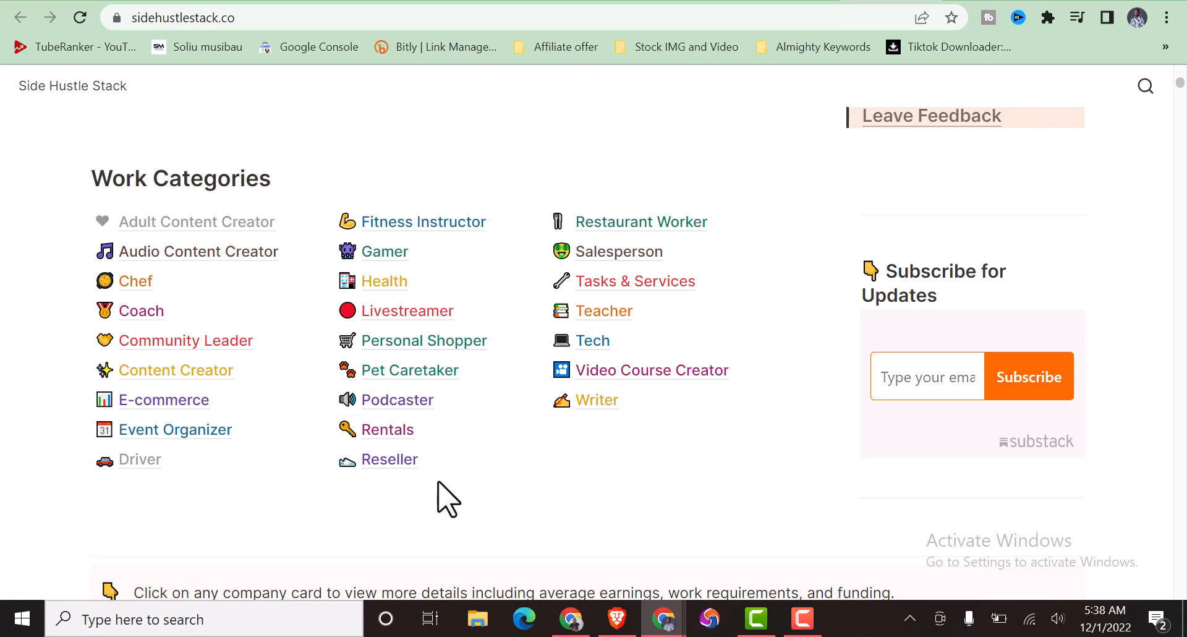
mouse_move(546, 492)
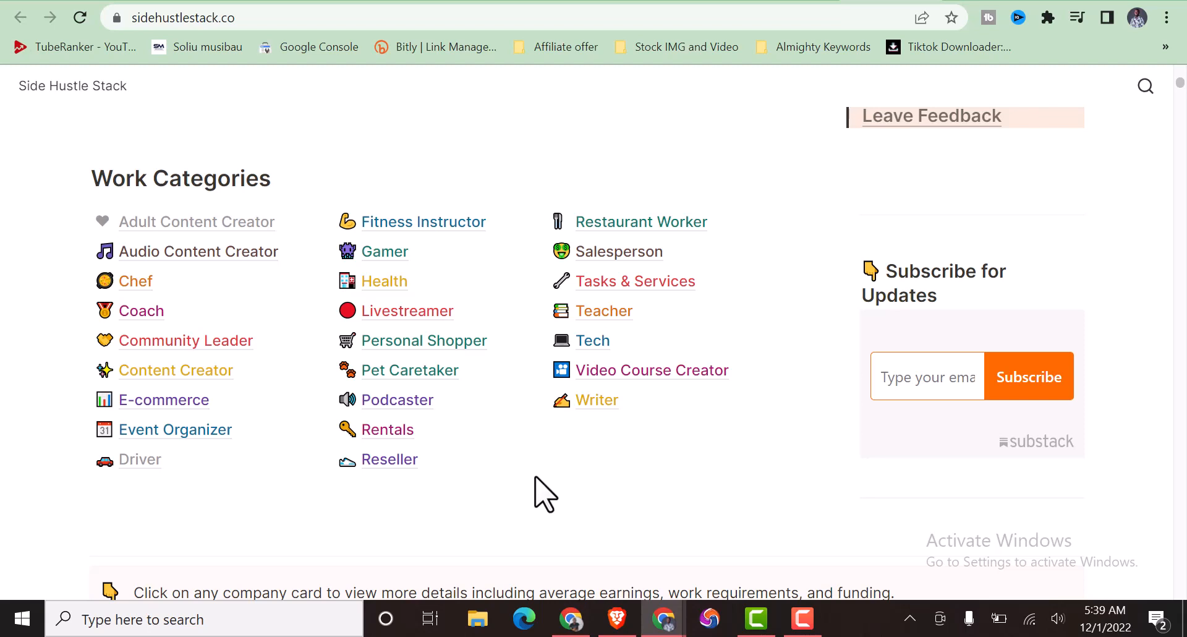
Scroll through the Featured Platforms card grid until the Pearpop and Beacons cards and the Curated card appear.
scroll(down, 3)
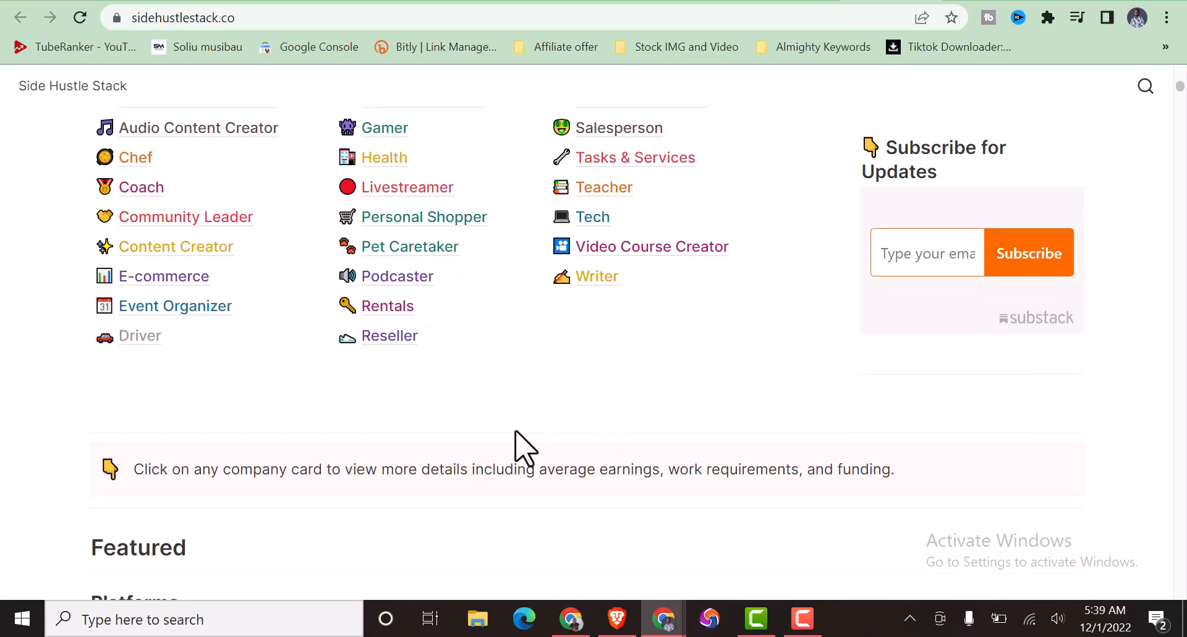
scroll(down, 3)
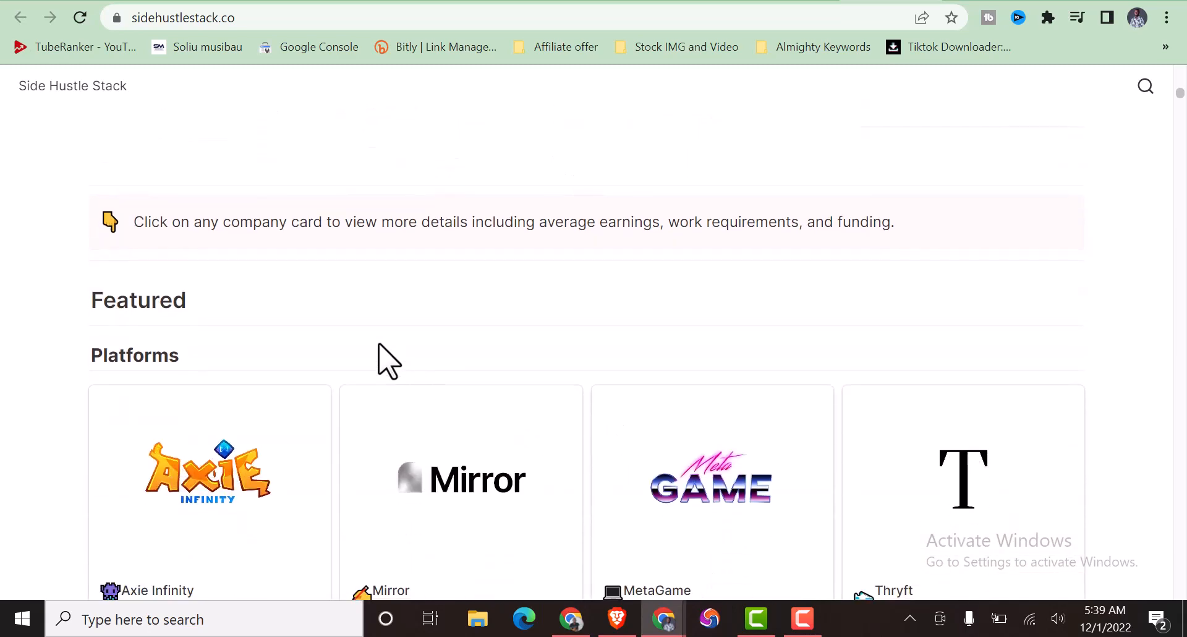
mouse_move(415, 354)
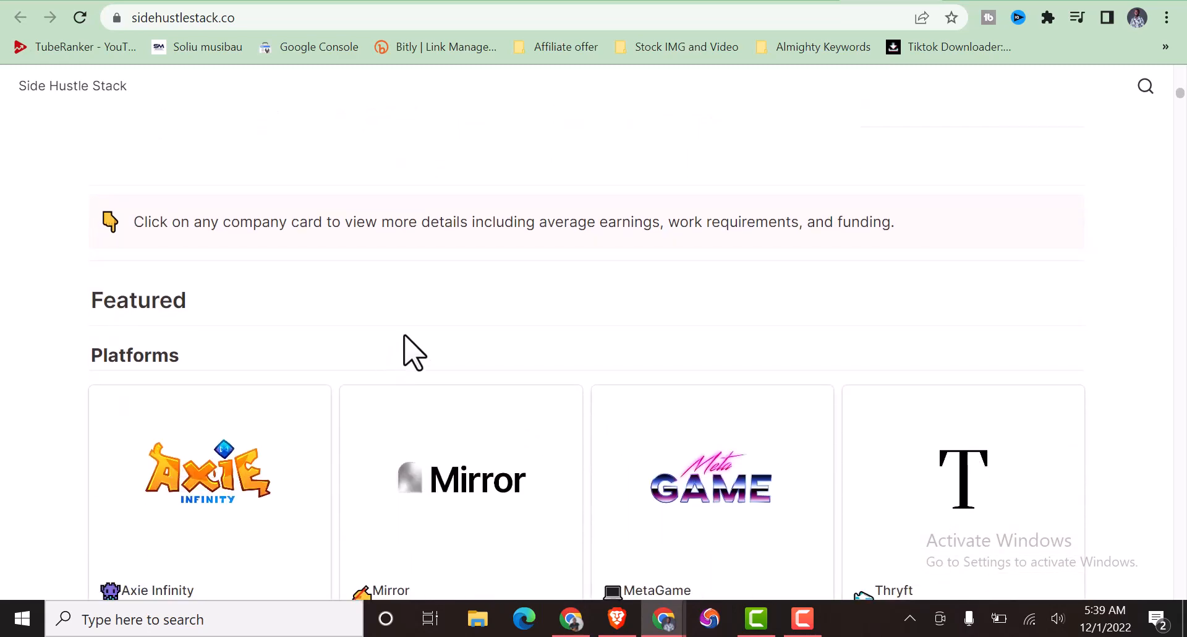
scroll(down, 3)
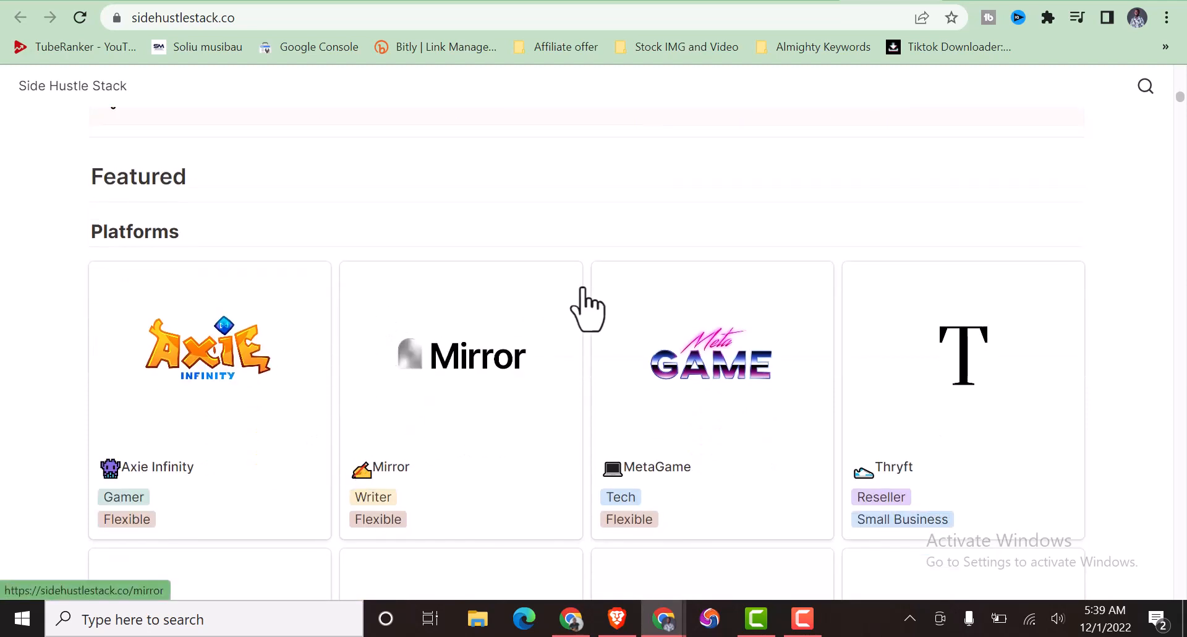
mouse_move(731, 325)
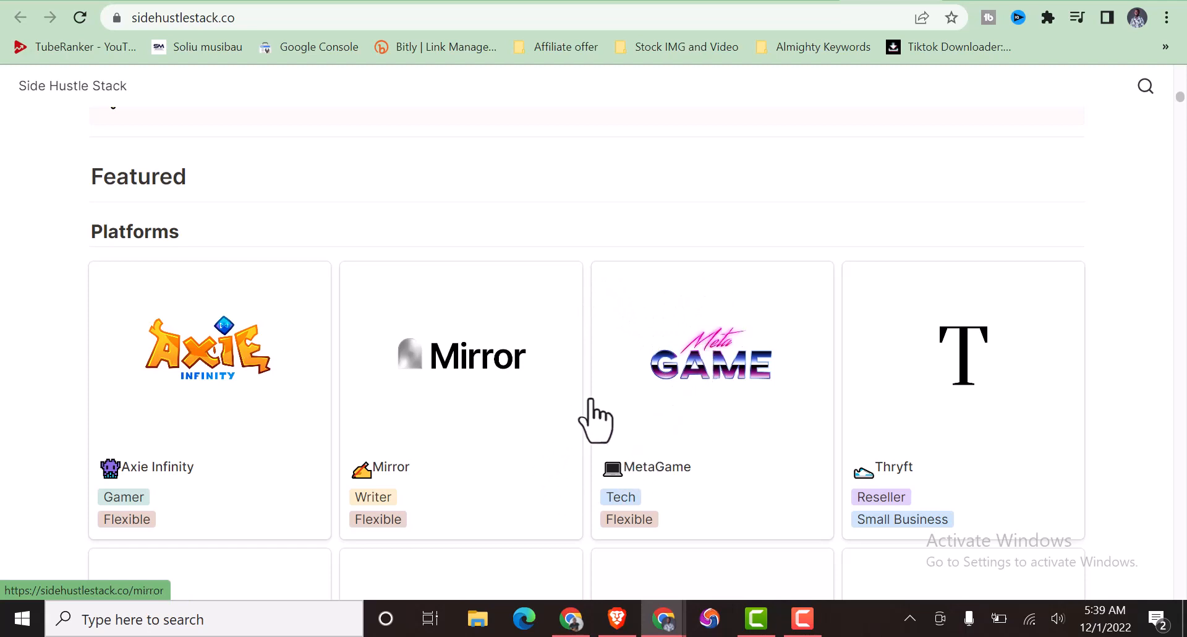
mouse_move(592, 378)
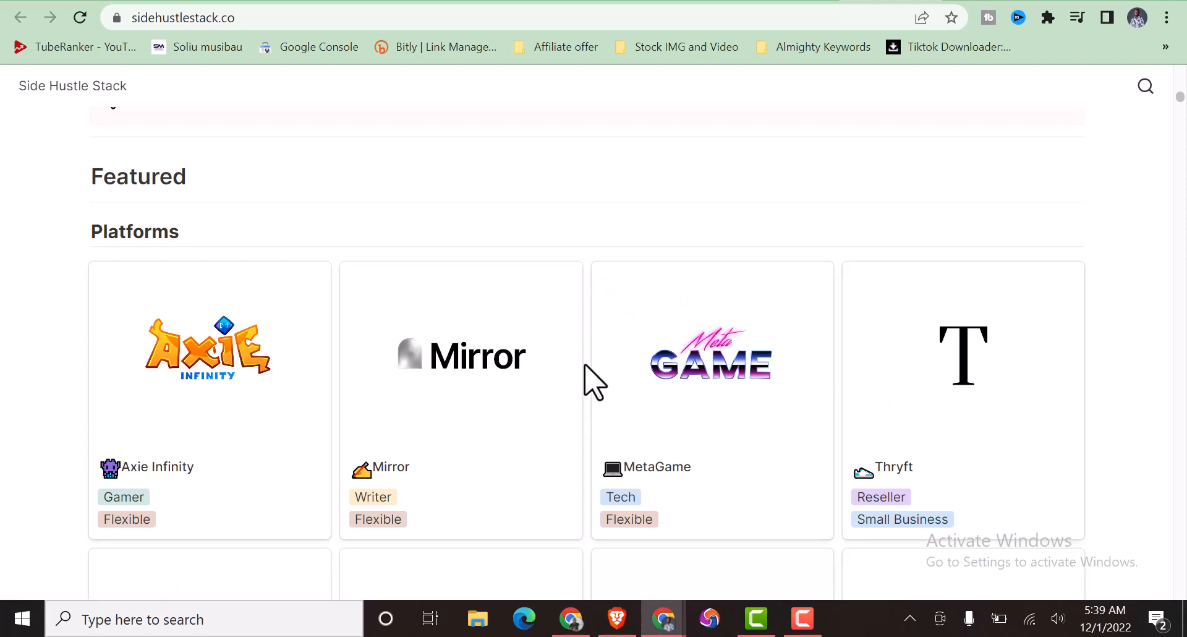
scroll(down, 3)
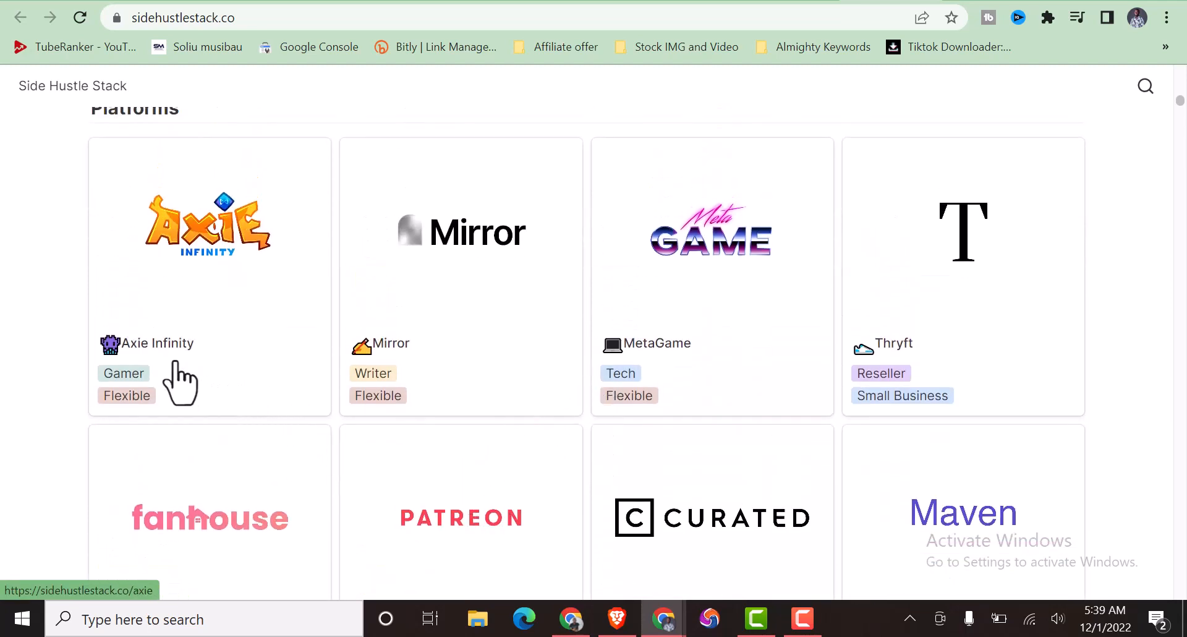
mouse_move(784, 413)
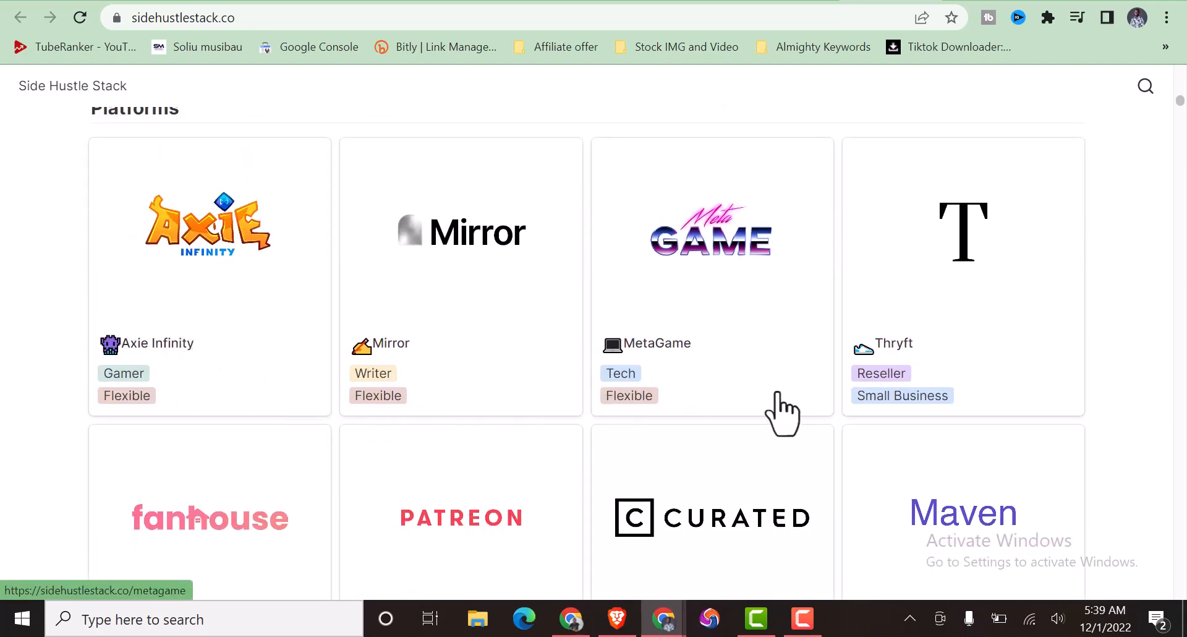
mouse_move(1005, 319)
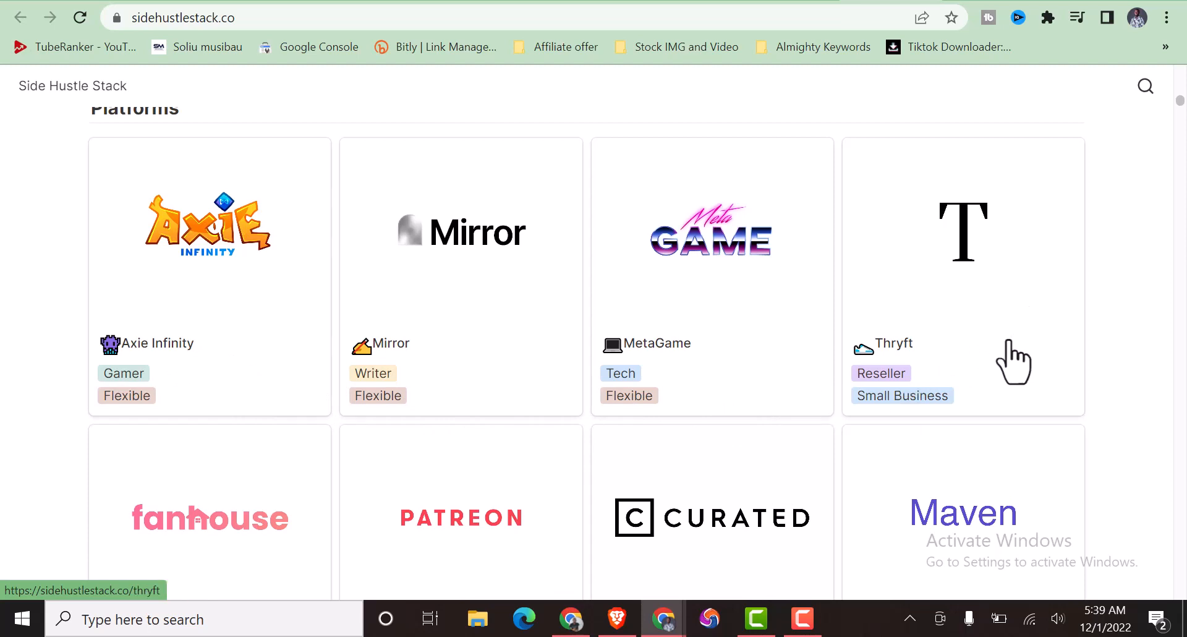
scroll(down, 3)
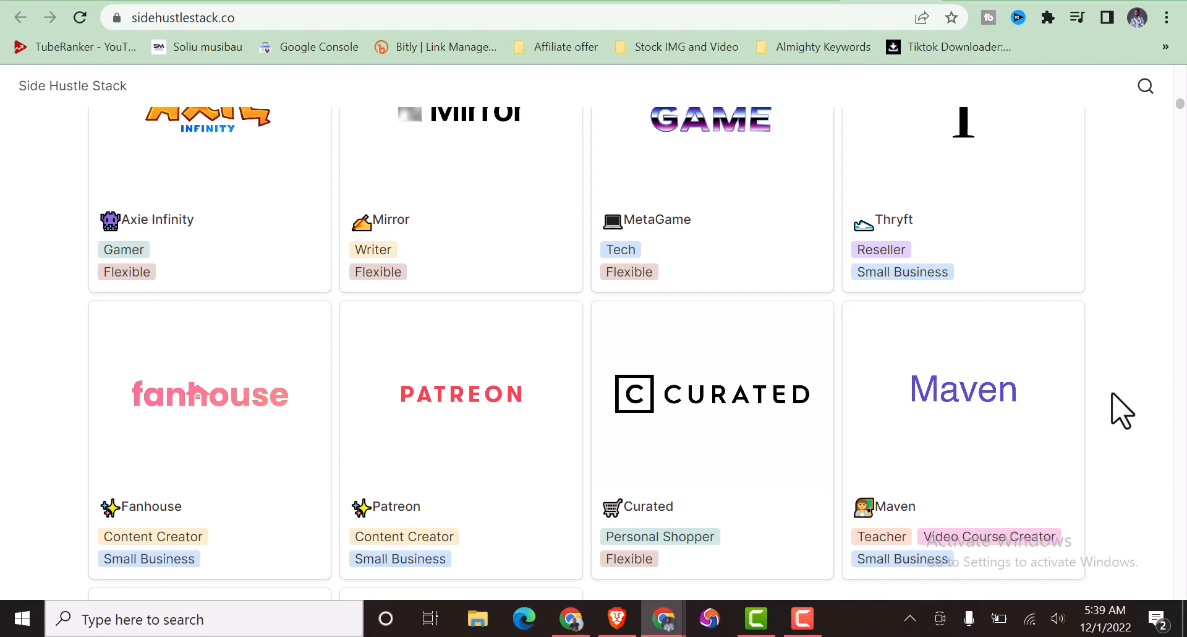
scroll(down, 3)
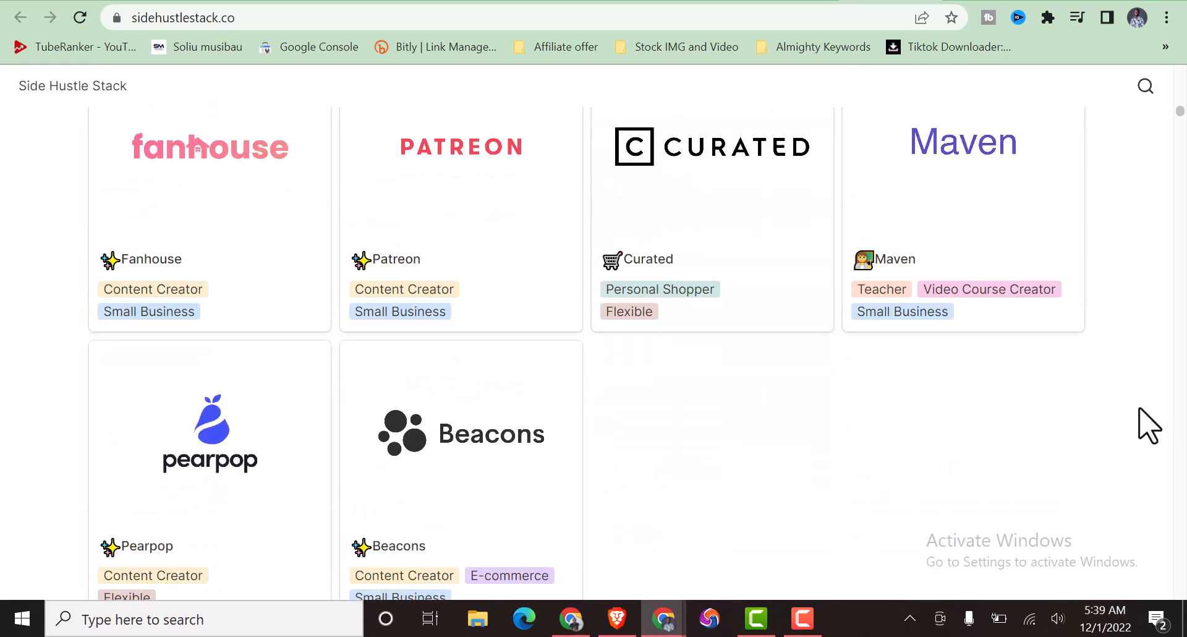
mouse_move(786, 461)
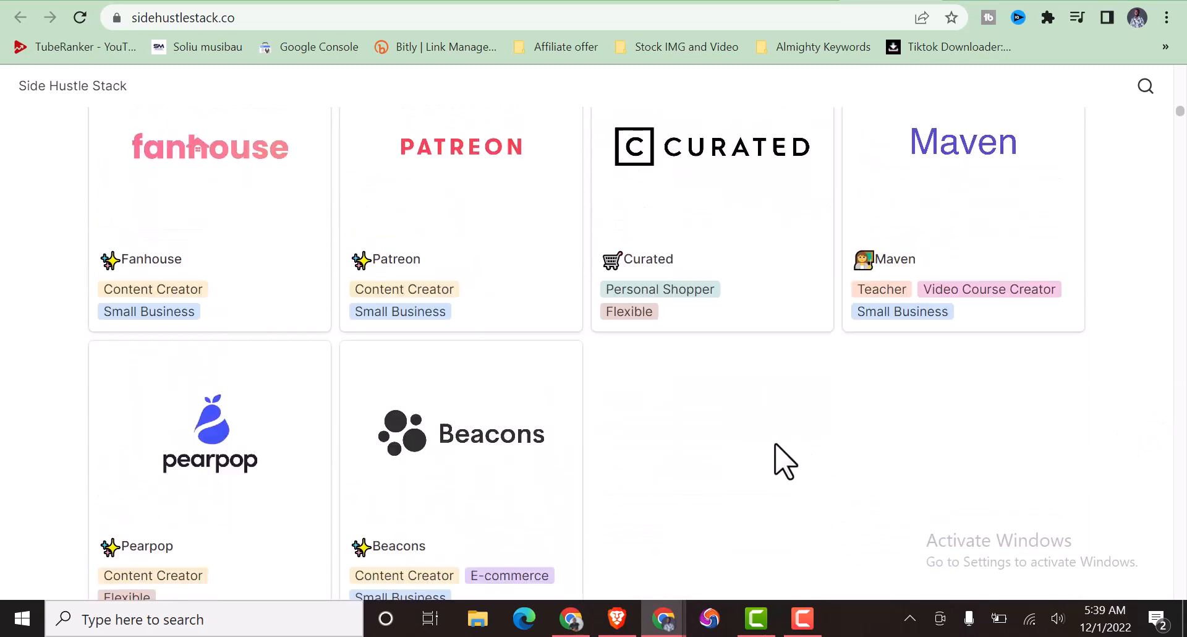
scroll(down, 3)
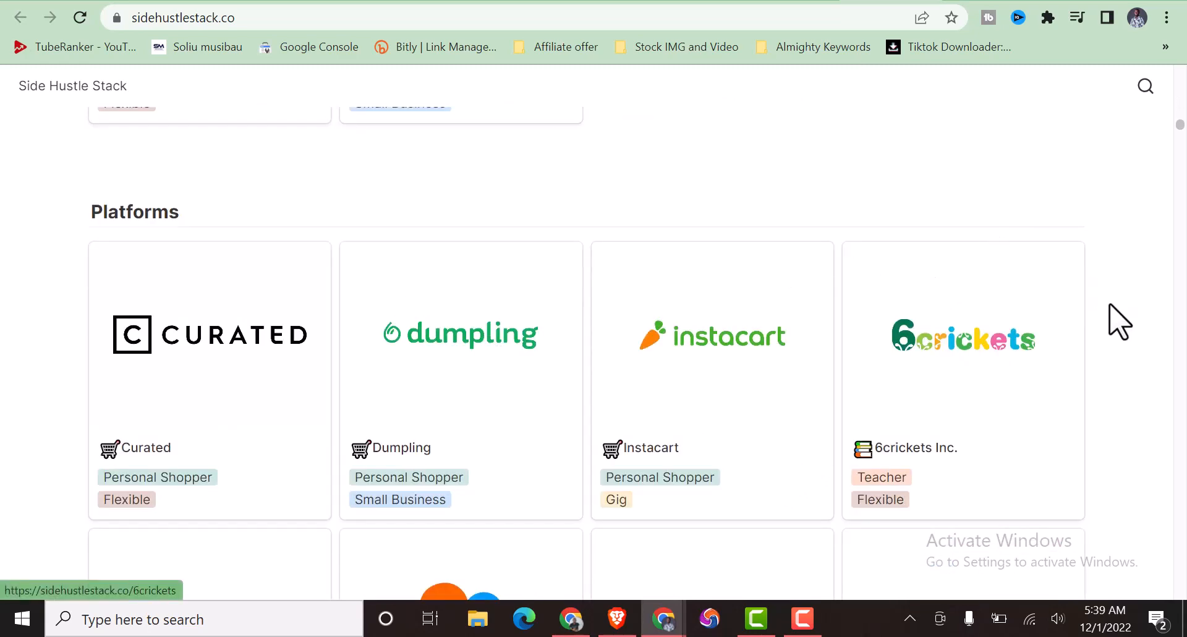
Scroll down the Platforms grid from Curated through the middle category cards.
scroll(down, 3)
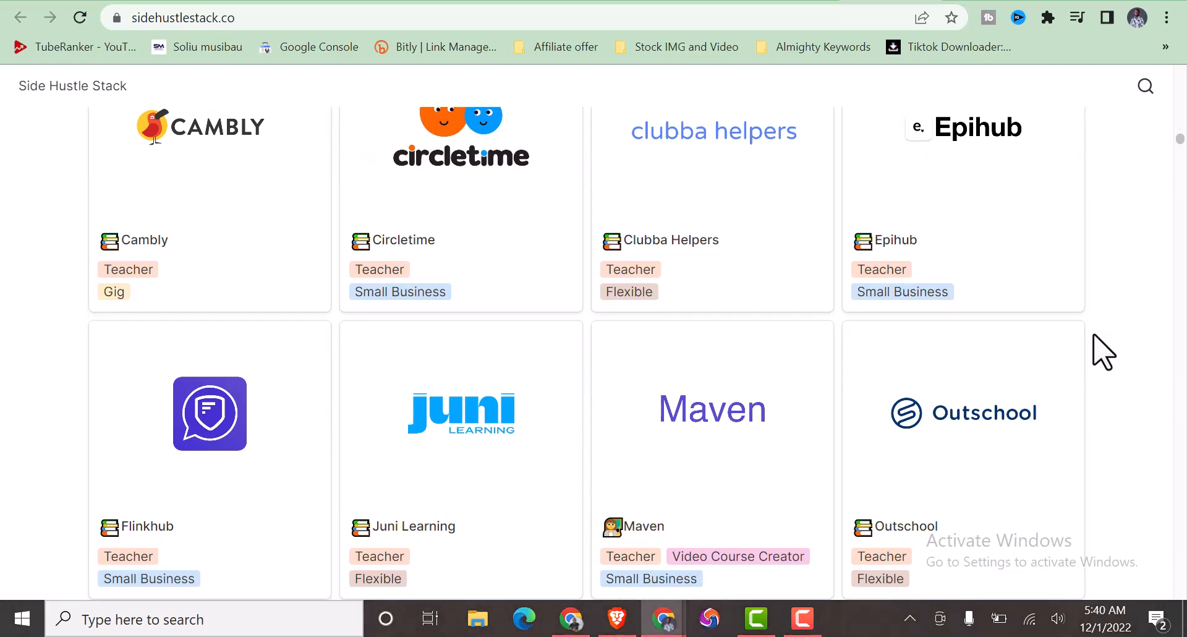
scroll(down, 3)
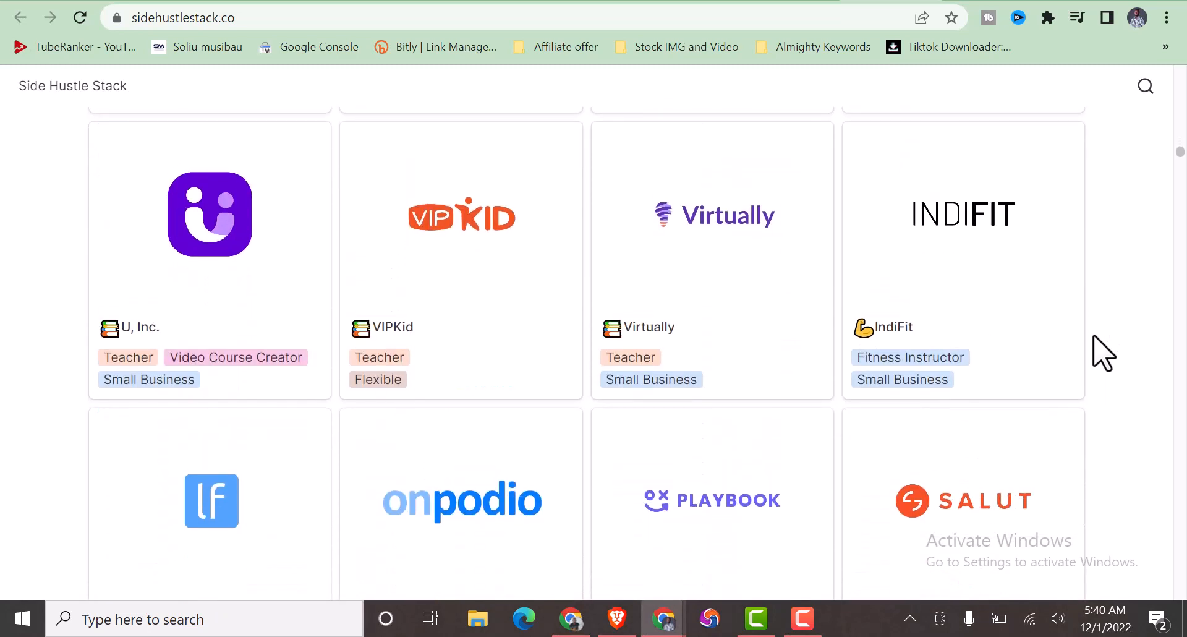
scroll(down, 3)
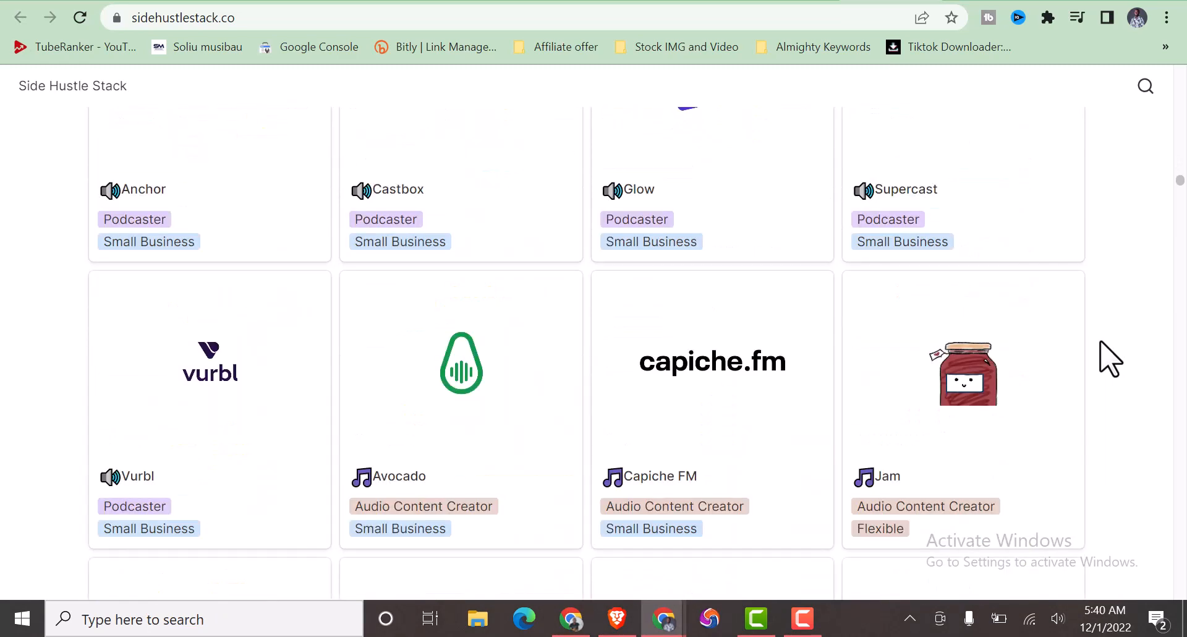
scroll(down, 3)
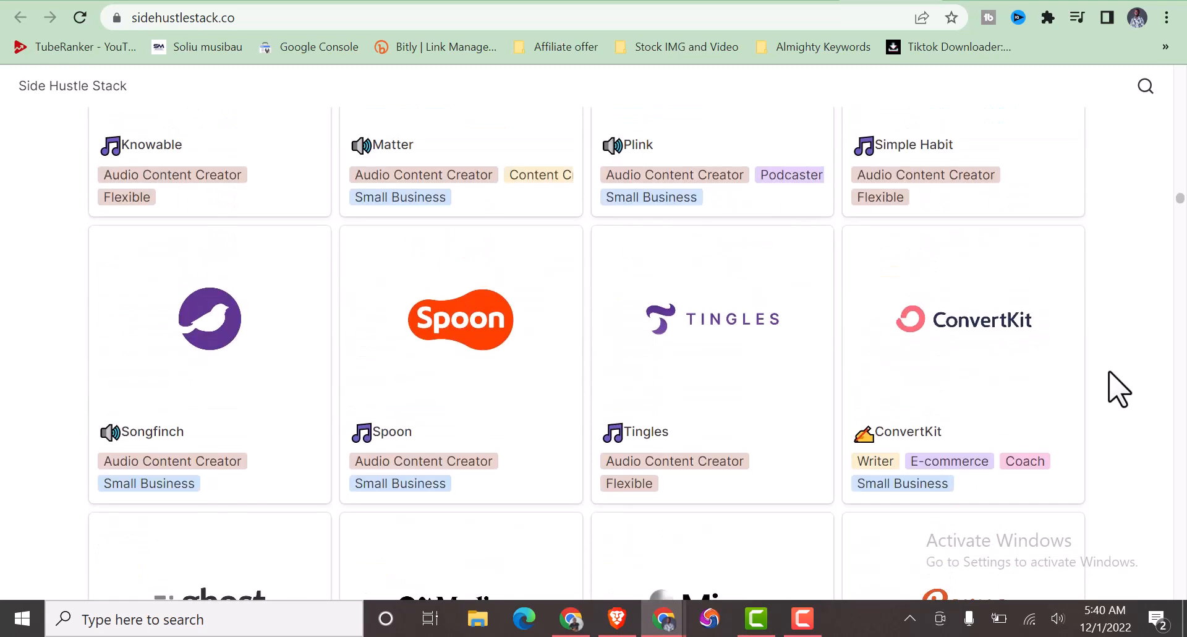
scroll(down, 3)
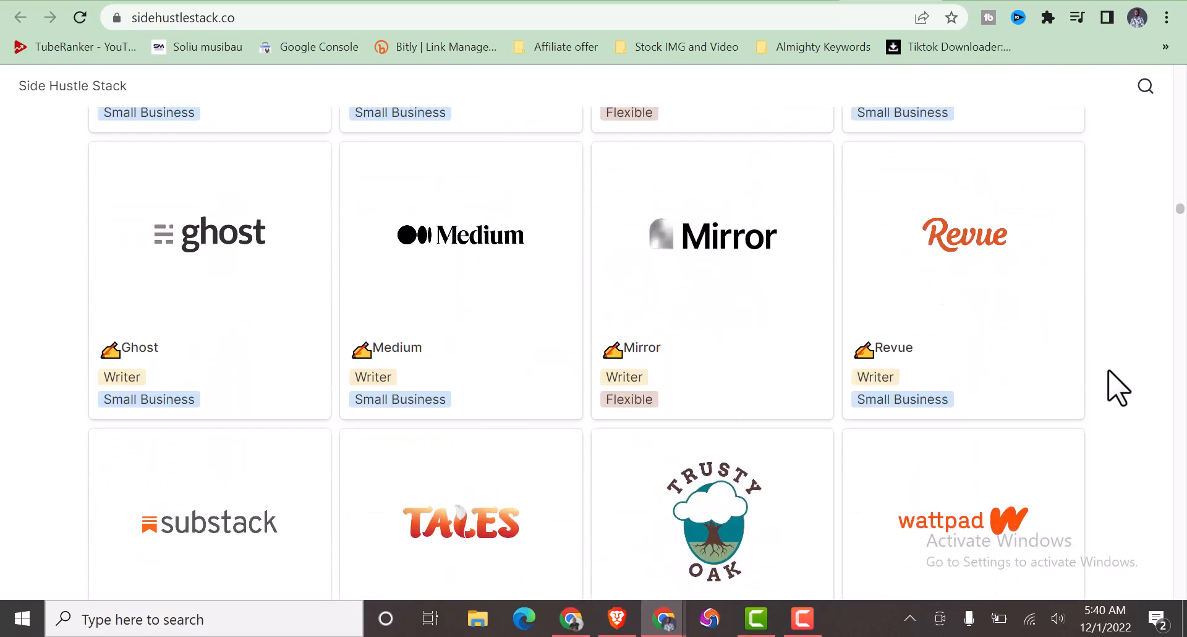
scroll(down, 3)
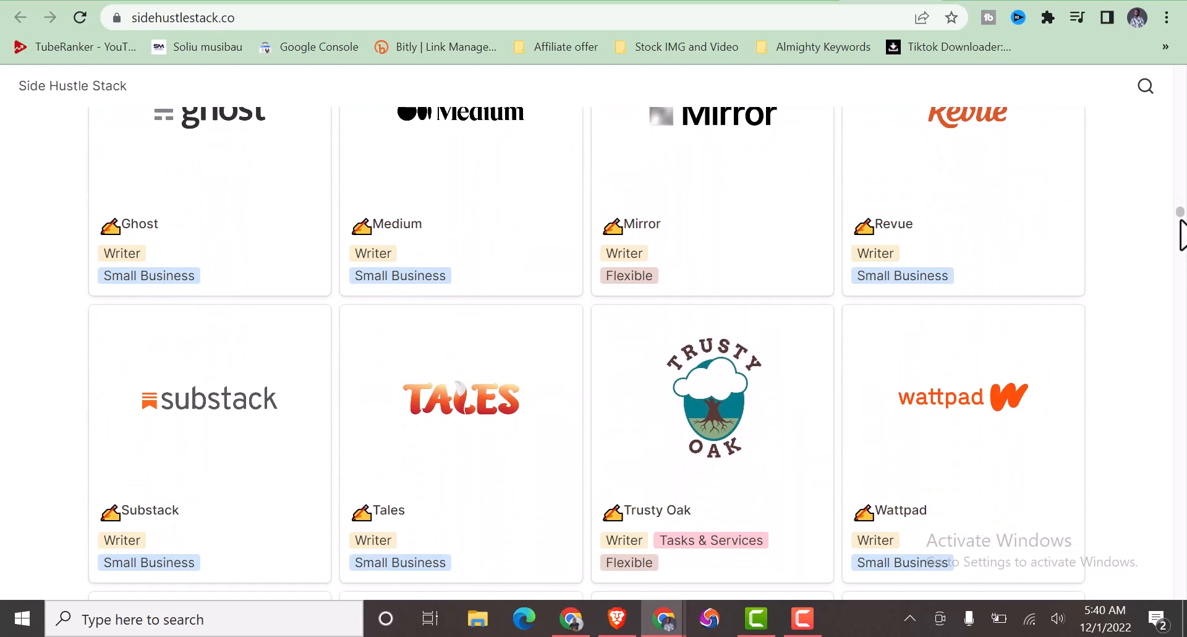
scroll(down, 3)
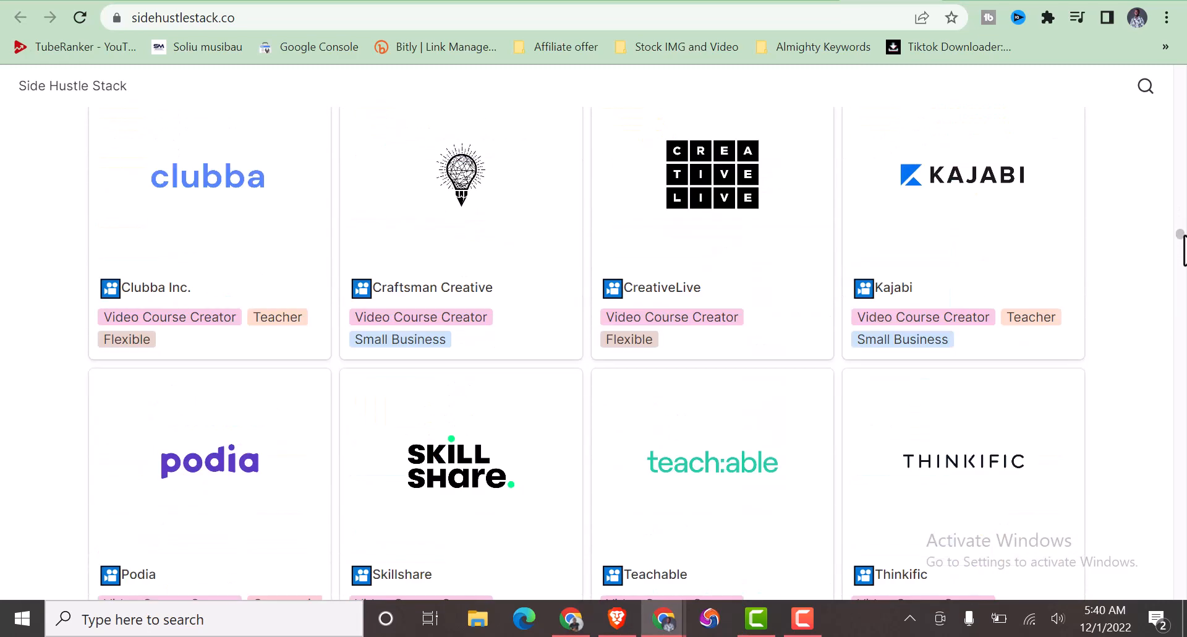
scroll(down, 3)
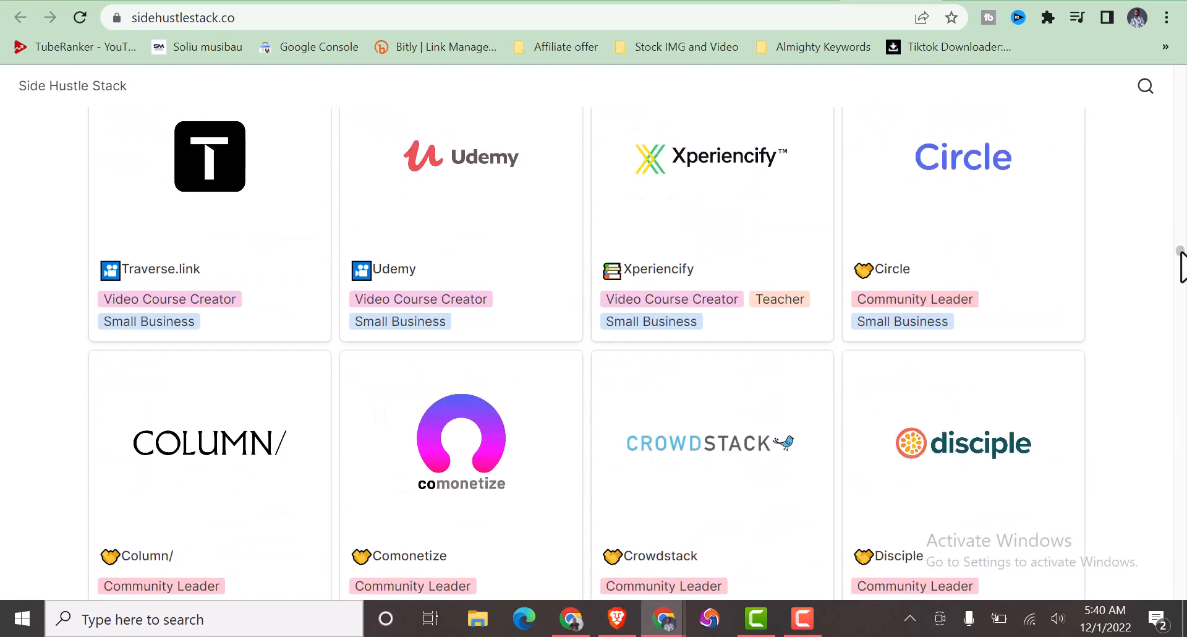
scroll(down, 3)
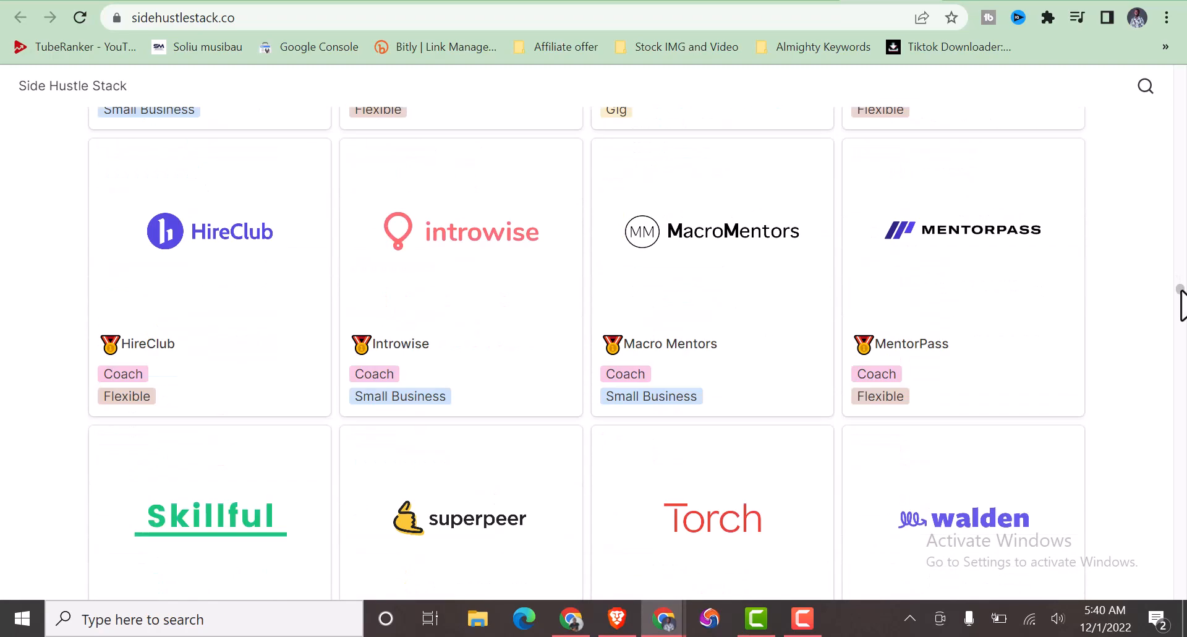
scroll(down, 3)
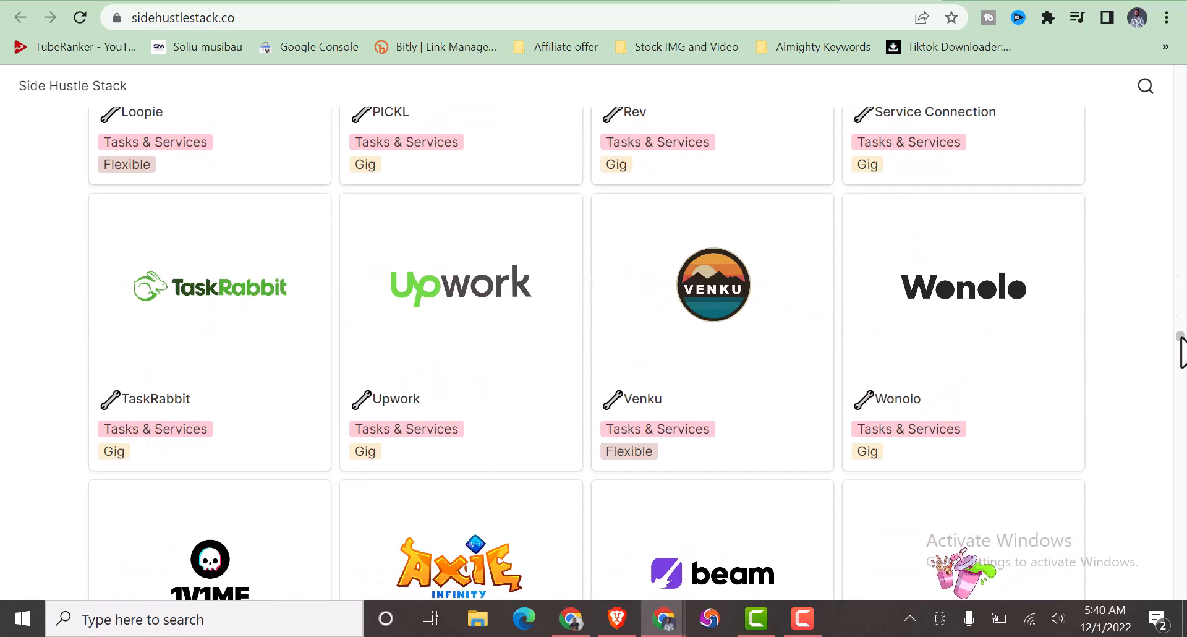
scroll(down, 3)
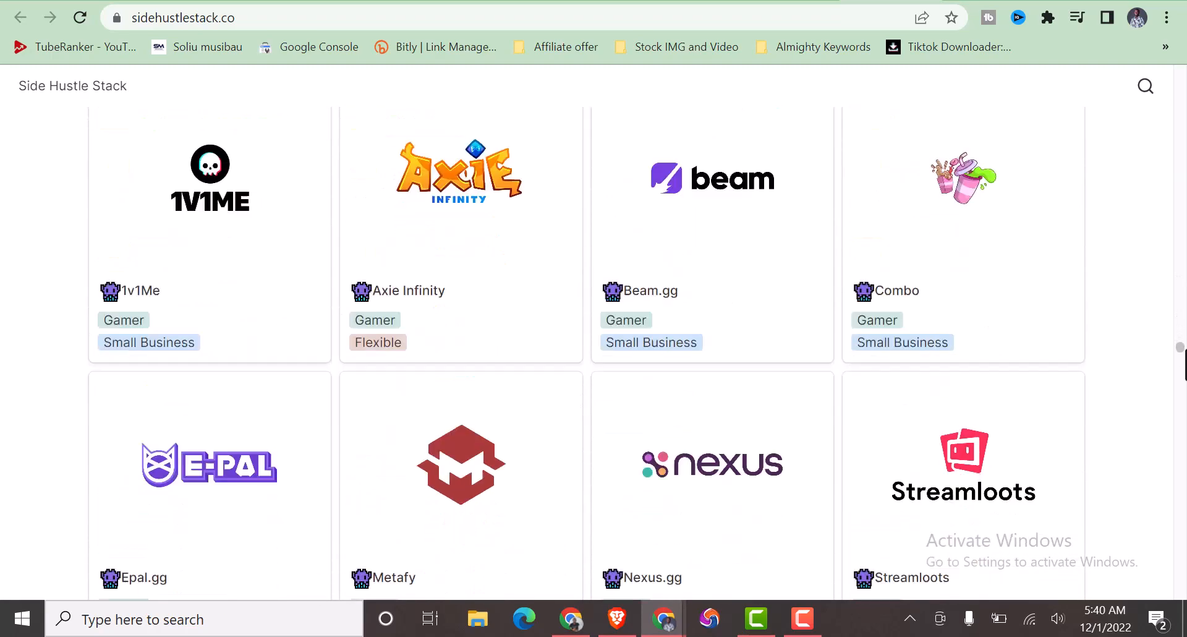
Continue to the last Tech platforms row with Slip and Worksome and the page footer.
scroll(down, 3)
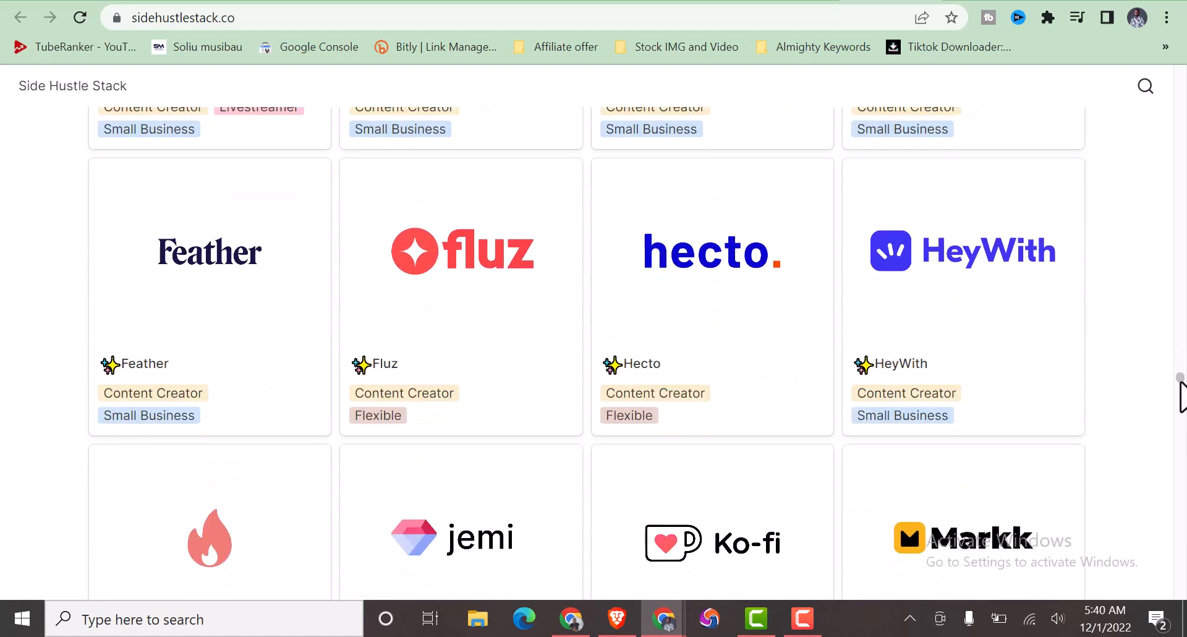
scroll(down, 3)
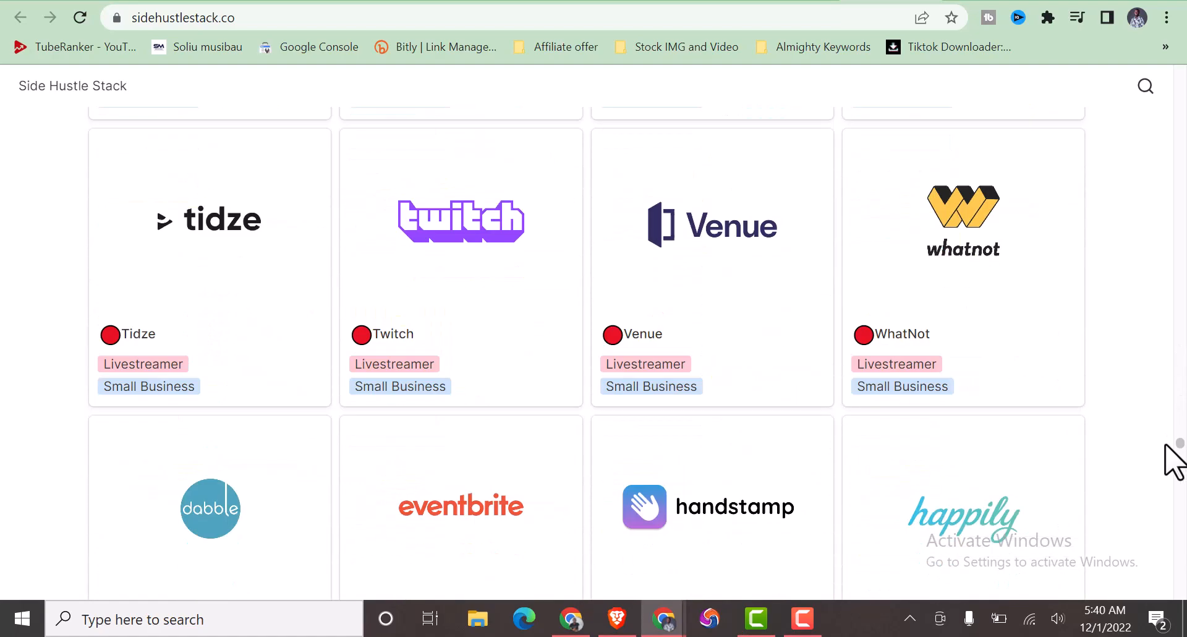
scroll(down, 3)
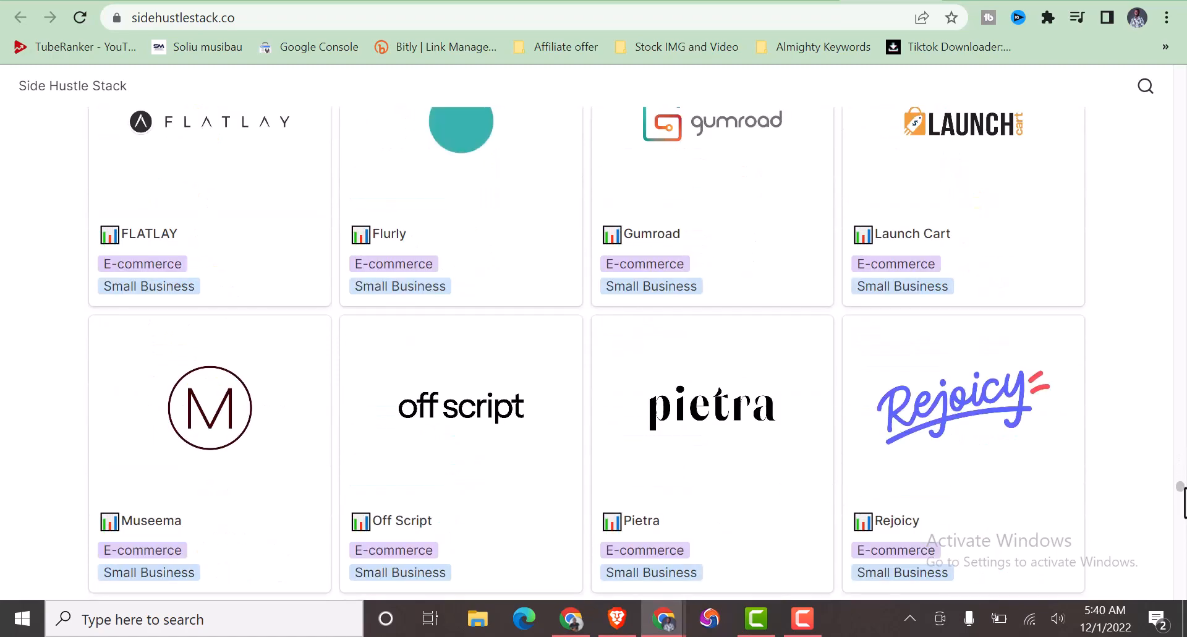
scroll(down, 3)
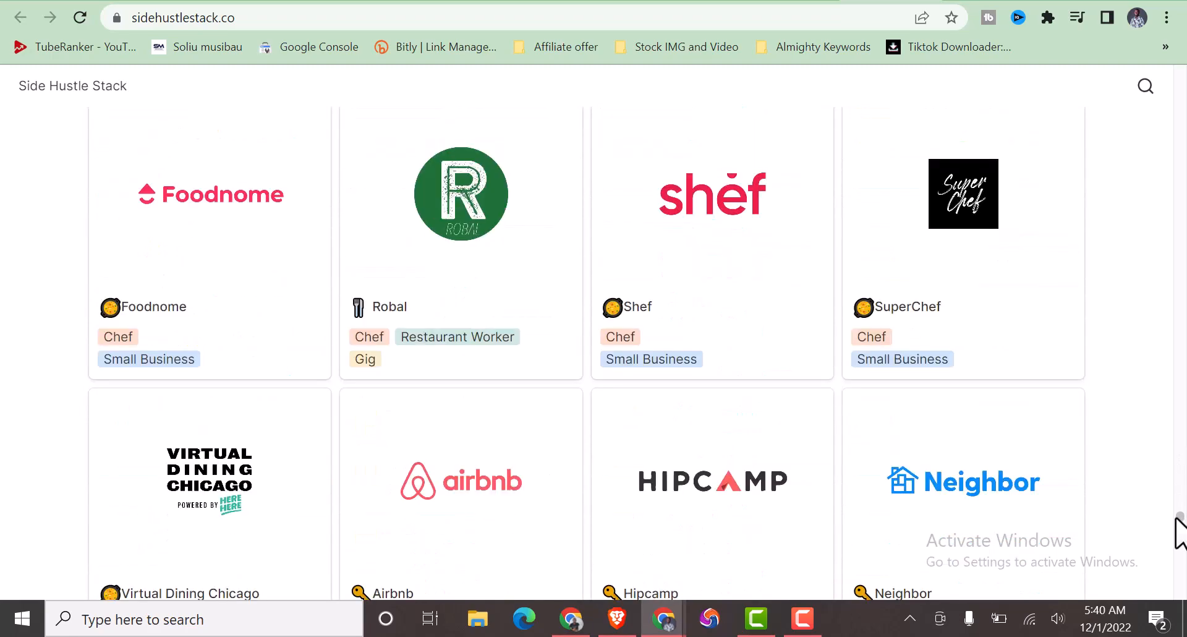
scroll(down, 3)
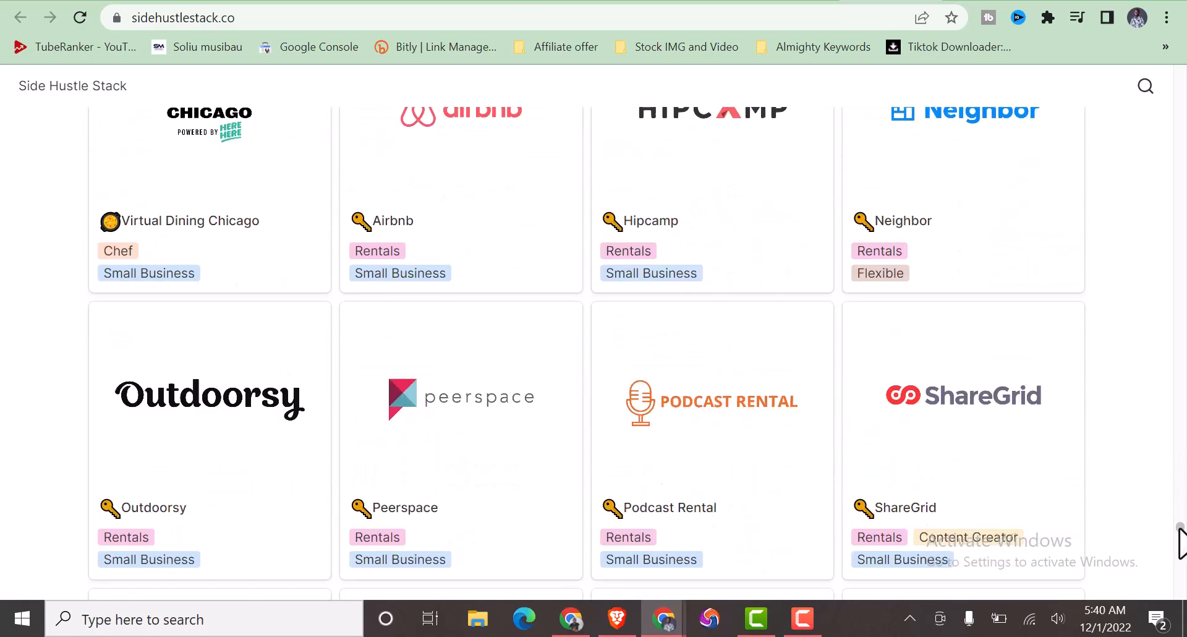
scroll(down, 3)
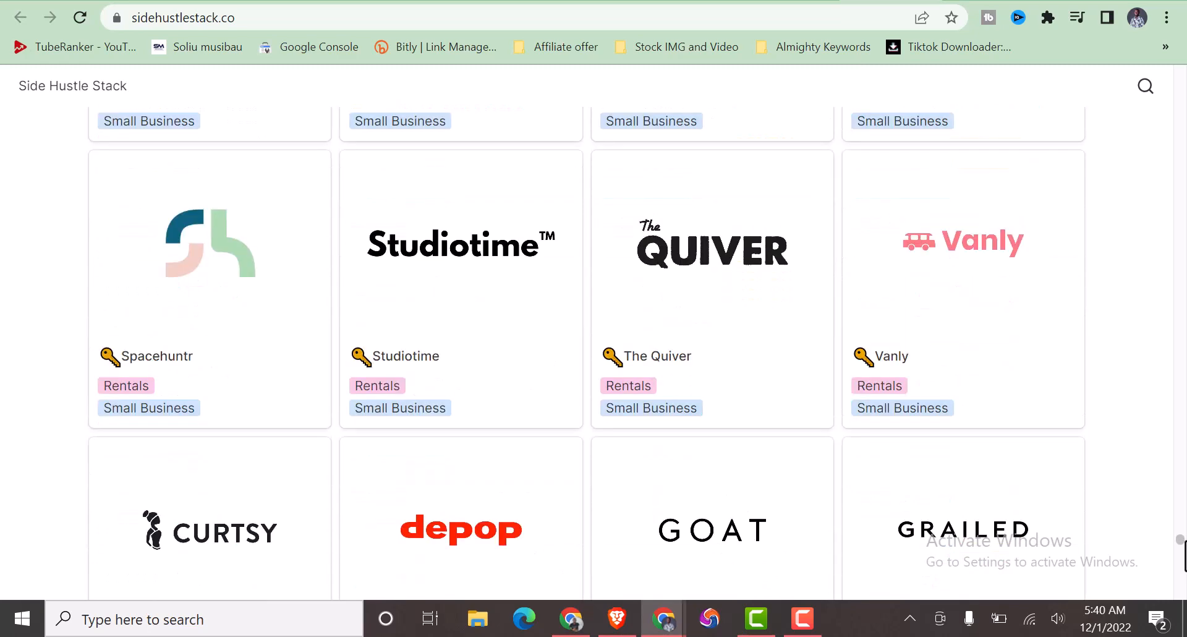
scroll(down, 3)
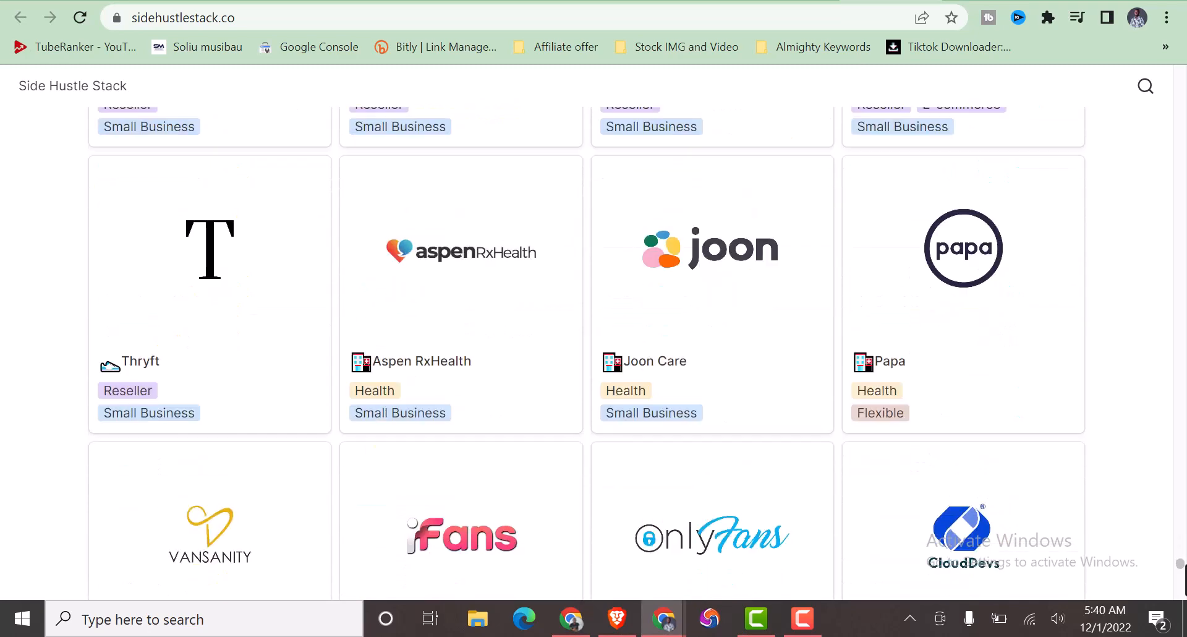
scroll(down, 3)
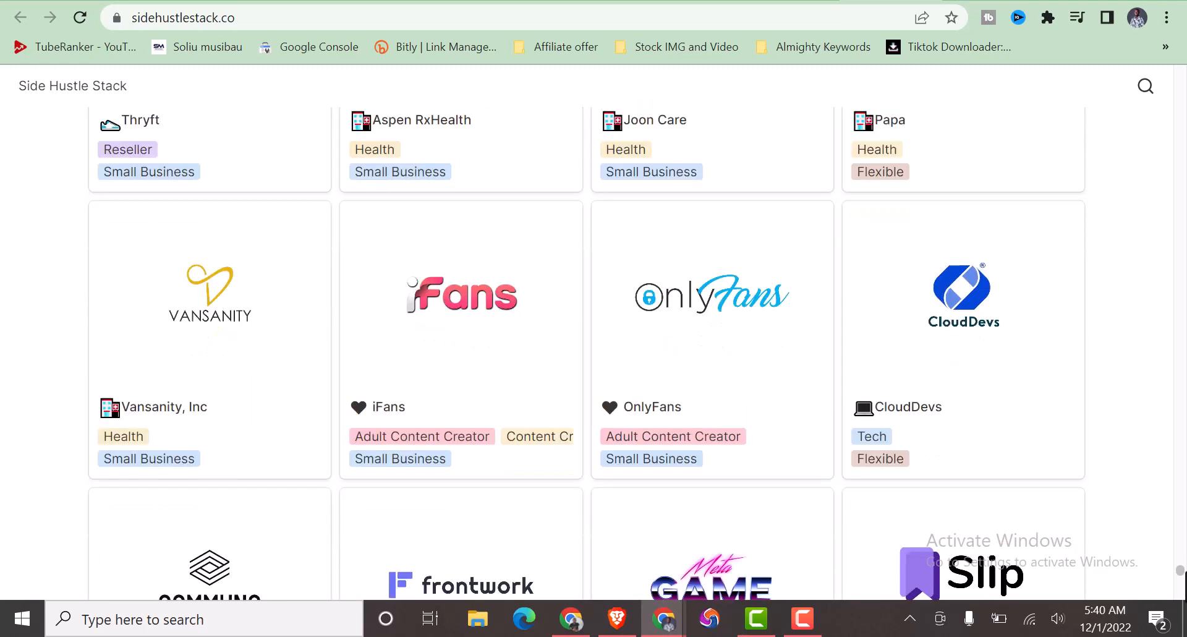
scroll(down, 3)
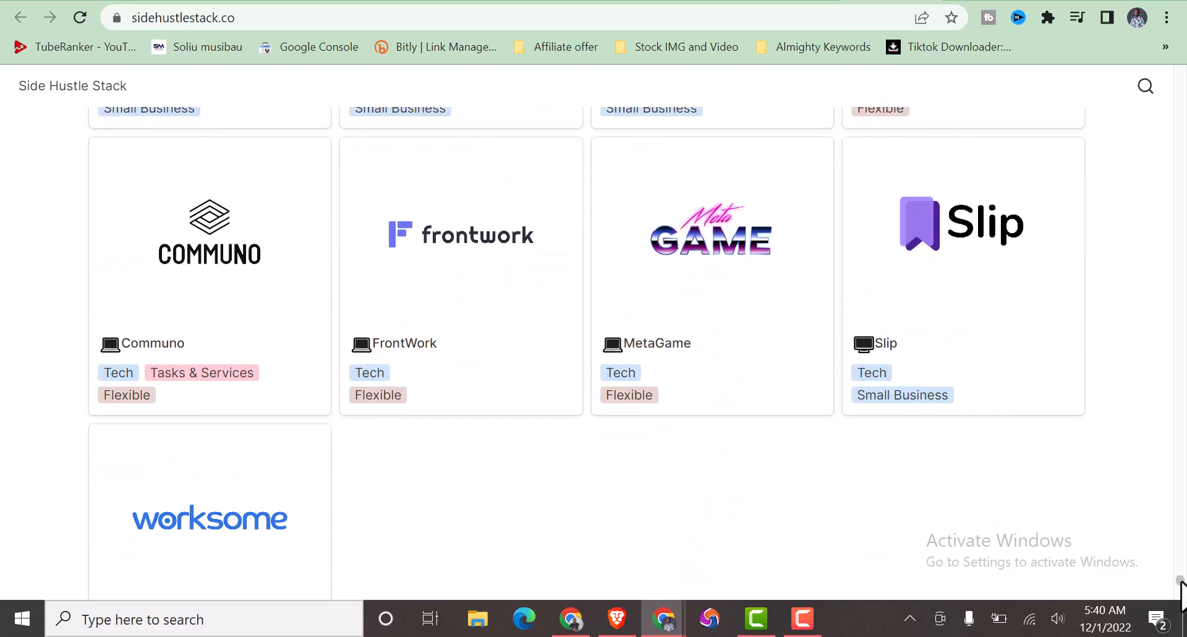
scroll(down, 3)
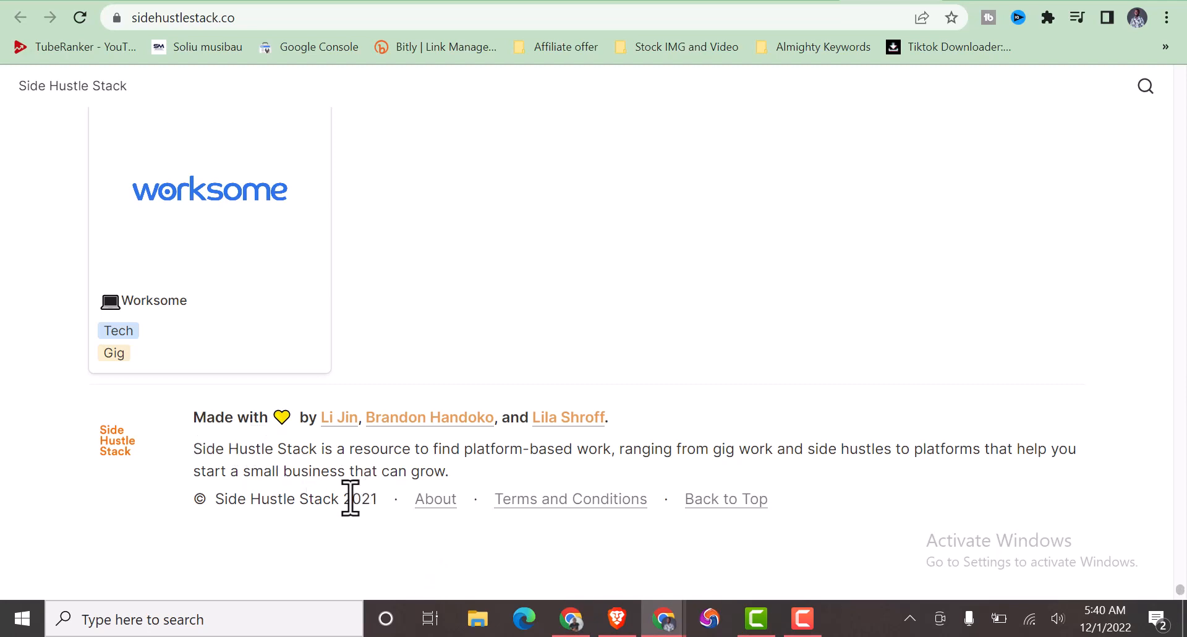
mouse_move(387, 534)
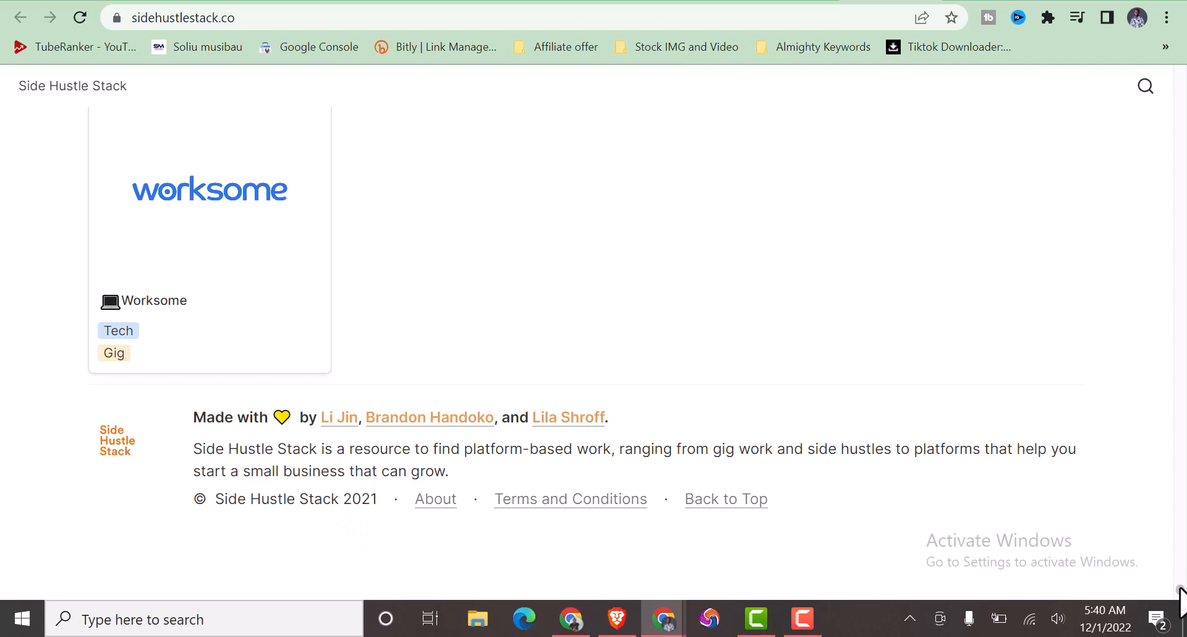
Scroll back up from the footer to the Curated, Dumpling, Instacart and 6crickets cards.
scroll(down, 3)
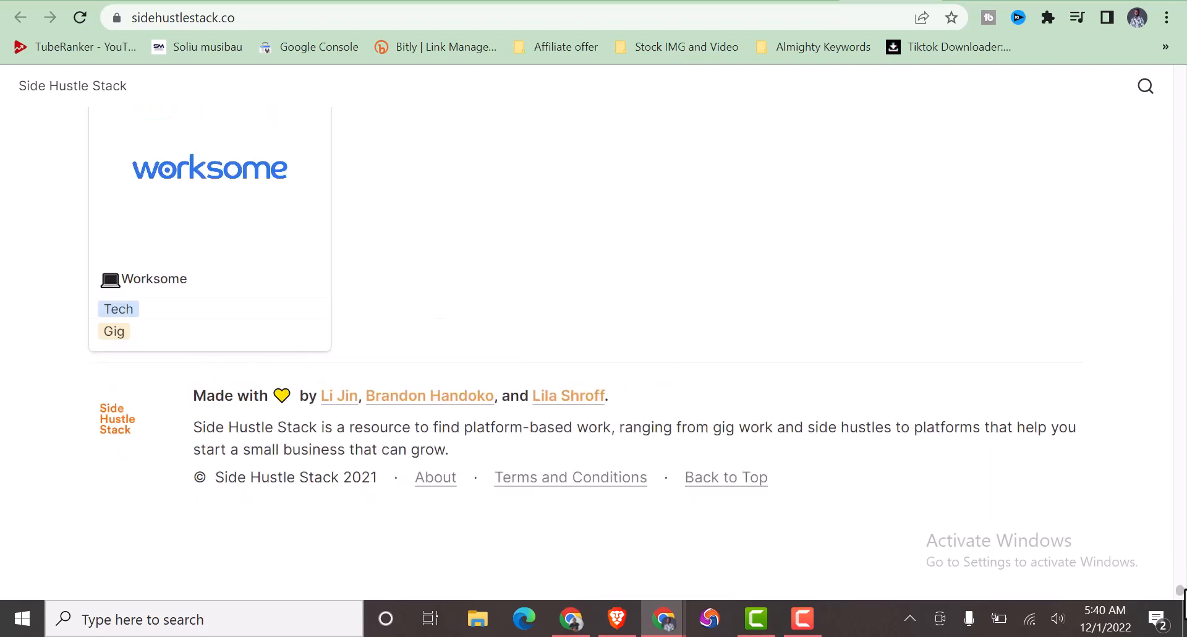
scroll(up, 3)
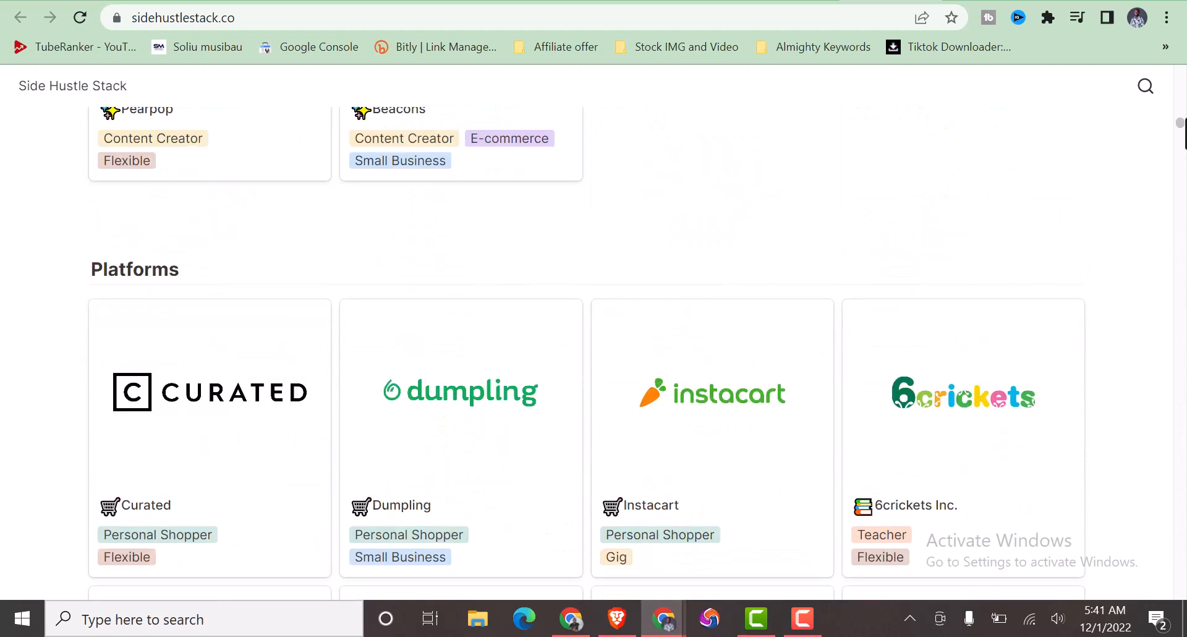
Scroll up to the Work Categories list and subscribe box near the top of the homepage.
scroll(up, 3)
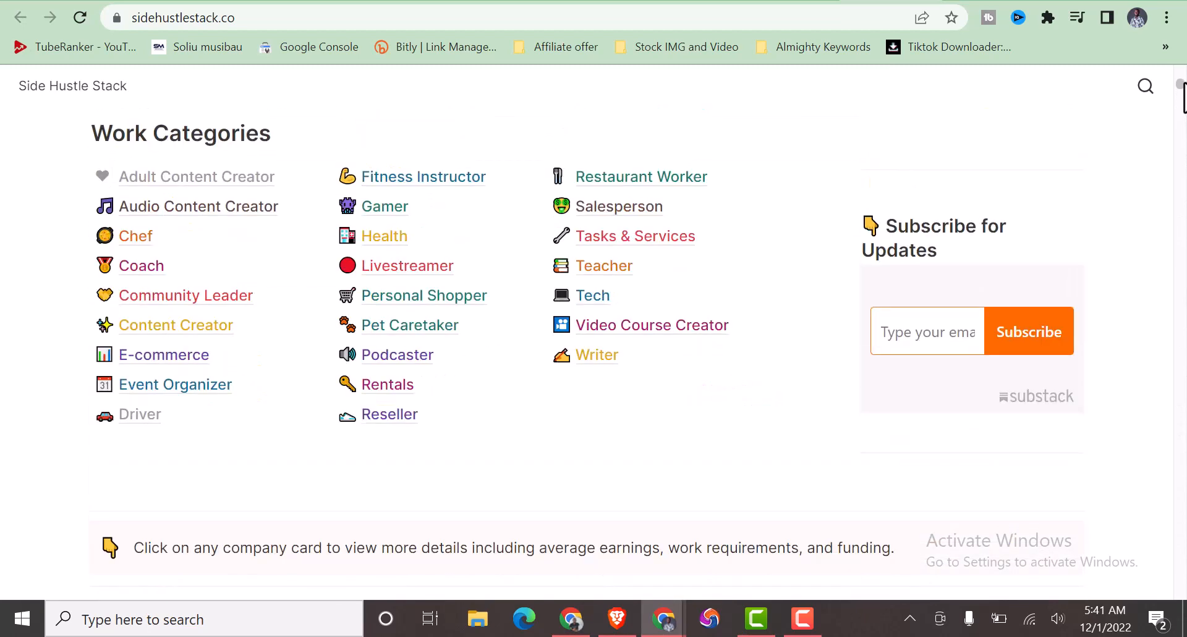
mouse_move(488, 212)
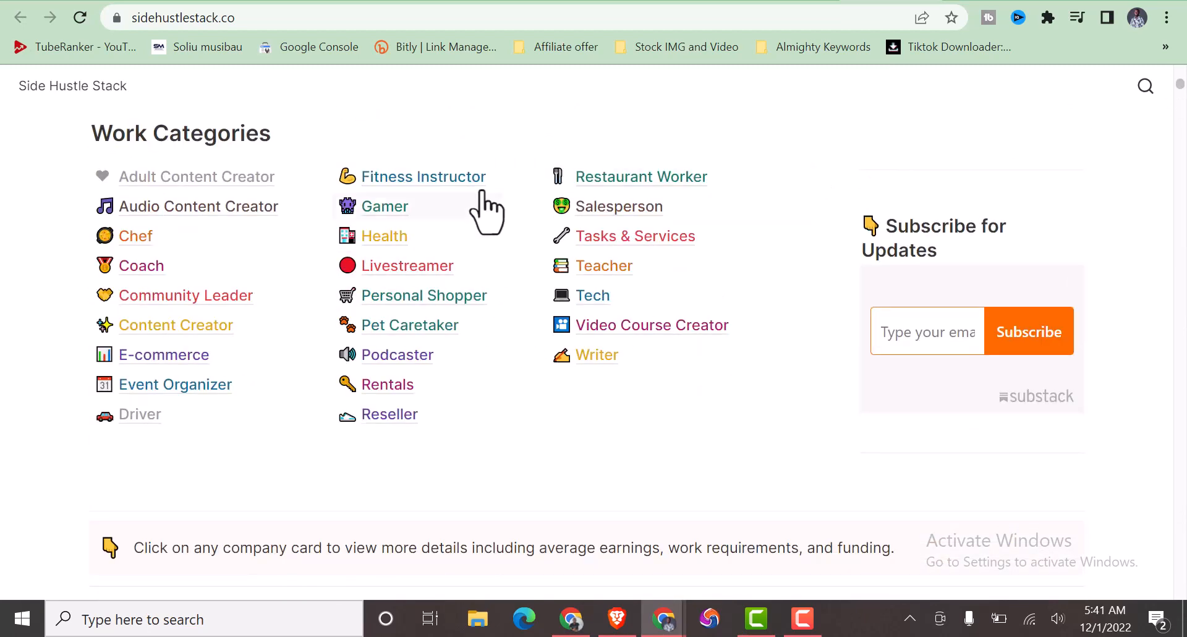
mouse_move(731, 140)
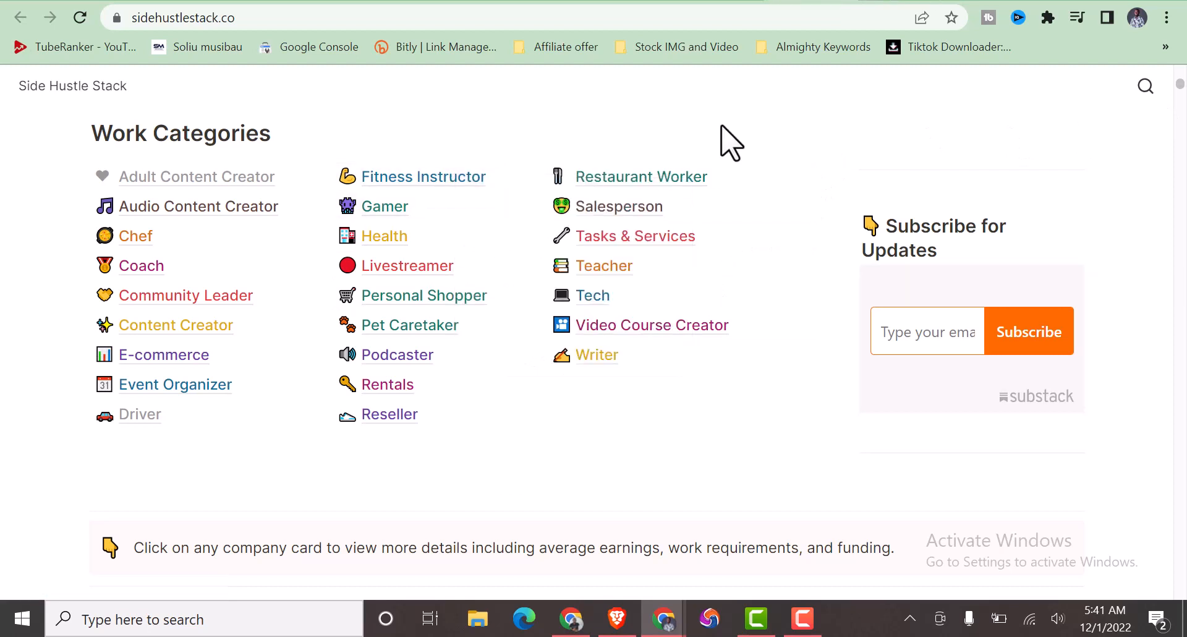
mouse_move(385, 207)
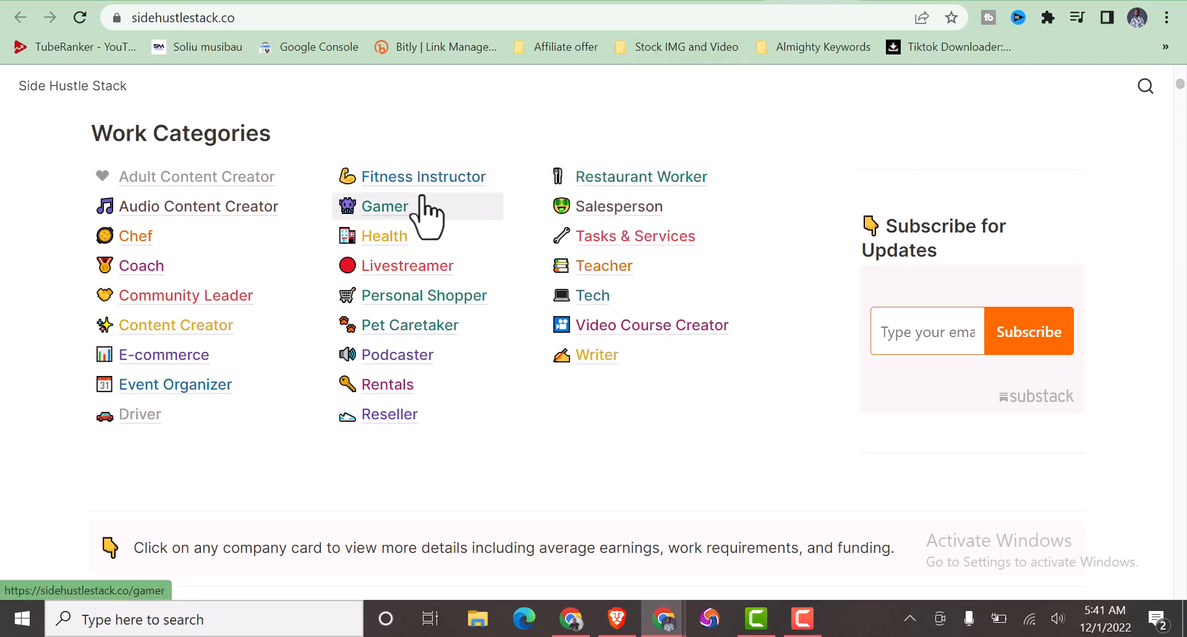
Open the Fitness Instructor category and scroll its platform cards: WOFH, Superset, IndiFit, LokaFit, Salut.
click(423, 177)
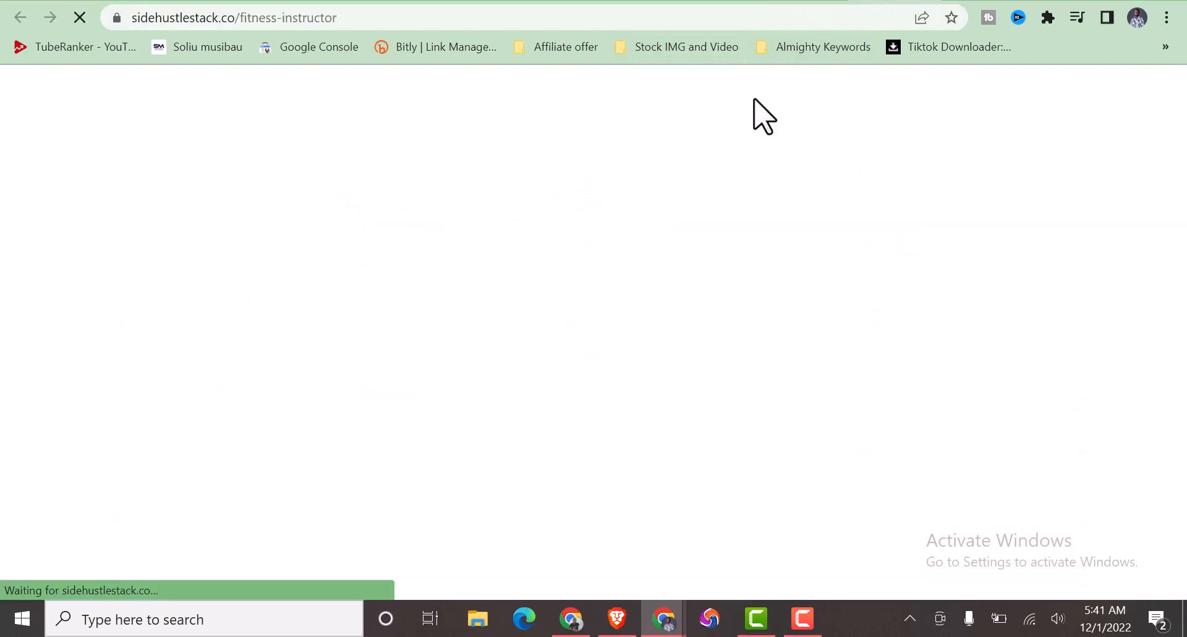
mouse_move(405, 335)
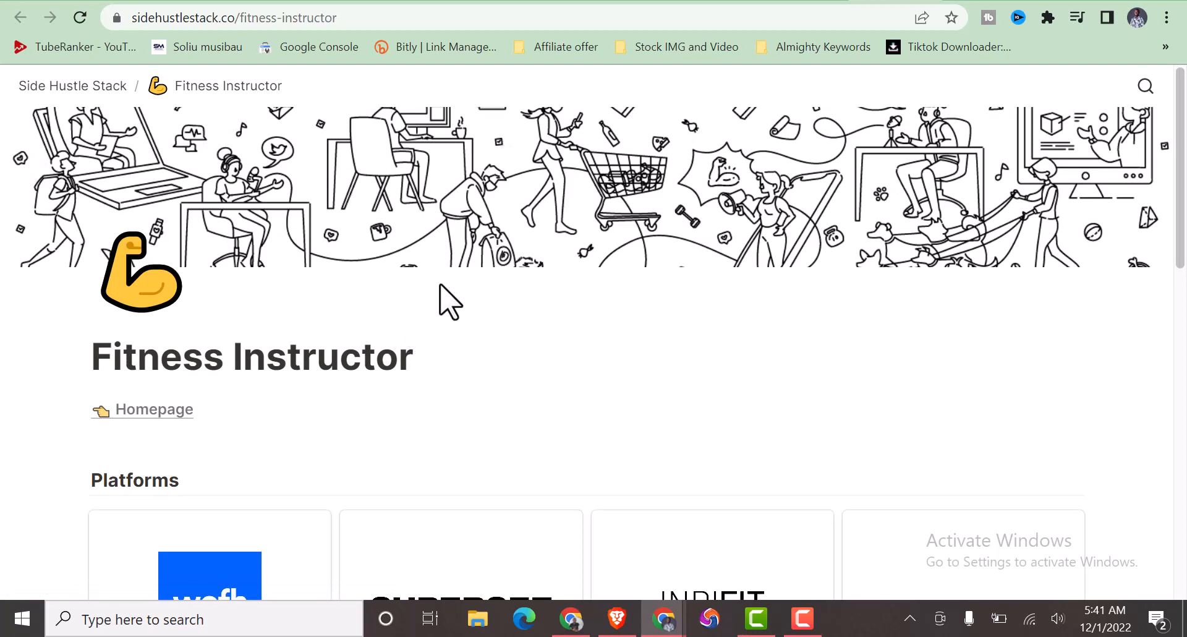
scroll(down, 3)
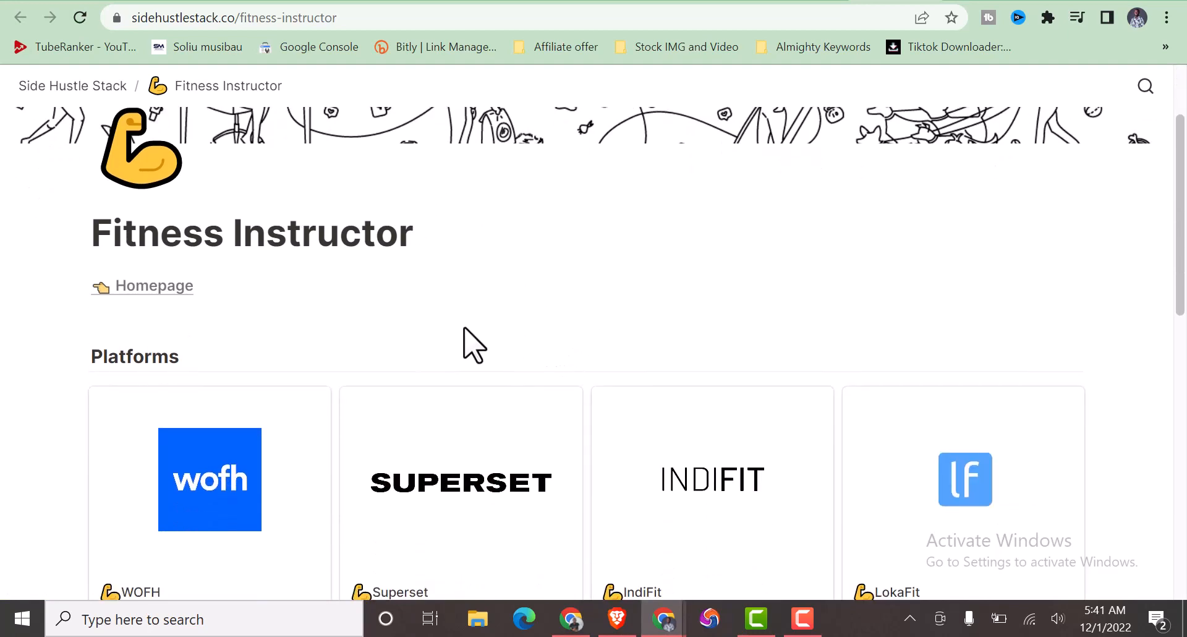
scroll(down, 3)
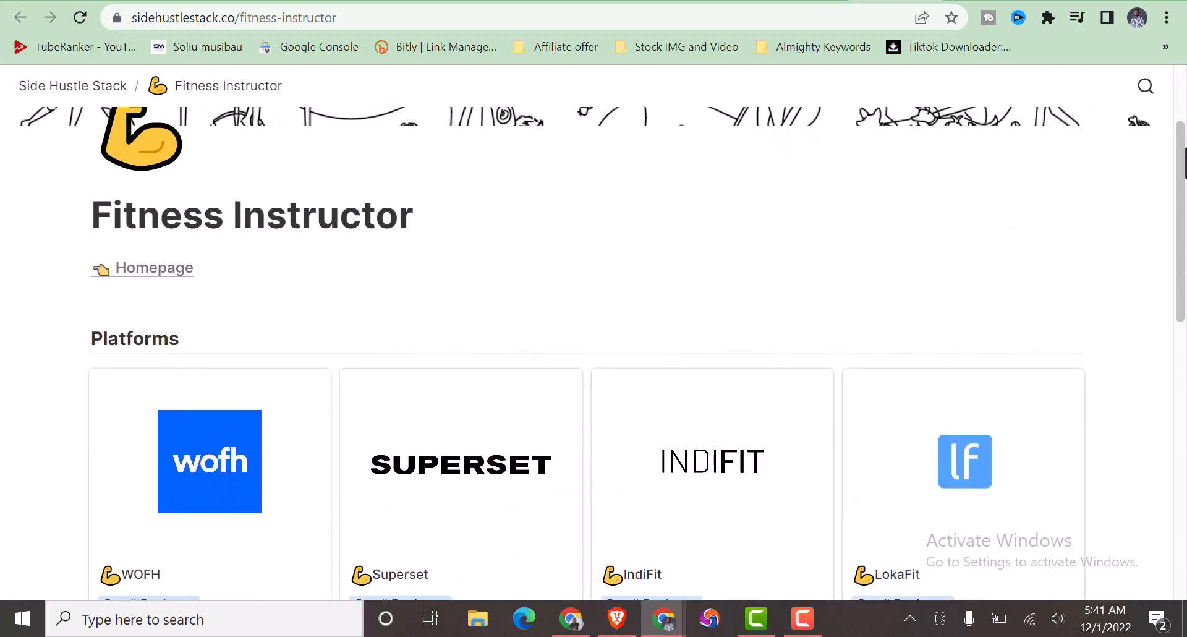
scroll(down, 3)
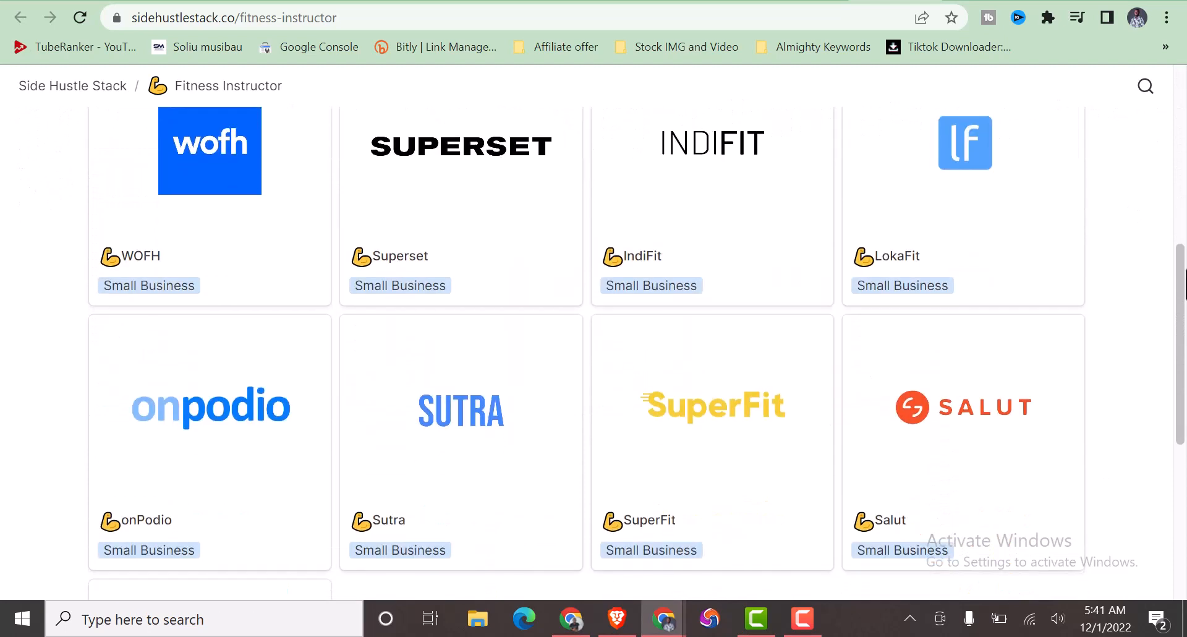
scroll(down, 3)
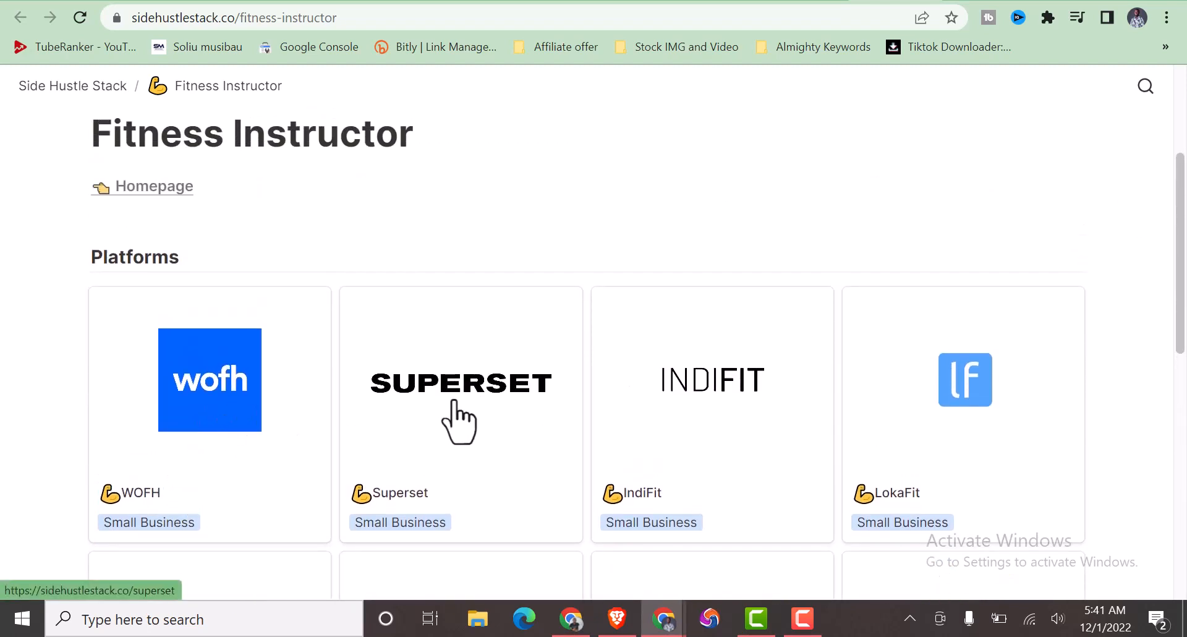
mouse_move(777, 241)
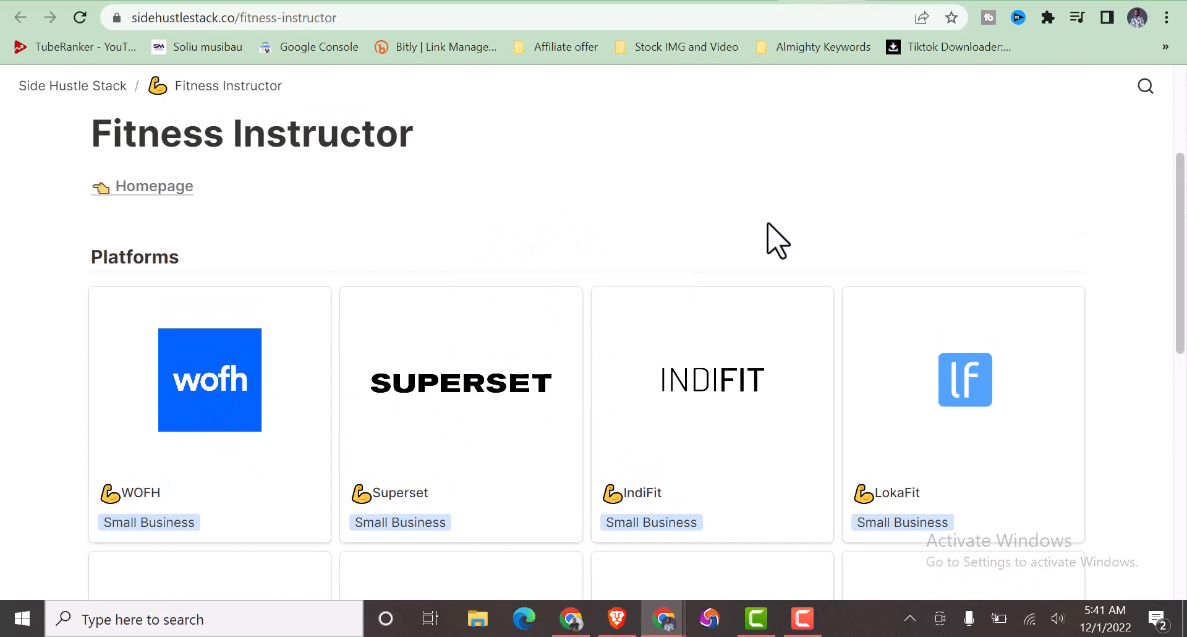
Open the Superset detail page and read its description and pricing.
click(460, 382)
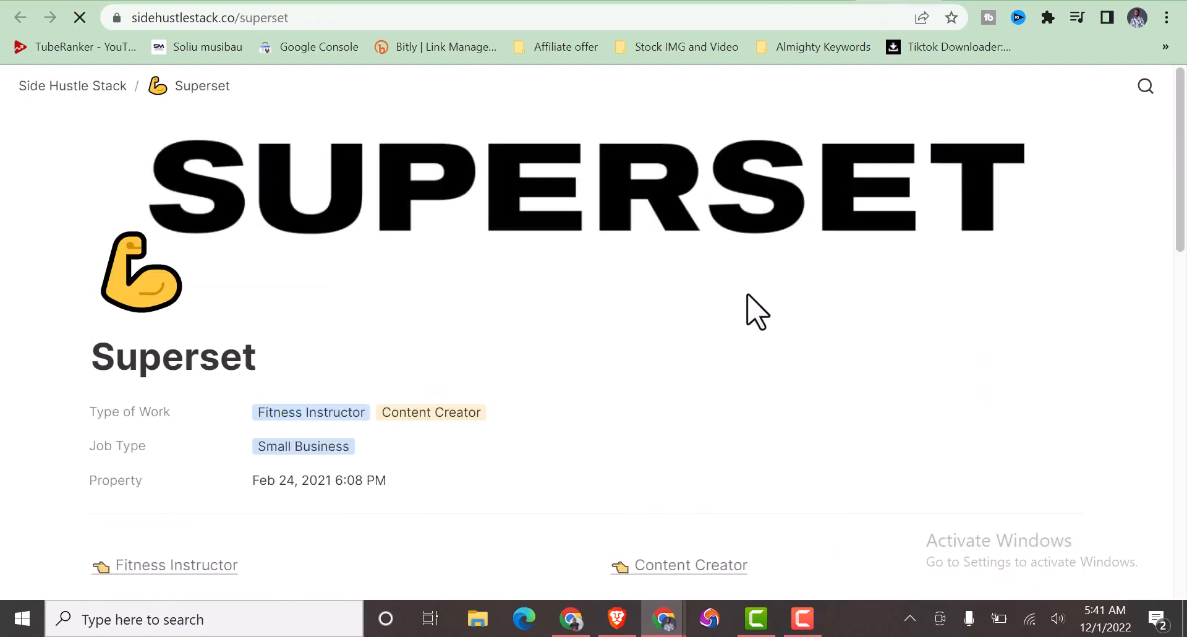
mouse_move(477, 244)
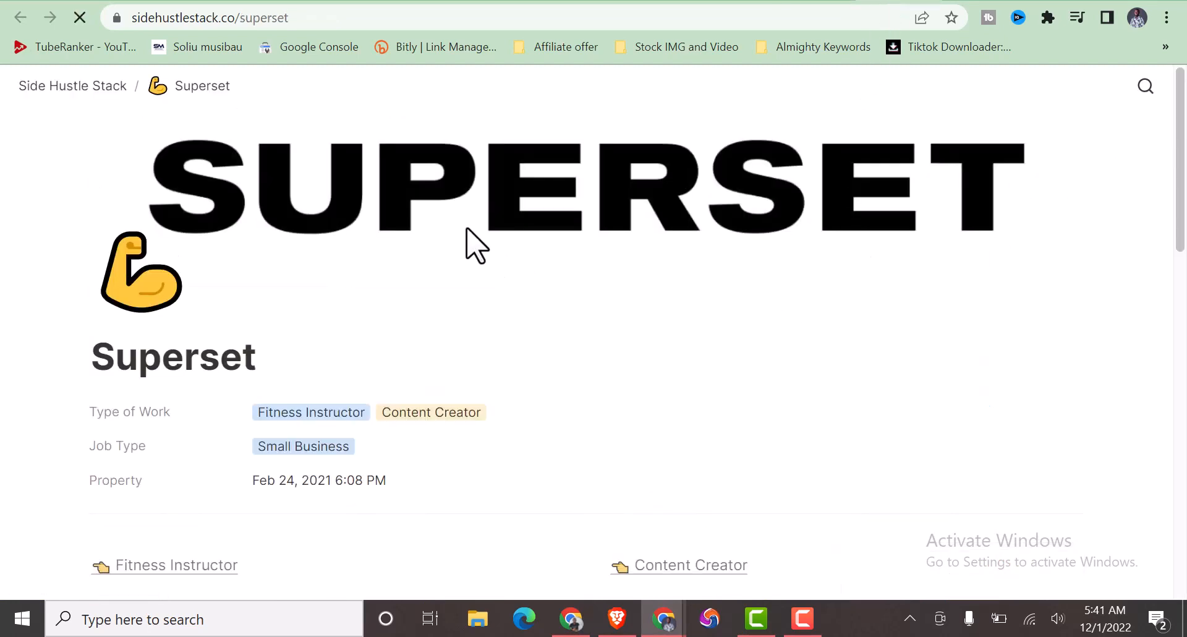
scroll(down, 3)
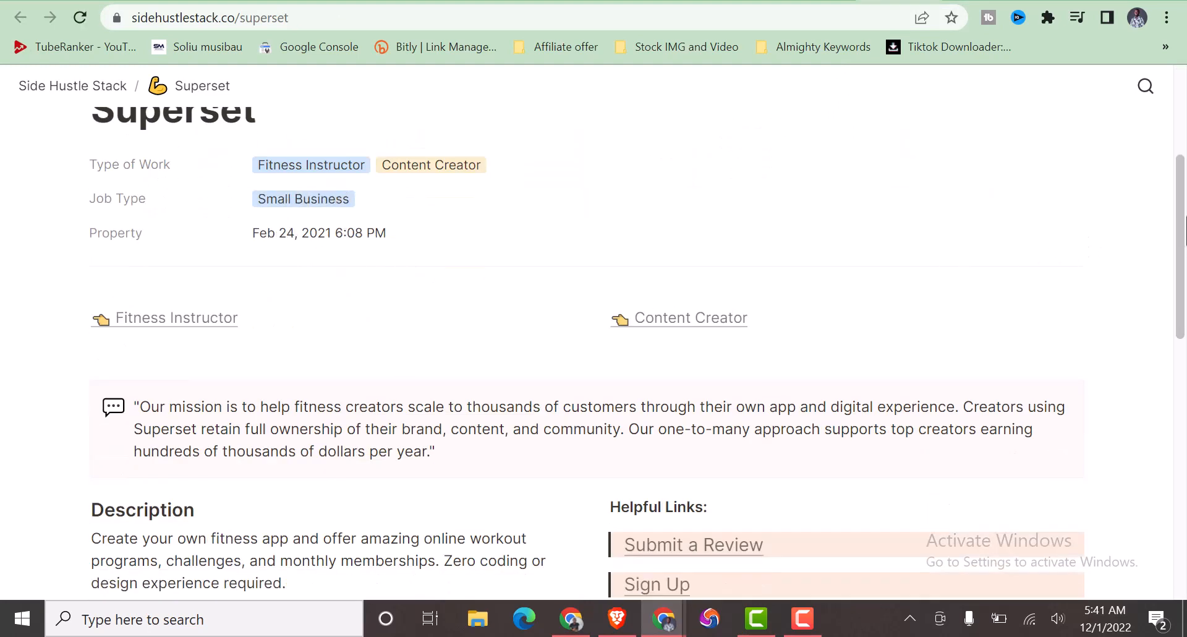
scroll(down, 3)
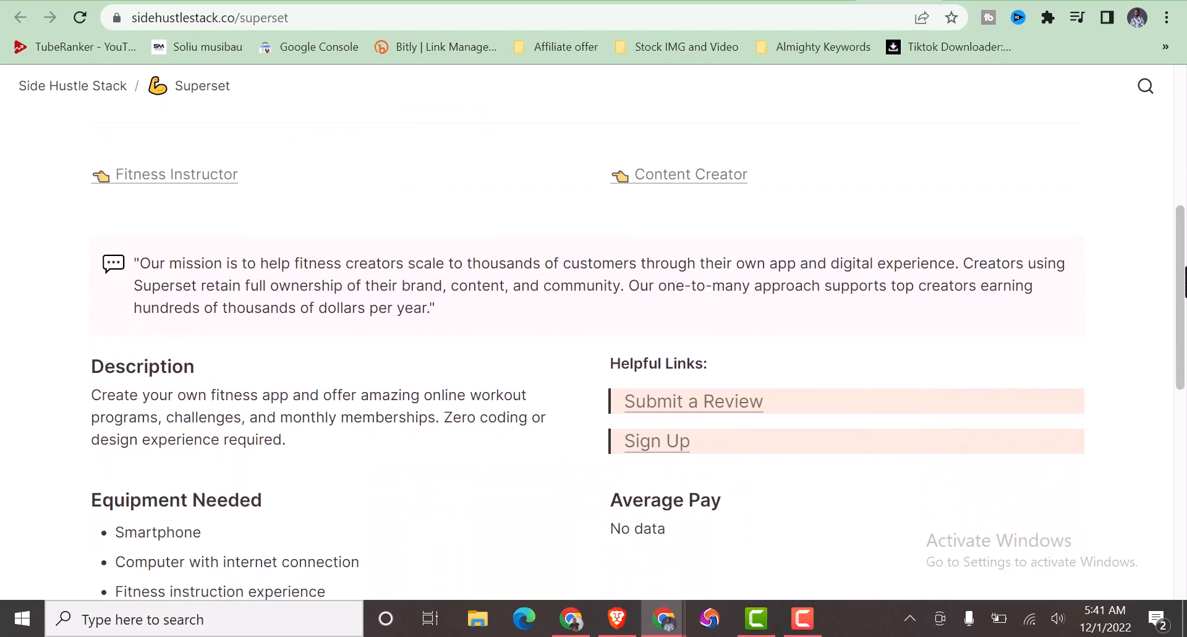
scroll(down, 3)
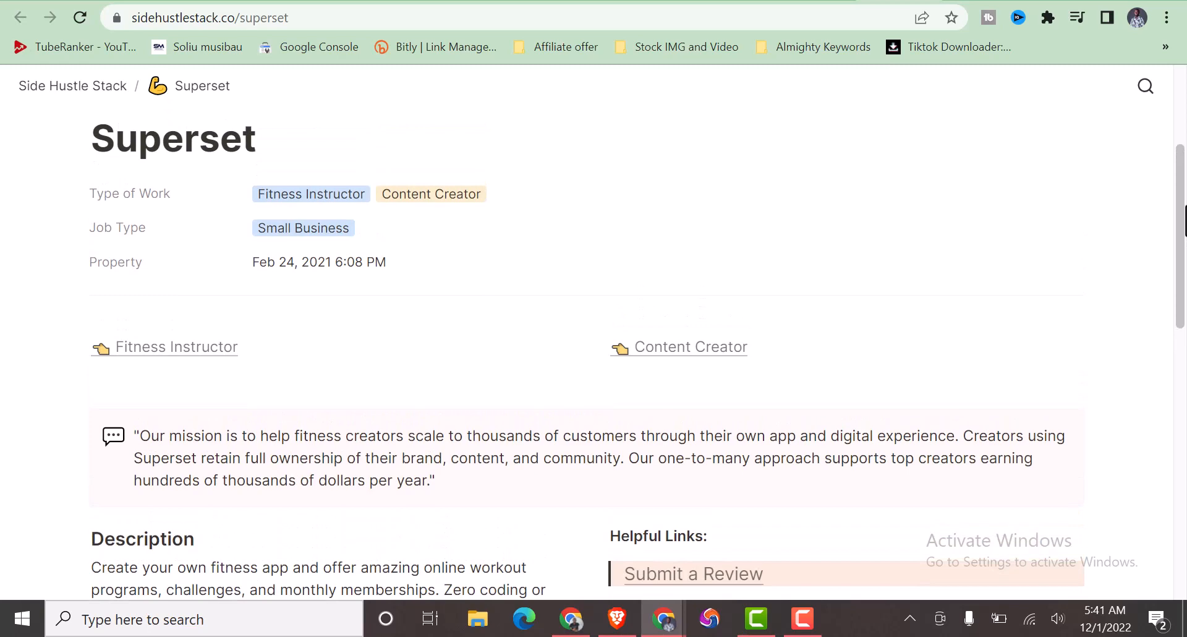
scroll(down, 3)
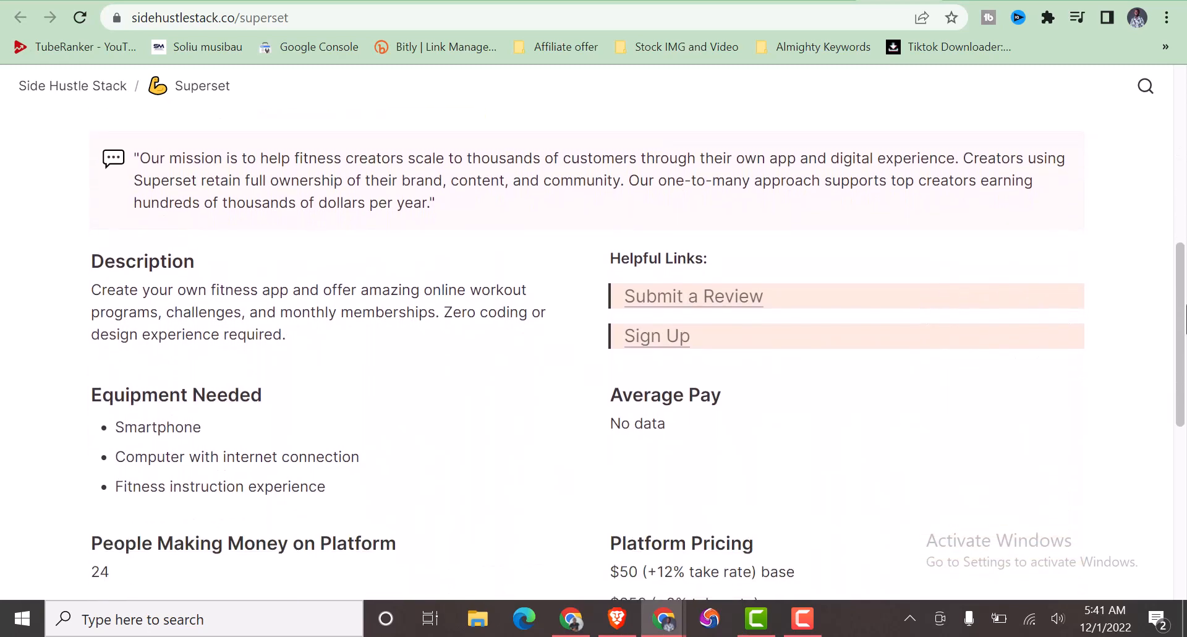
Continue down through Superset's founding year, funding and Reviews / Pros and Cons section.
scroll(down, 3)
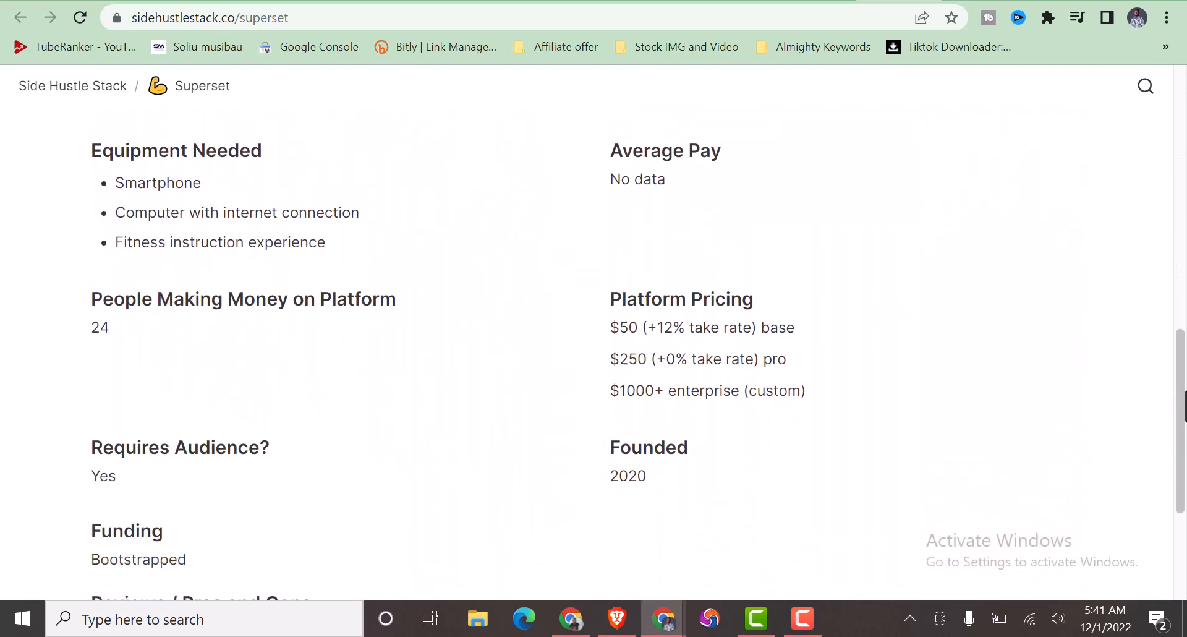
scroll(down, 3)
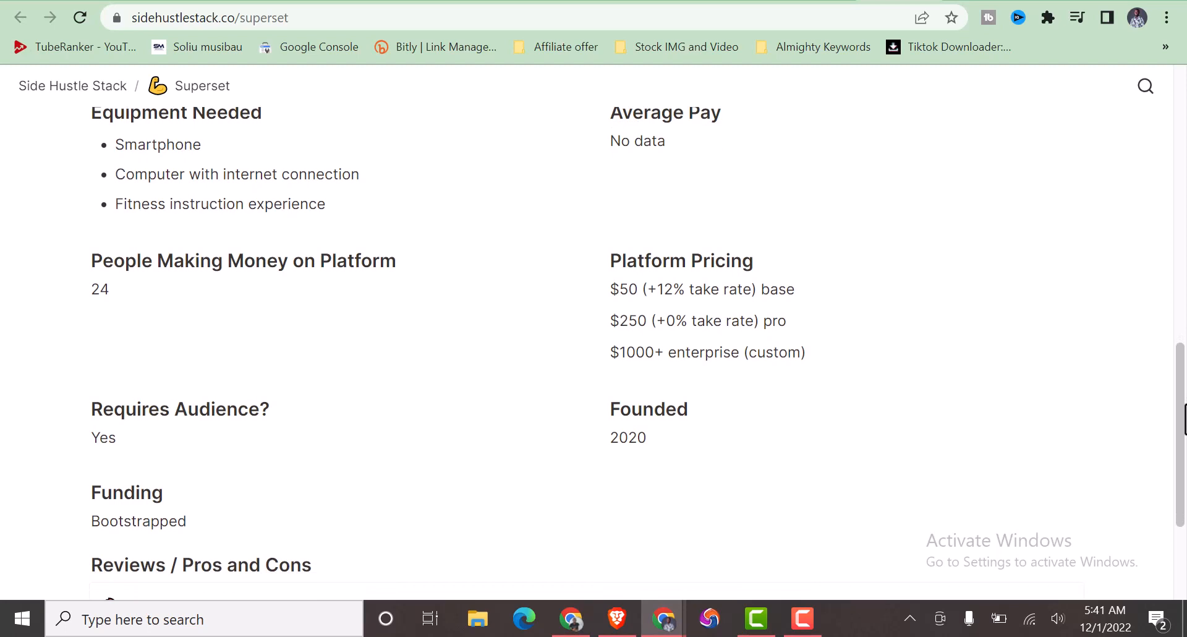
scroll(down, 3)
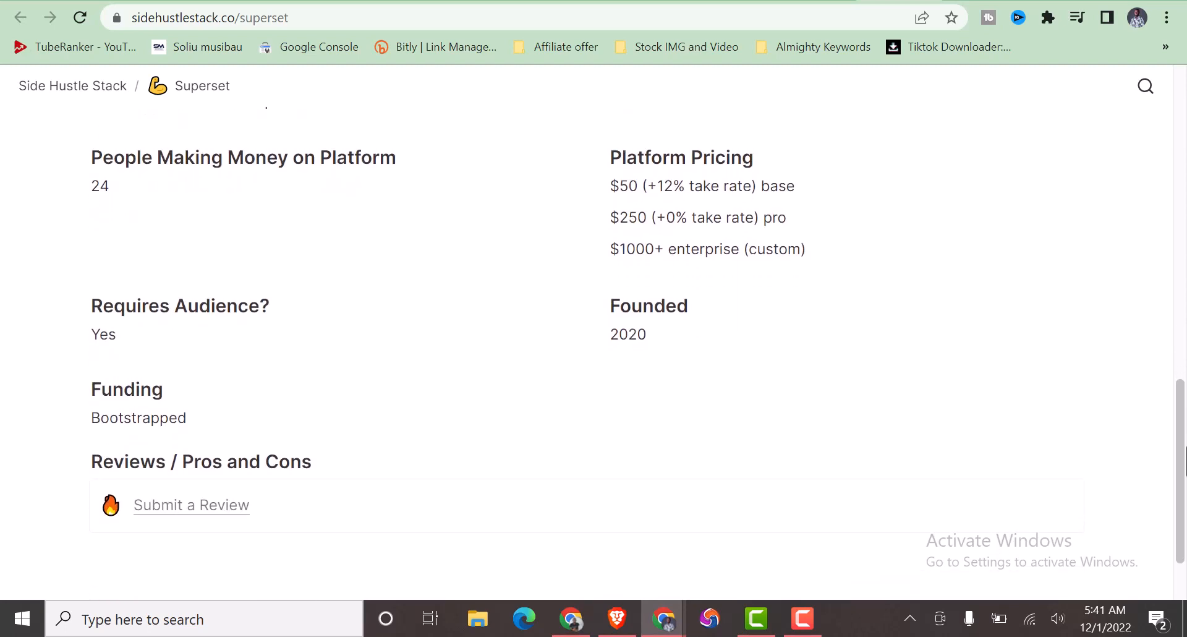
scroll(down, 3)
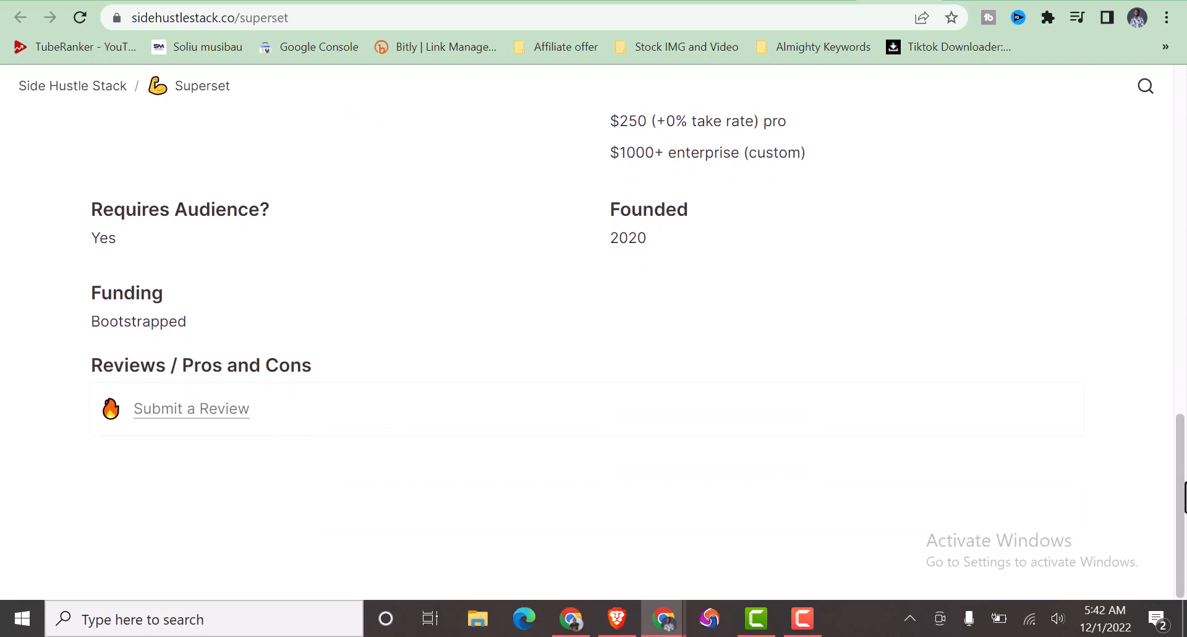
scroll(up, 3)
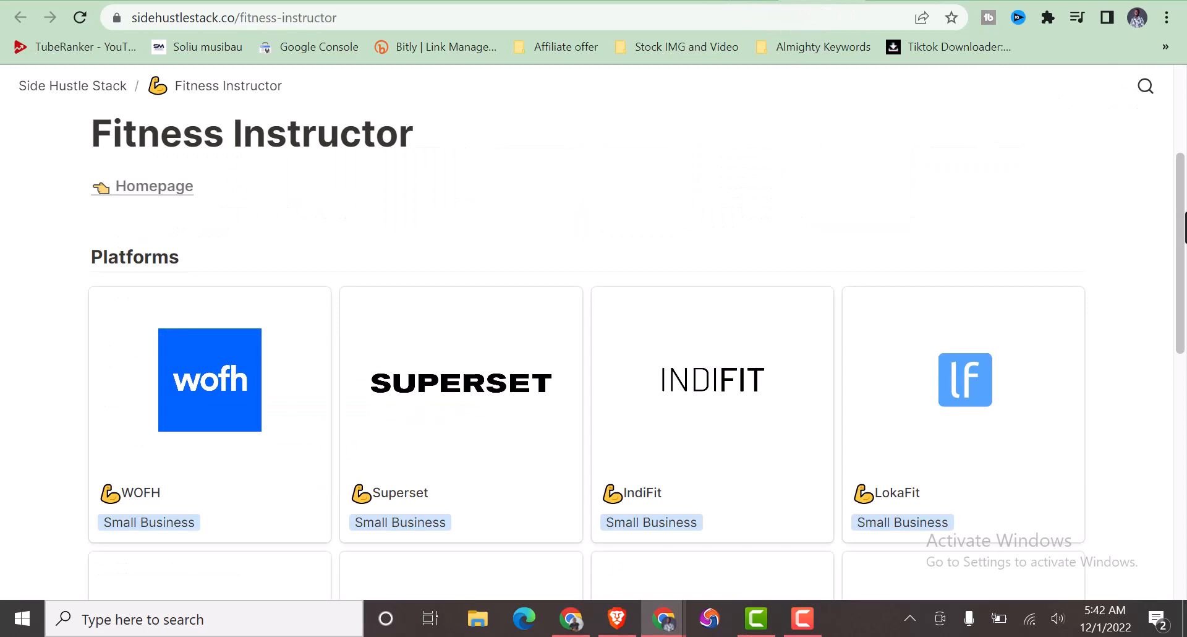
Return to the Side Hustle Stack homepage showing the introduction and Work Categories list.
scroll(down, 3)
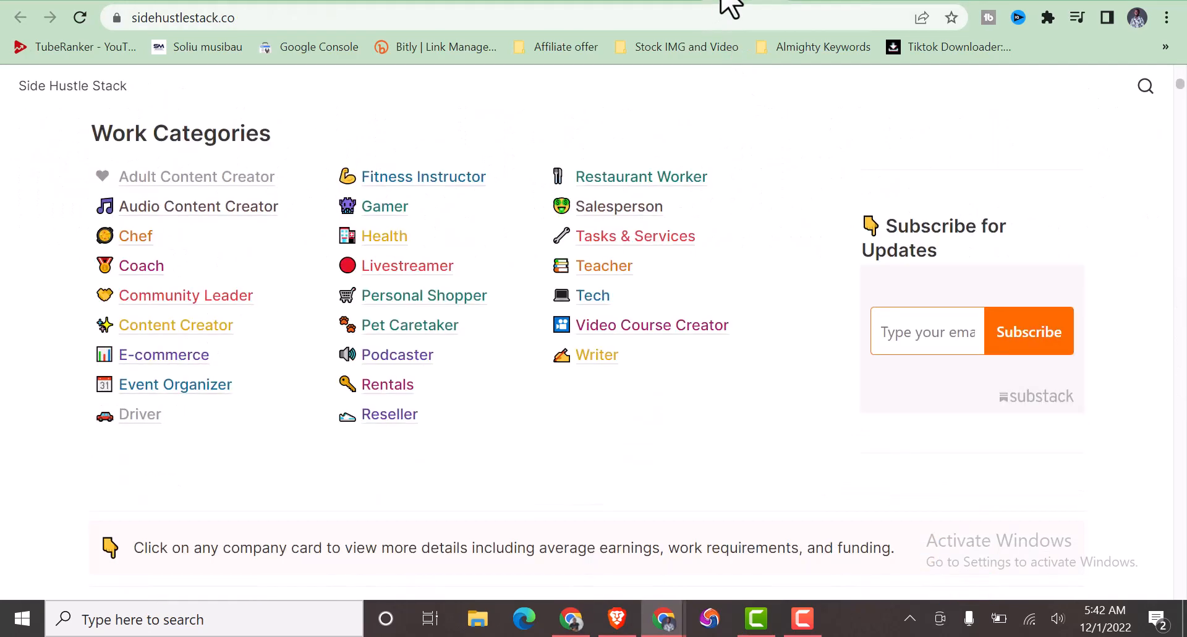
mouse_move(140, 415)
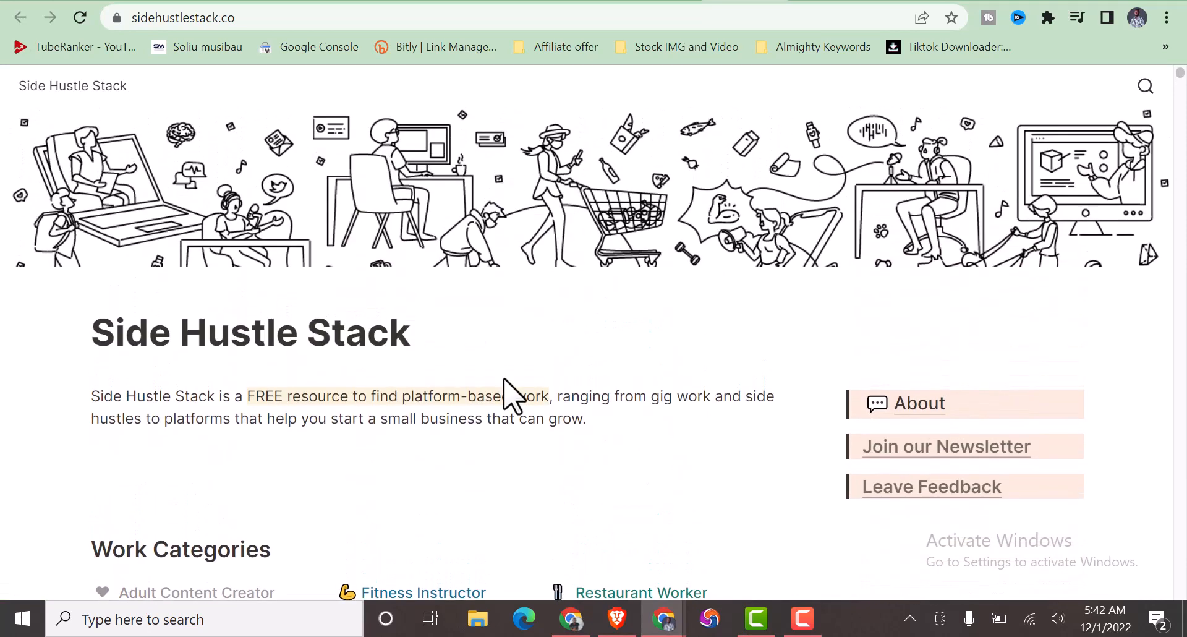
mouse_move(557, 426)
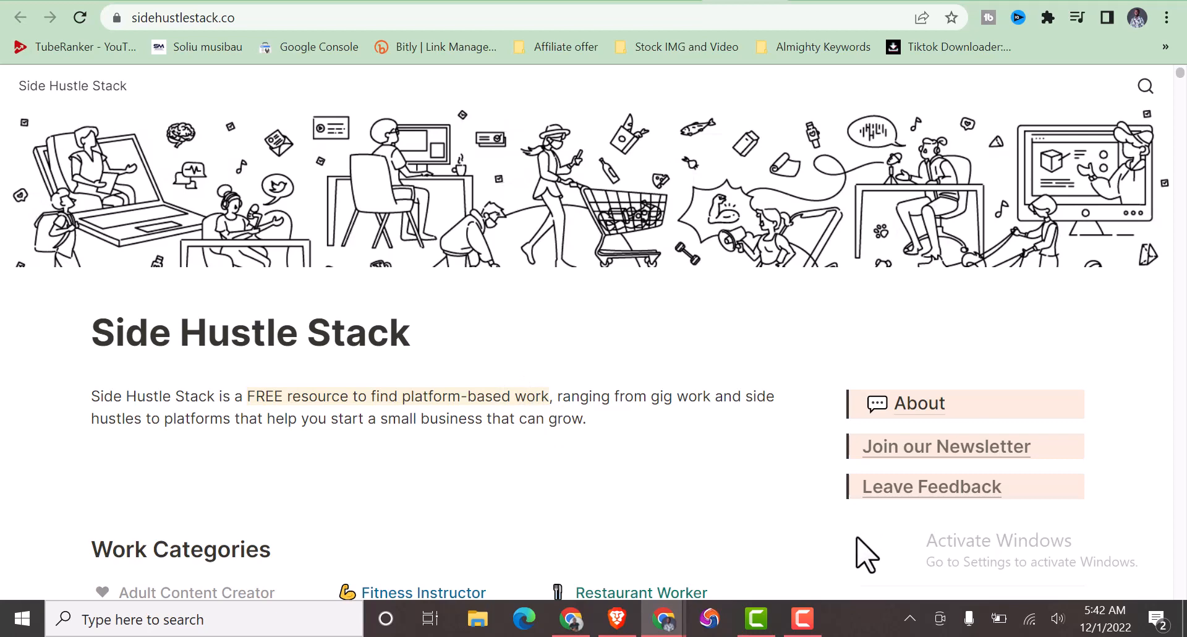
scroll(down, 3)
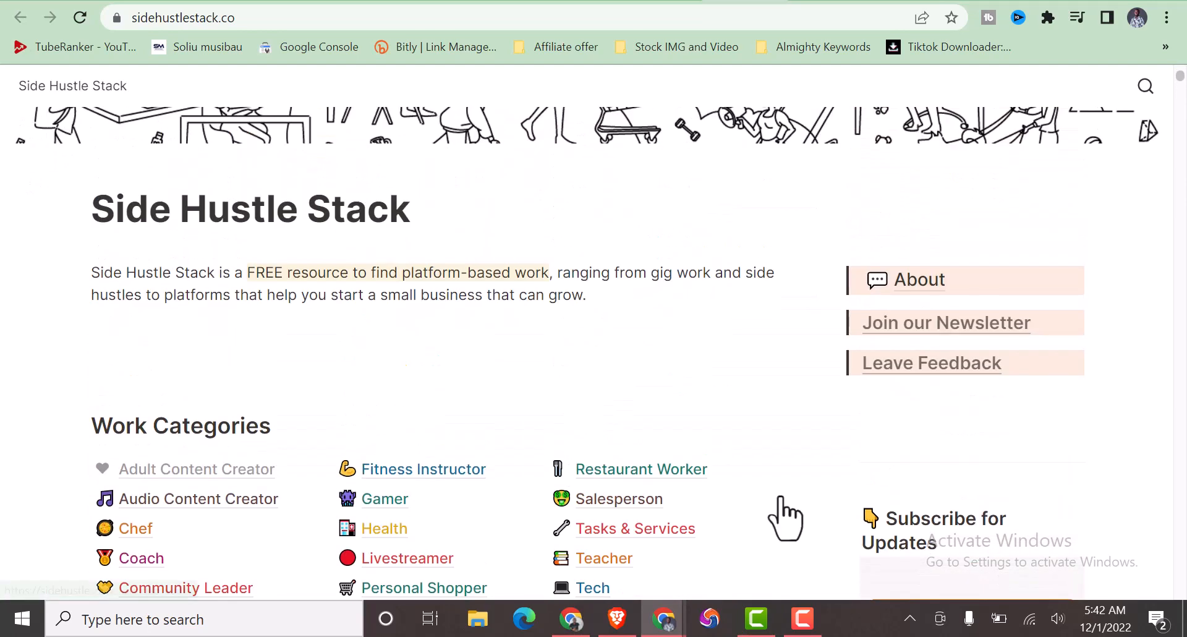
mouse_move(777, 323)
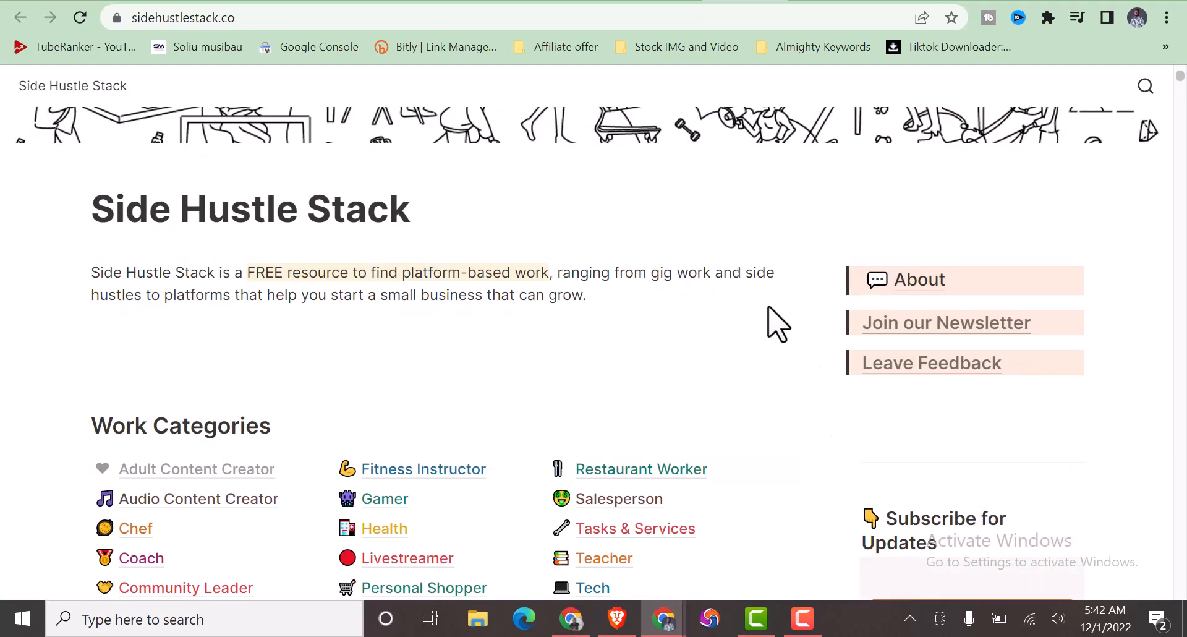
mouse_move(868, 450)
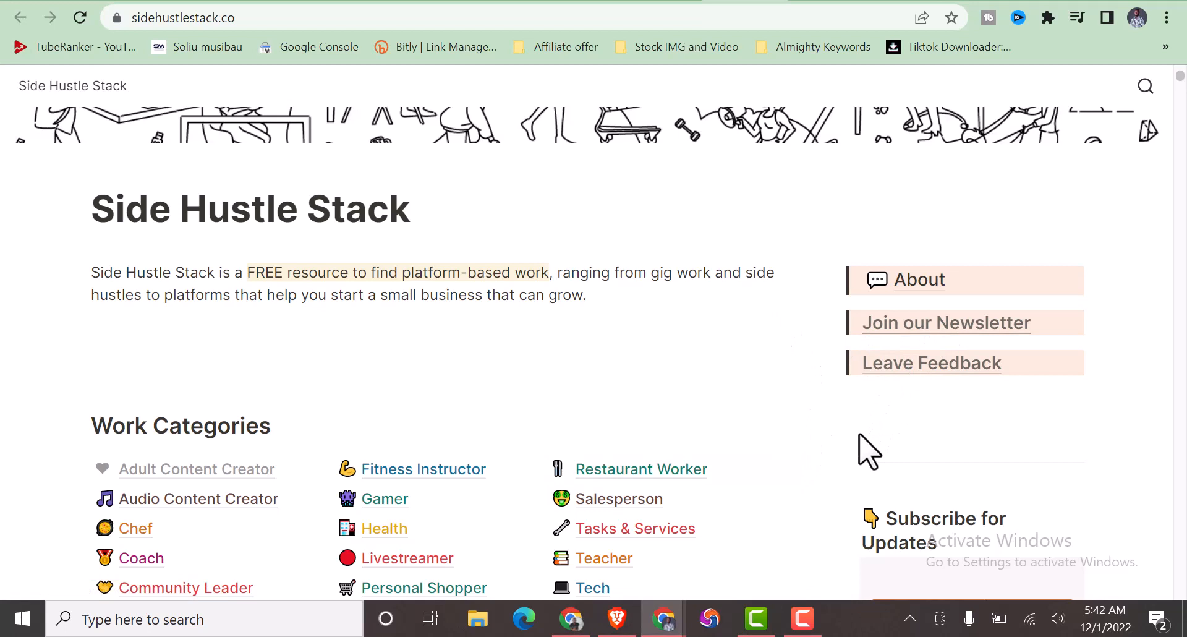
mouse_move(780, 405)
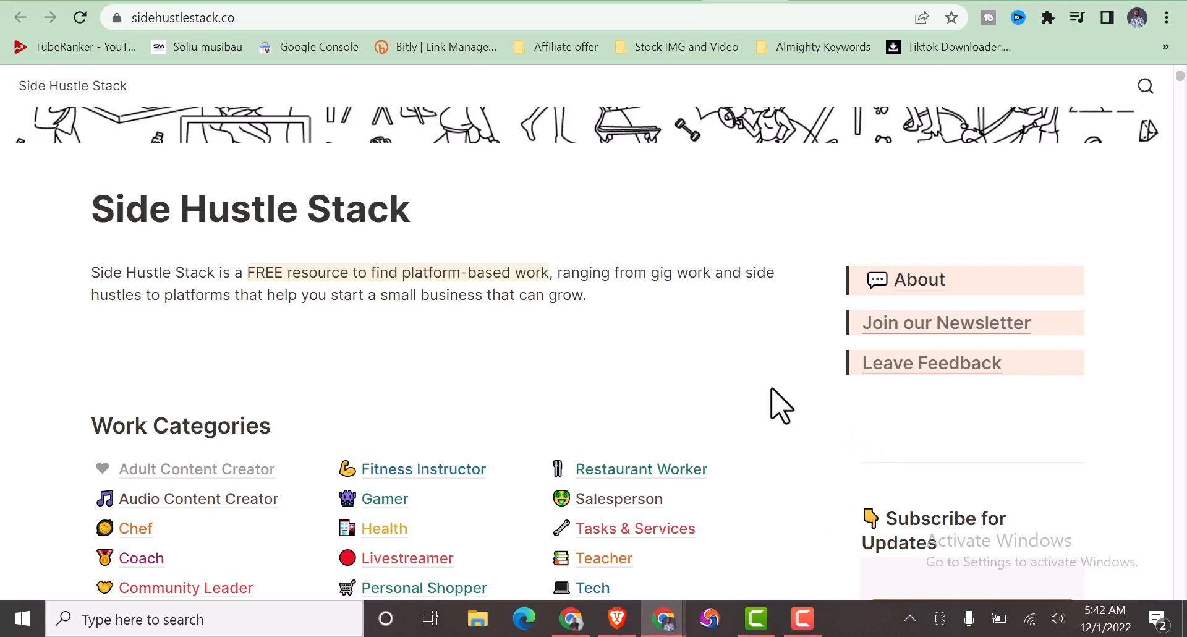